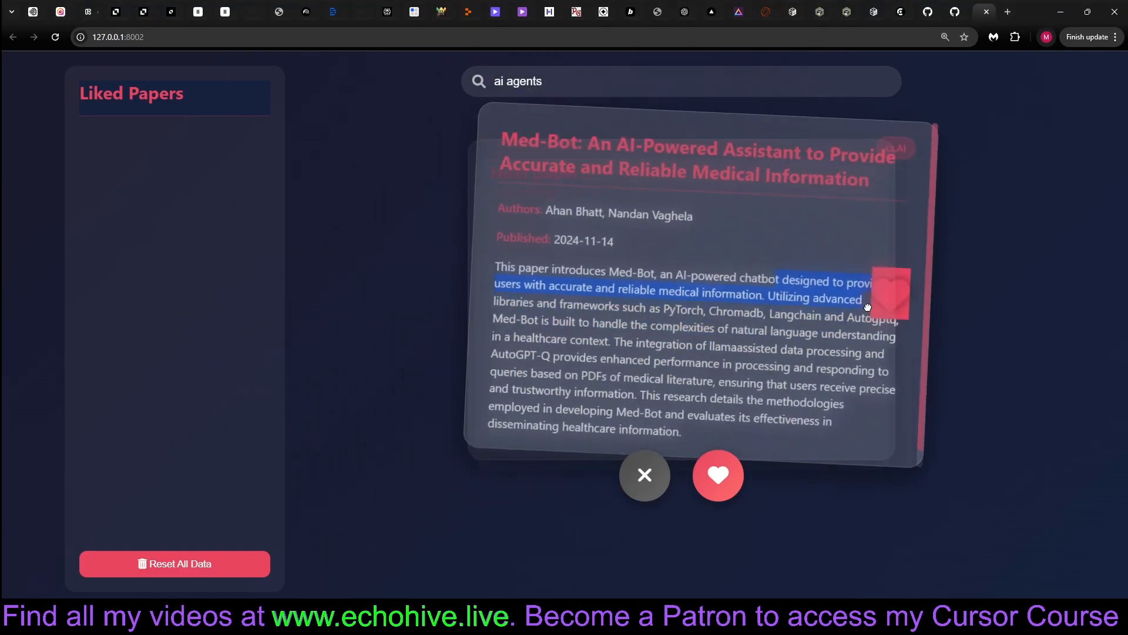
# Step: Swipe through two paper cards from the ai agents results, liking them
pyautogui.click(644, 475)
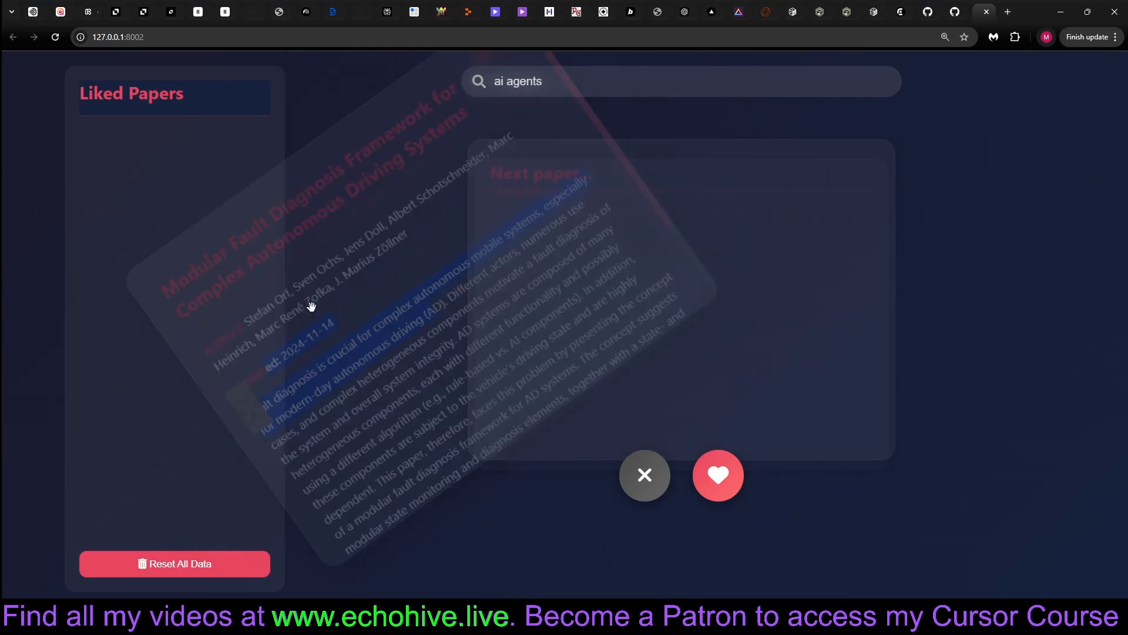
pyautogui.click(717, 475)
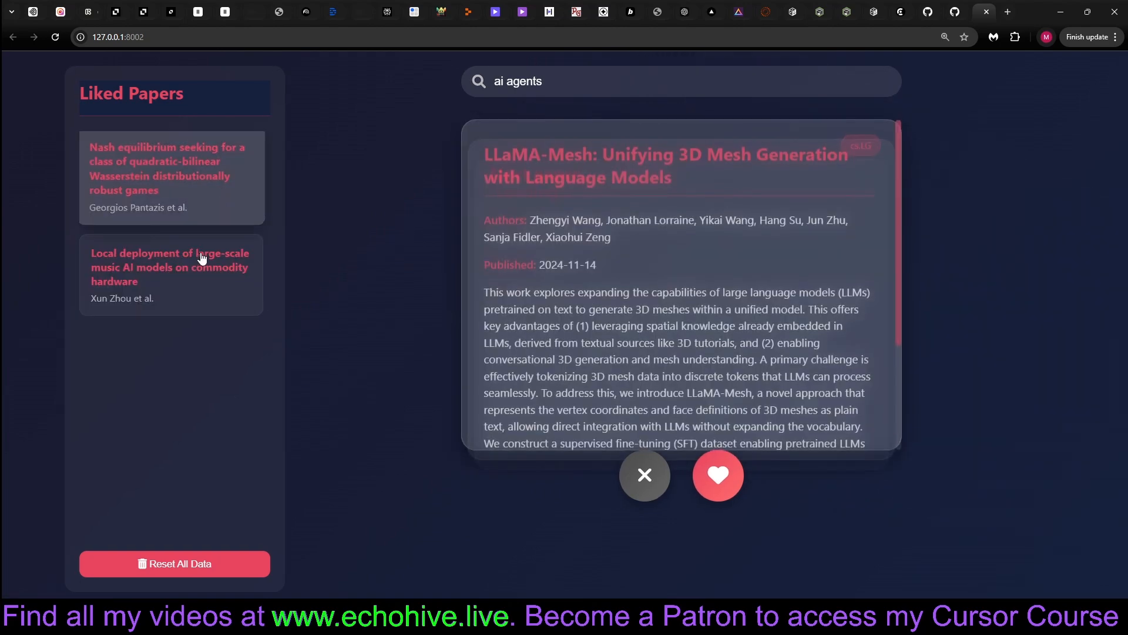
# Step: View the Nash equilibrium liked paper's details and PDF, then reload to a fresh search
pyautogui.click(167, 168)
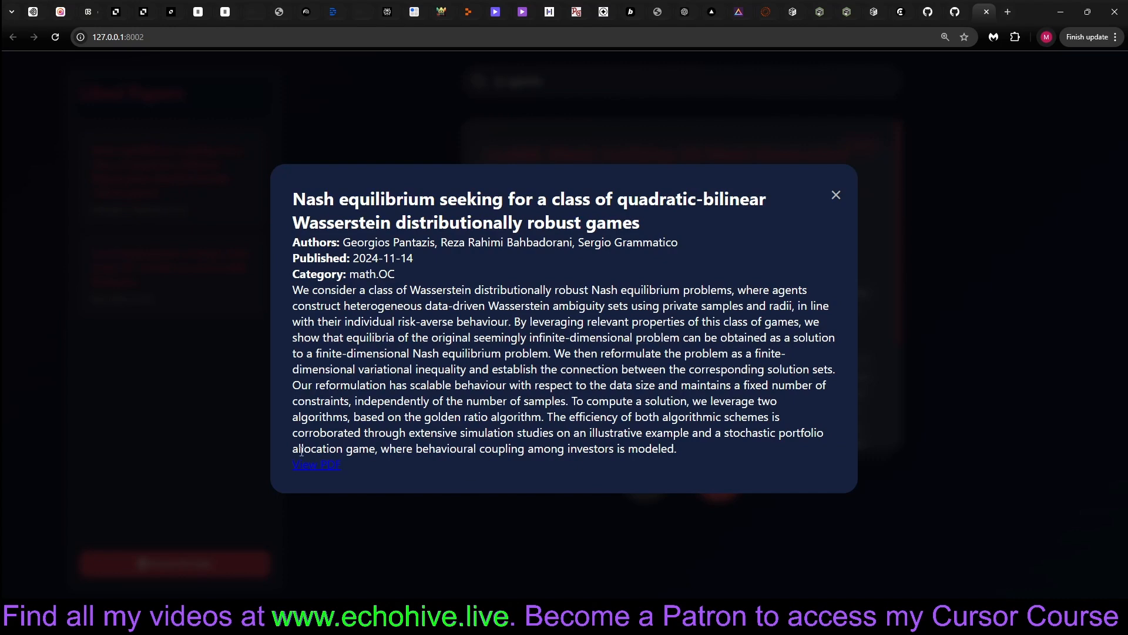
pyautogui.click(945, 36)
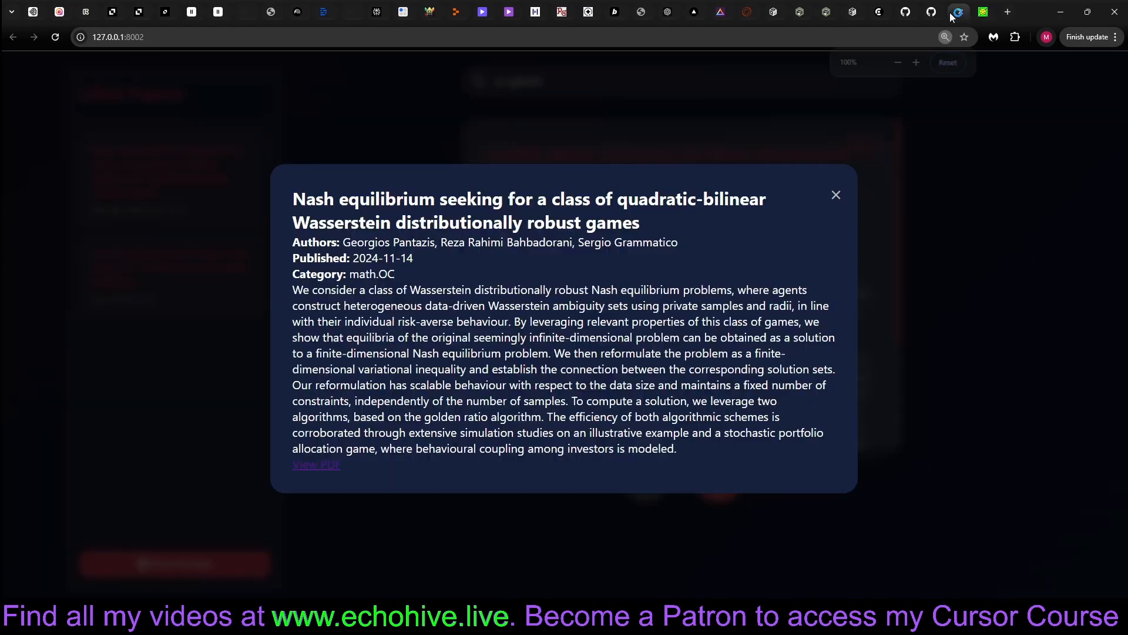
pyautogui.click(836, 194)
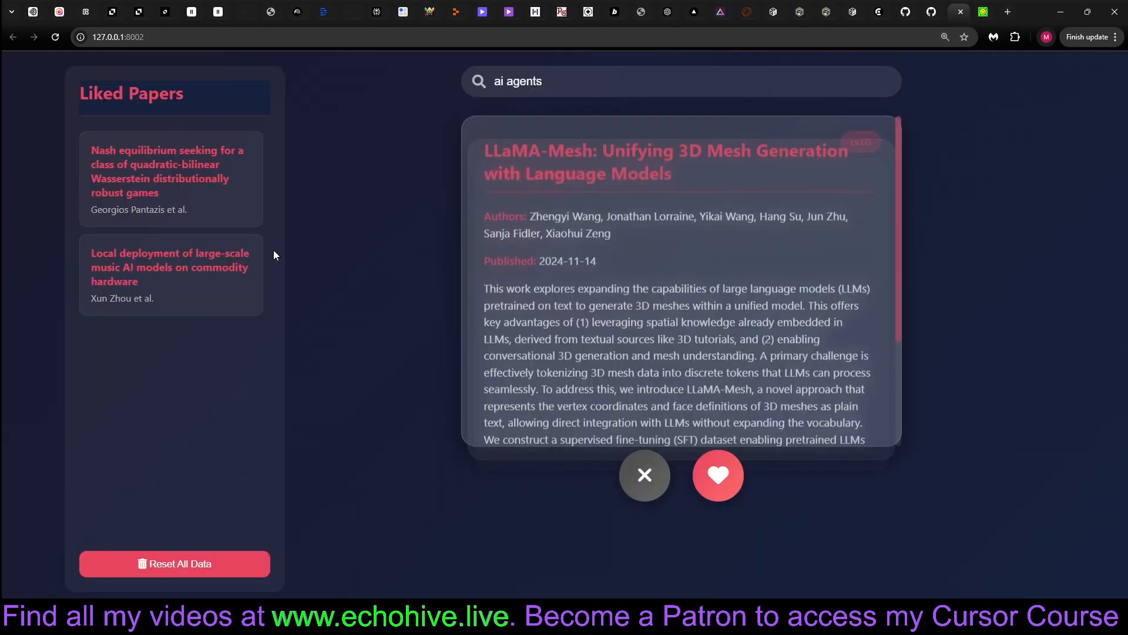
pyautogui.click(643, 475)
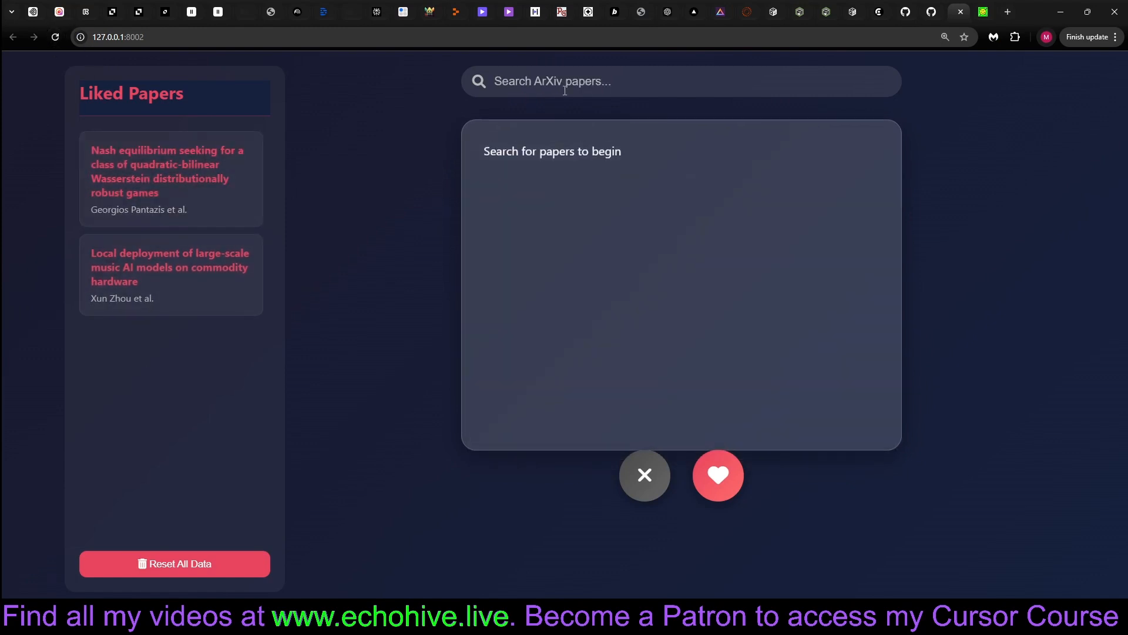
# Step: Search for 'reasoning in agents' and bring up the browser developer tools
pyautogui.write('reasoning in')
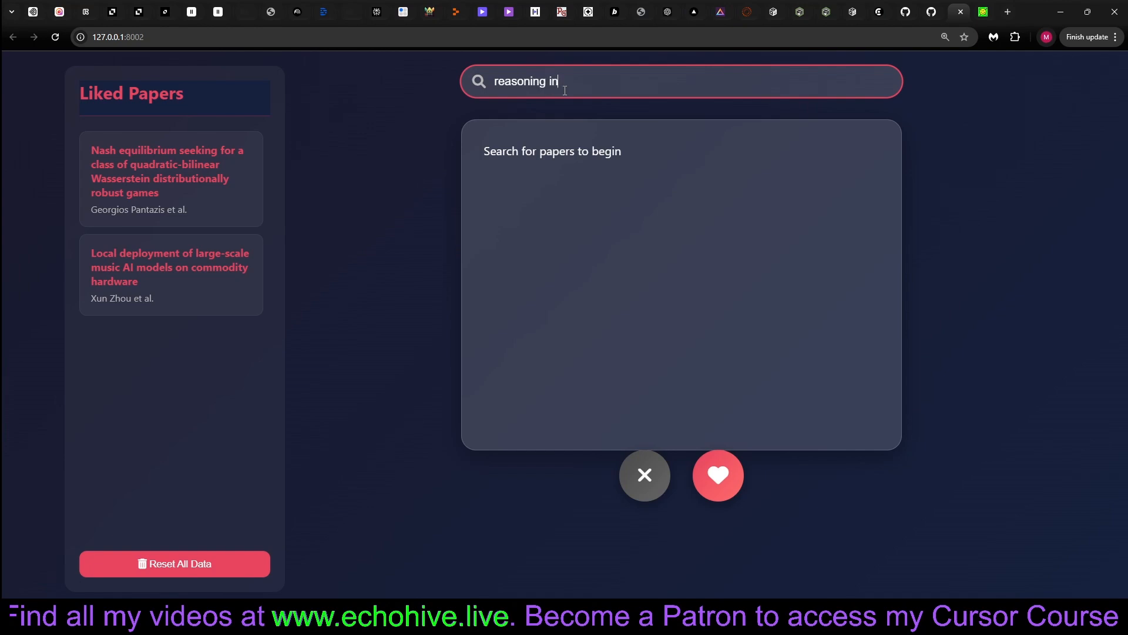
pyautogui.write('agents')
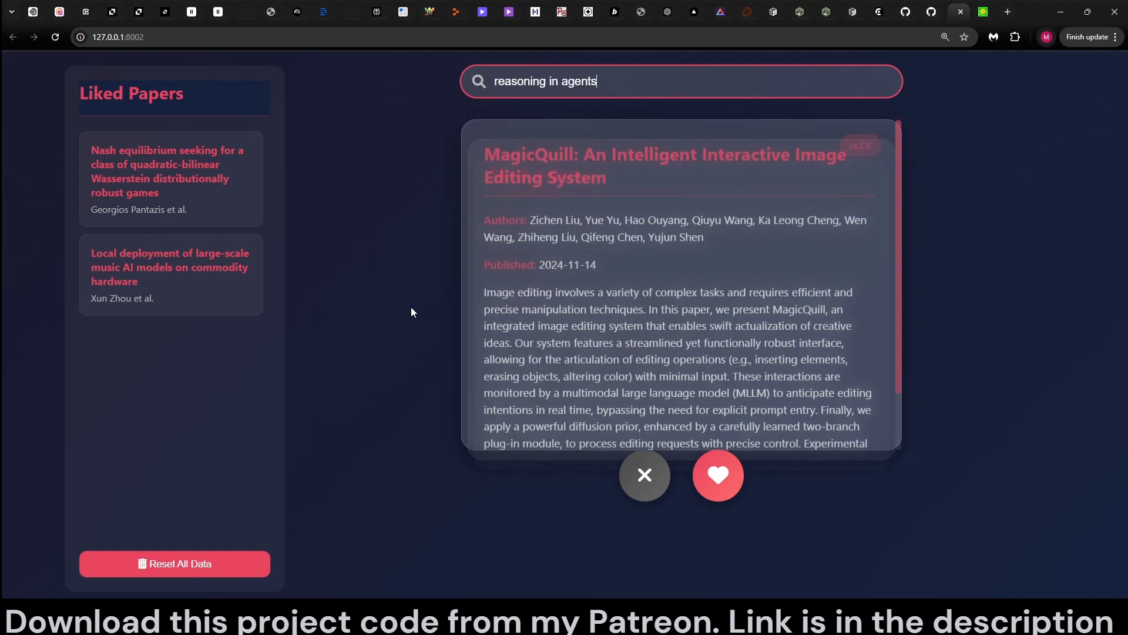
pyautogui.press('F12')
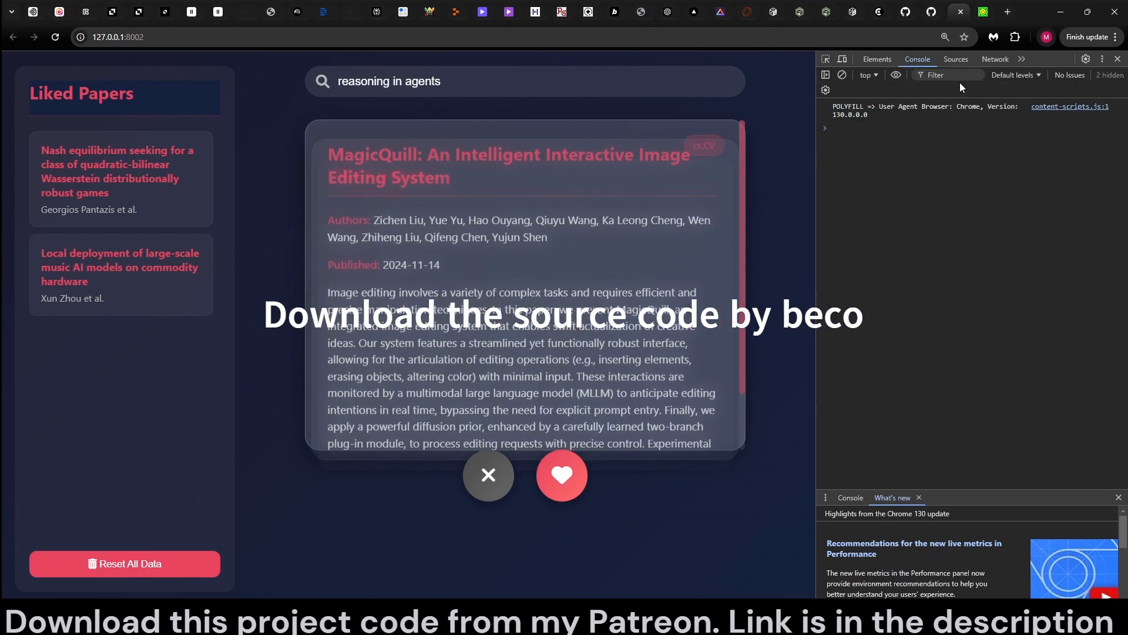
# Step: Inspect the stored viewedPapers list in the Application tab's Local Storage
pyautogui.click(999, 58)
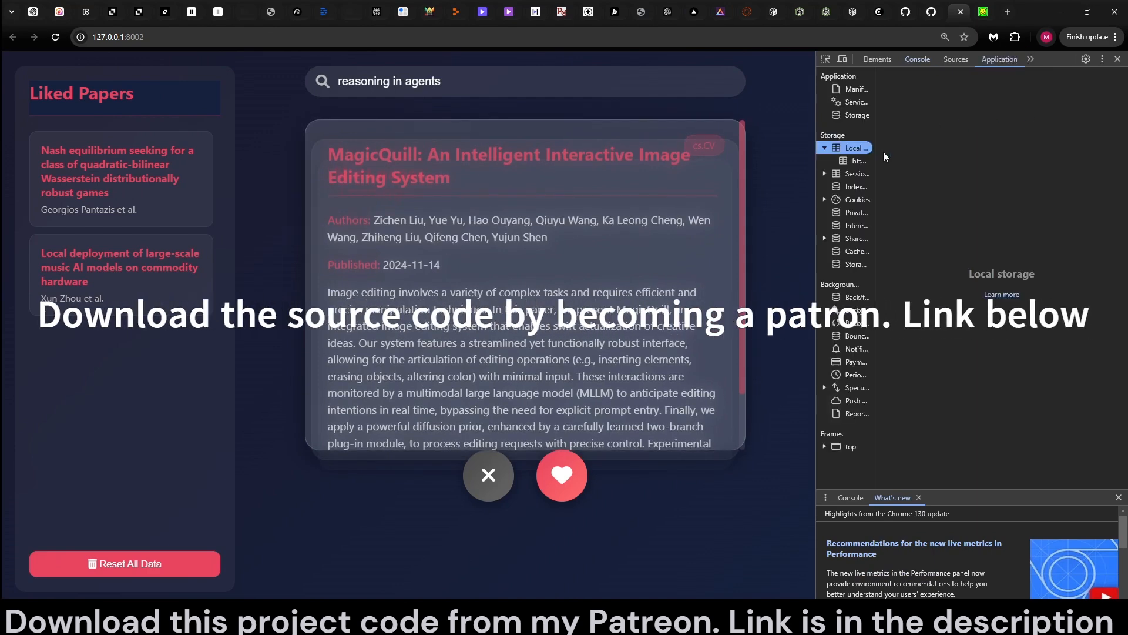
pyautogui.click(858, 161)
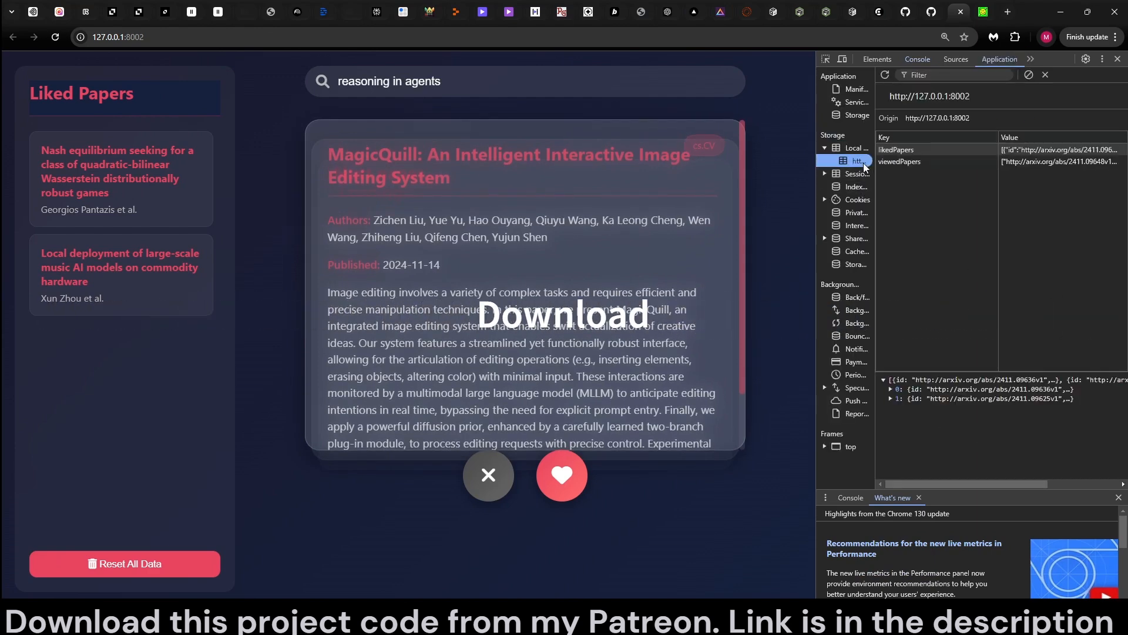
pyautogui.click(899, 161)
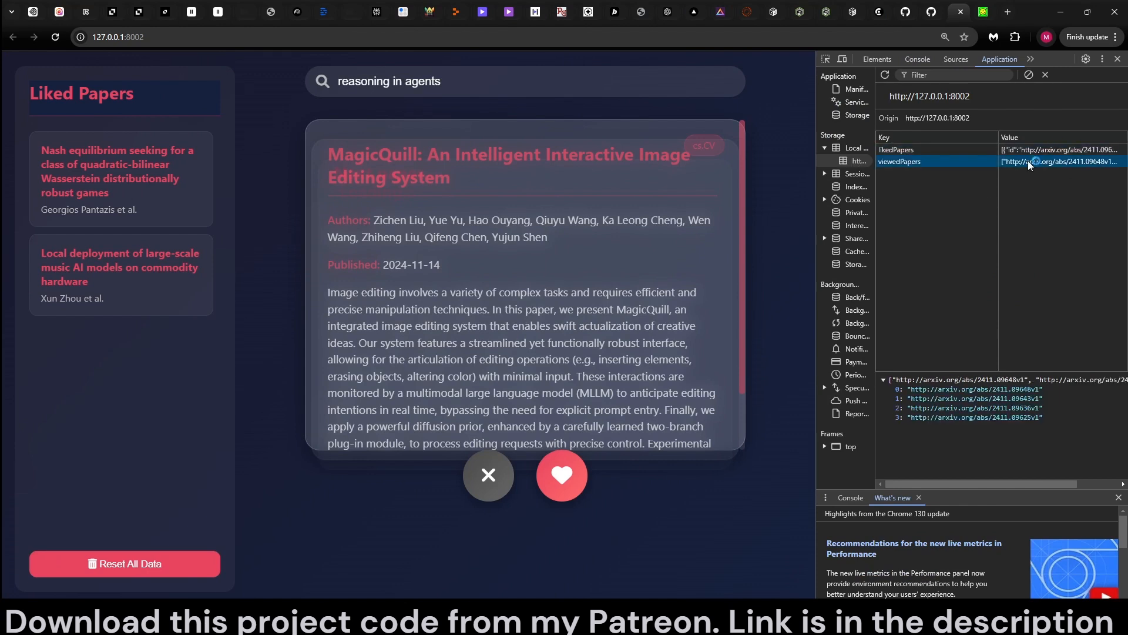
# Step: Reset all app data, confirming the wipe, and close the developer tools
pyautogui.click(124, 563)
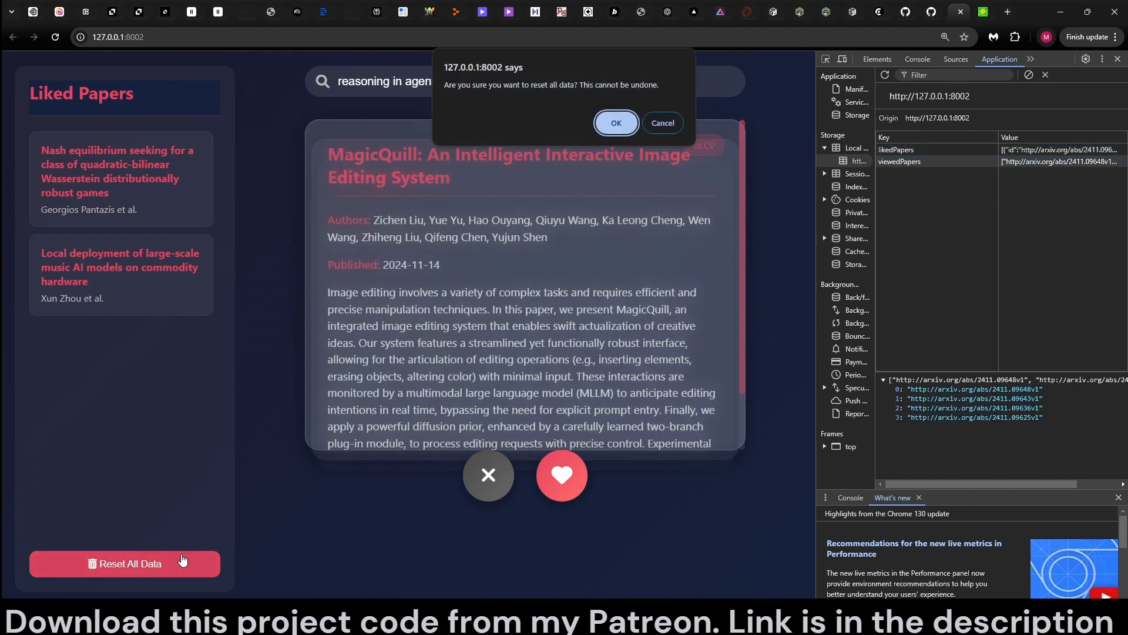
pyautogui.click(615, 124)
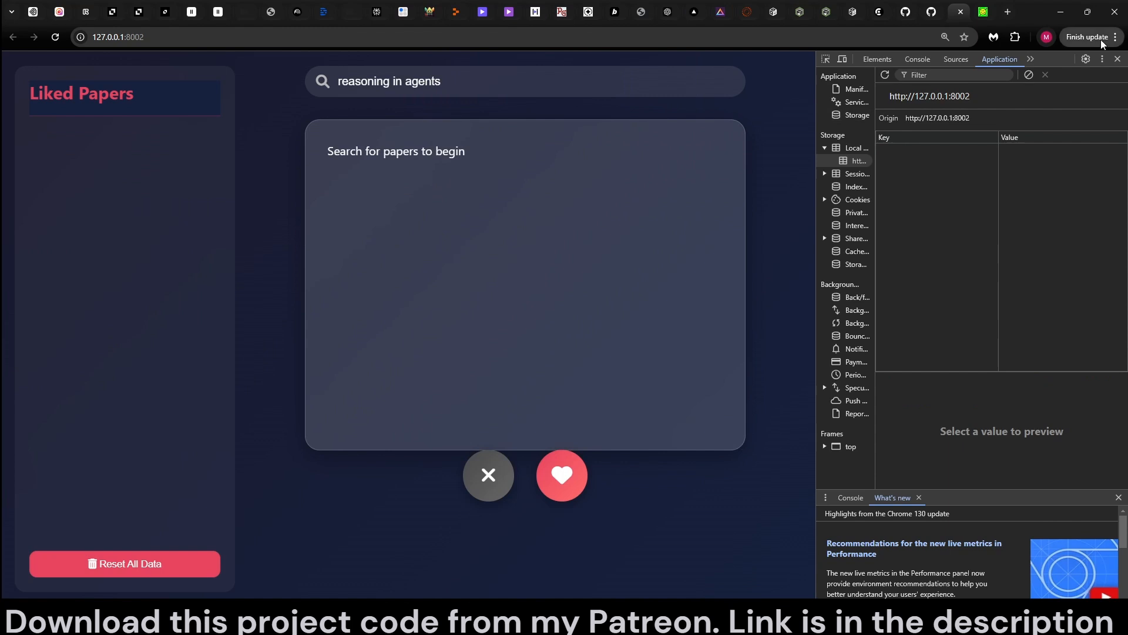
pyautogui.click(1117, 58)
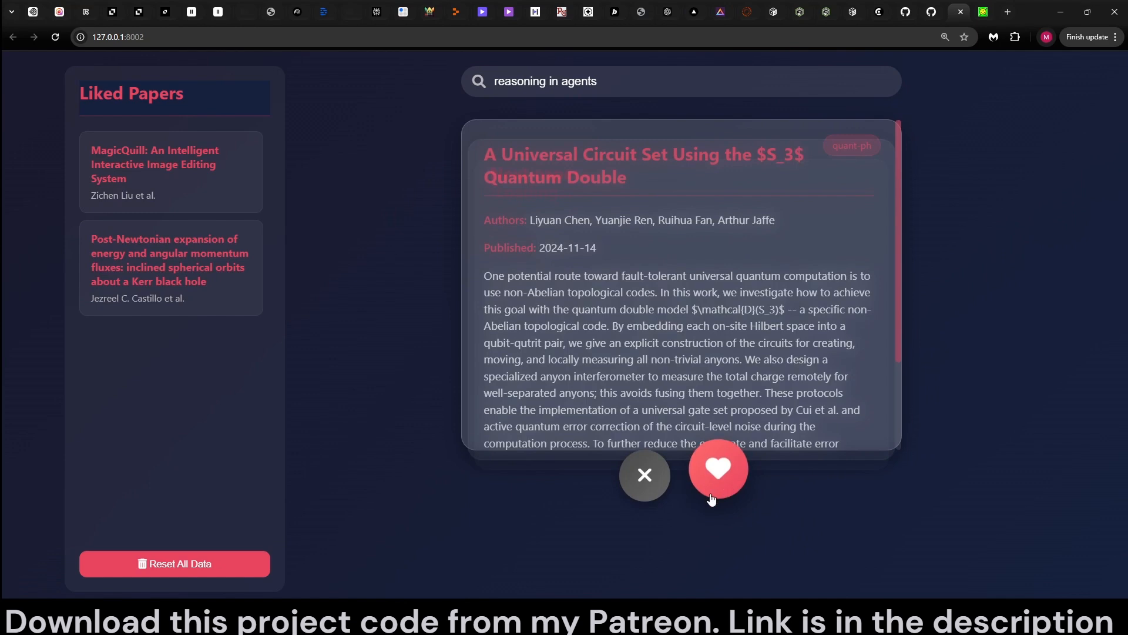
# Step: Like the Universal Circuit Set paper, then start a data reset and cancel it
pyautogui.click(717, 475)
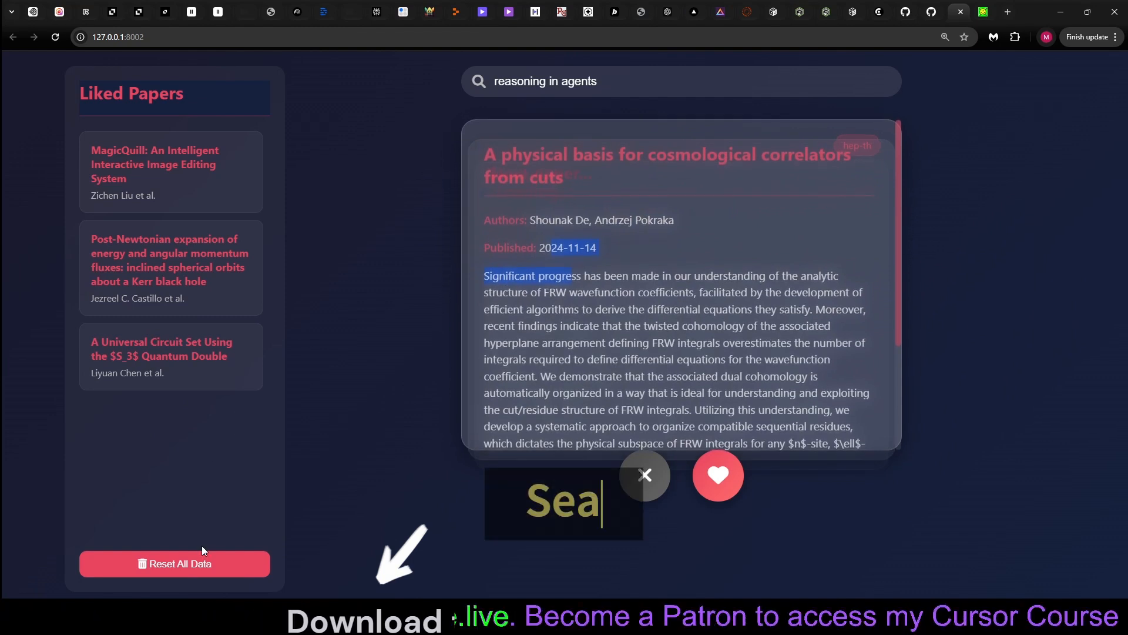
pyautogui.click(174, 563)
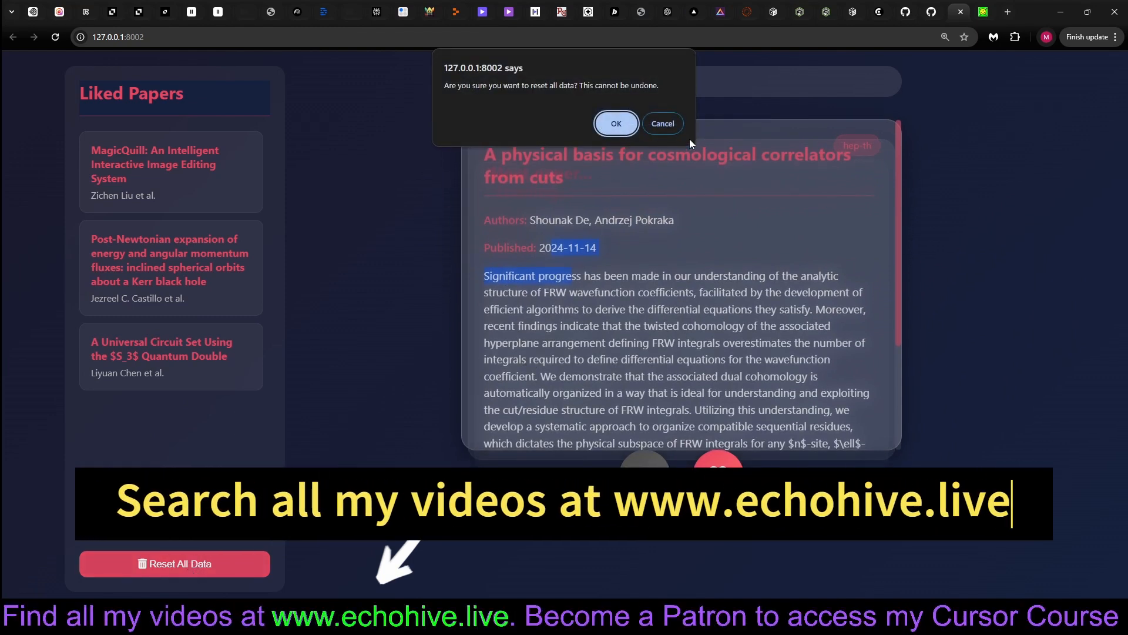
pyautogui.click(615, 124)
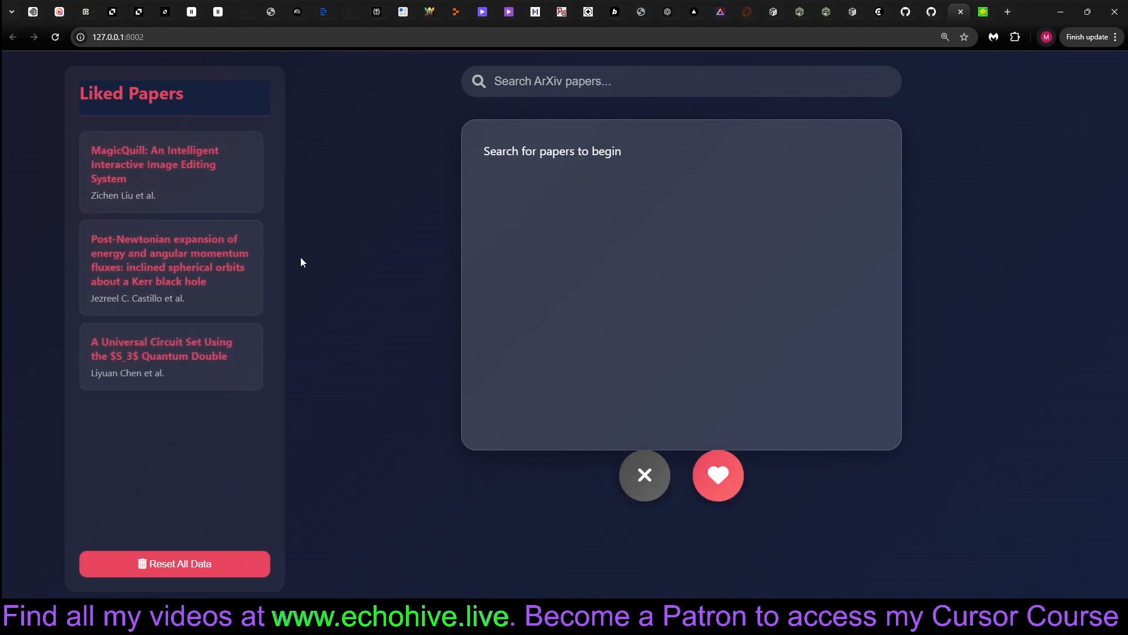
pyautogui.moveTo(749, 572)
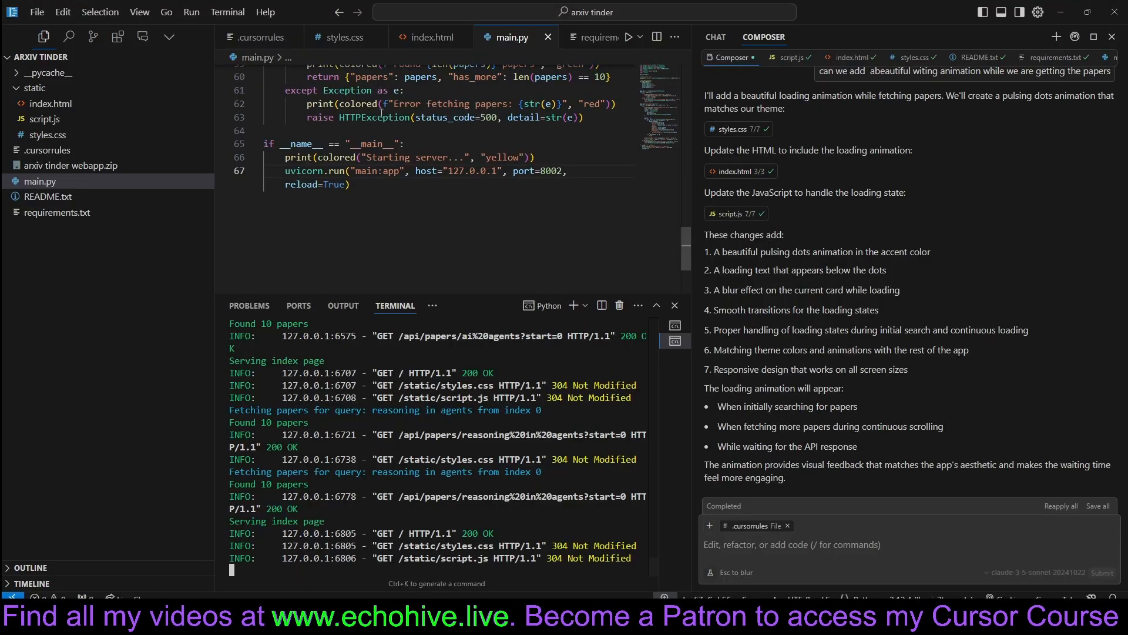
pyautogui.moveTo(503, 290)
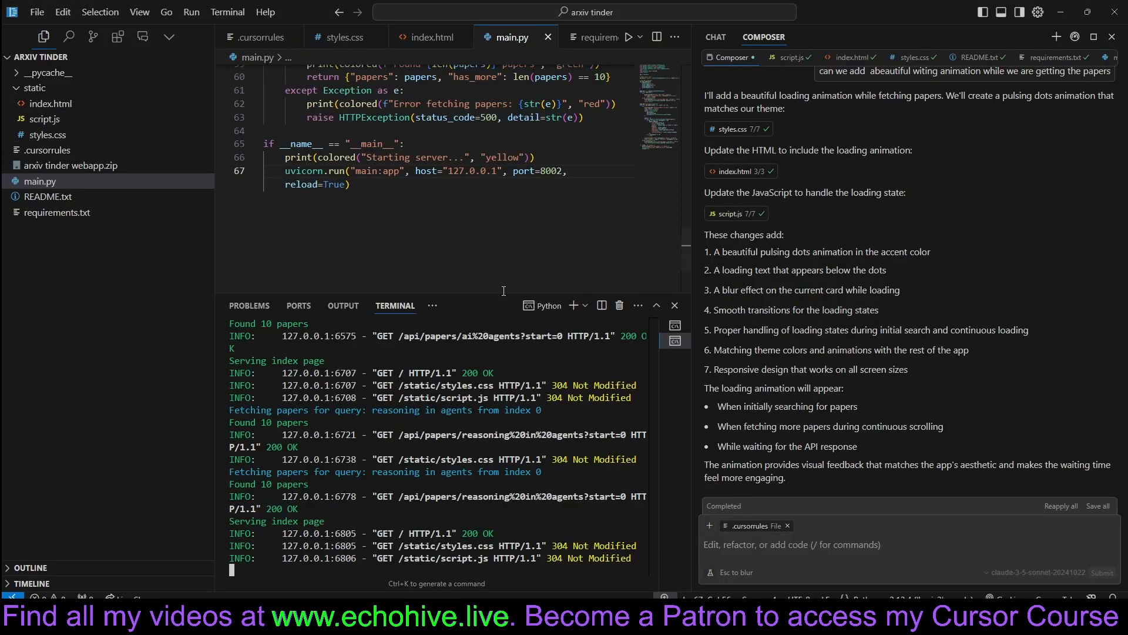
# Step: Review script.js and styles.css in the editor and hide the AI composer panel
pyautogui.scroll(3)
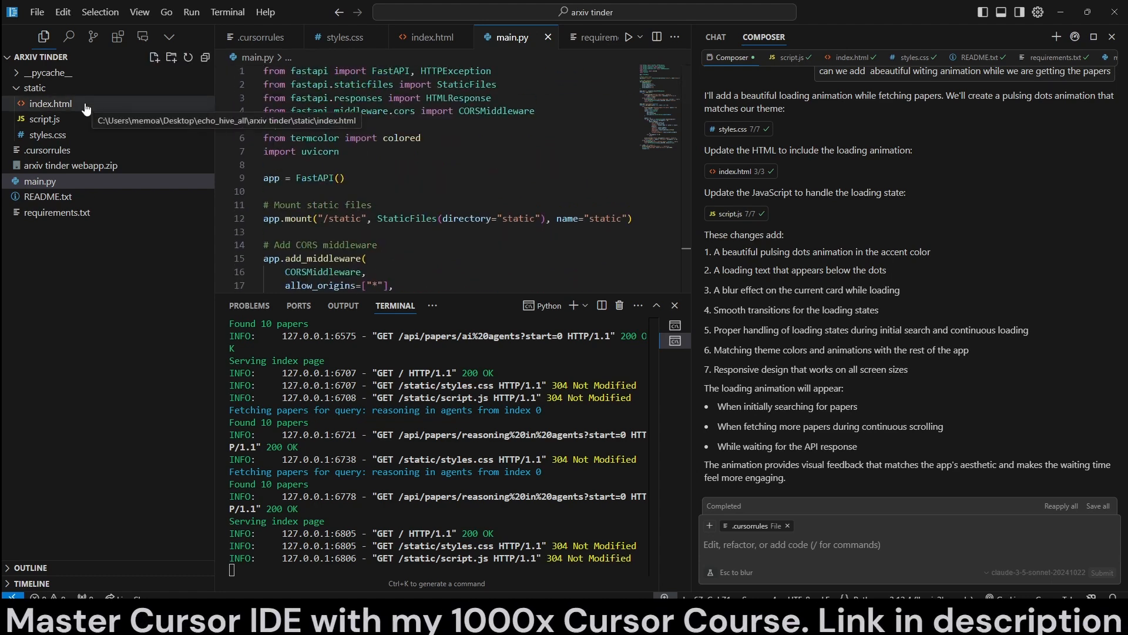
pyautogui.click(44, 119)
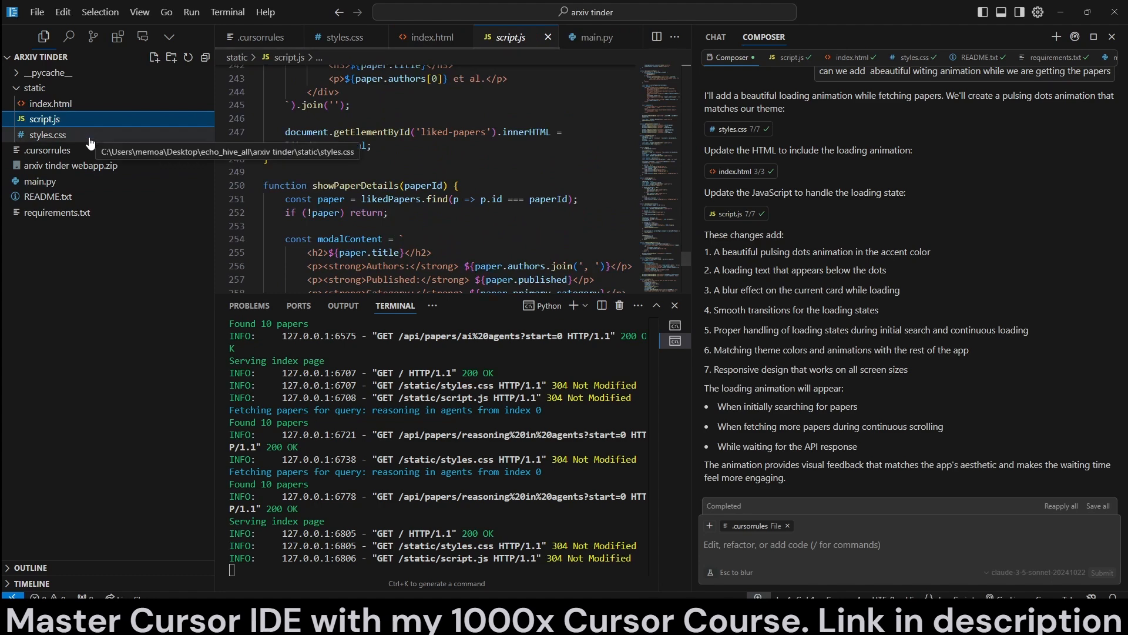
pyautogui.click(47, 134)
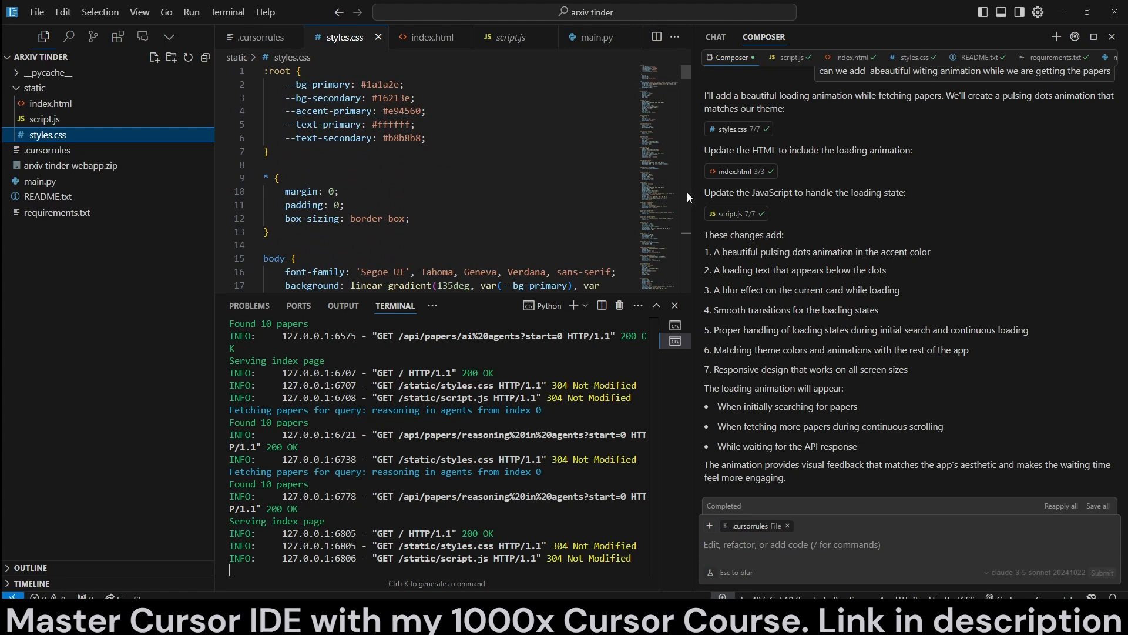
pyautogui.click(1110, 36)
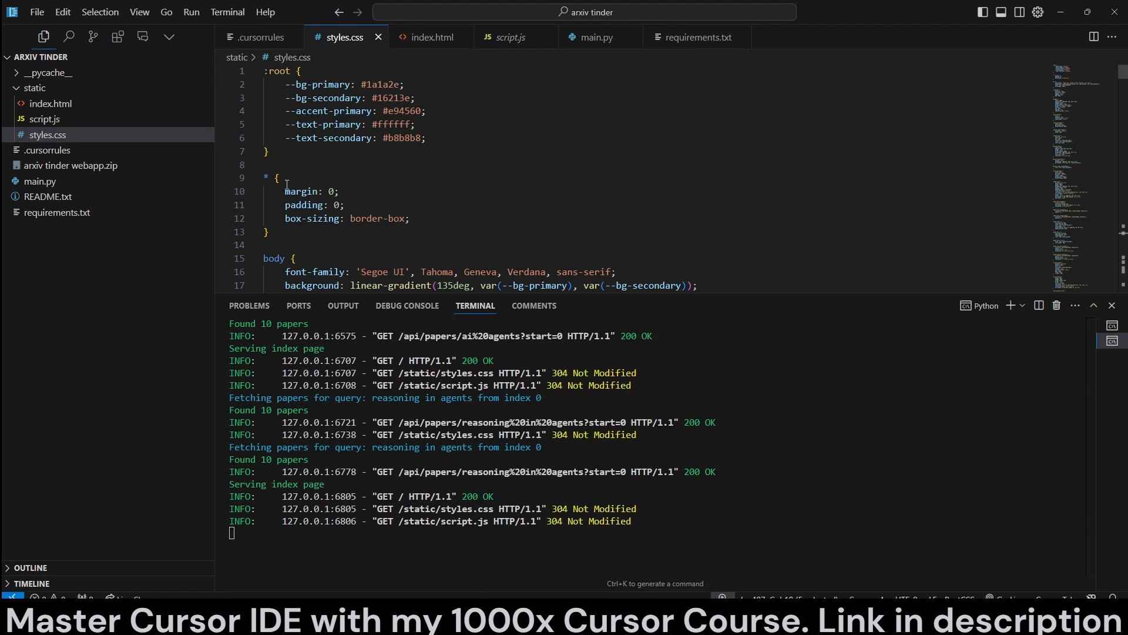
pyautogui.moveTo(254, 249)
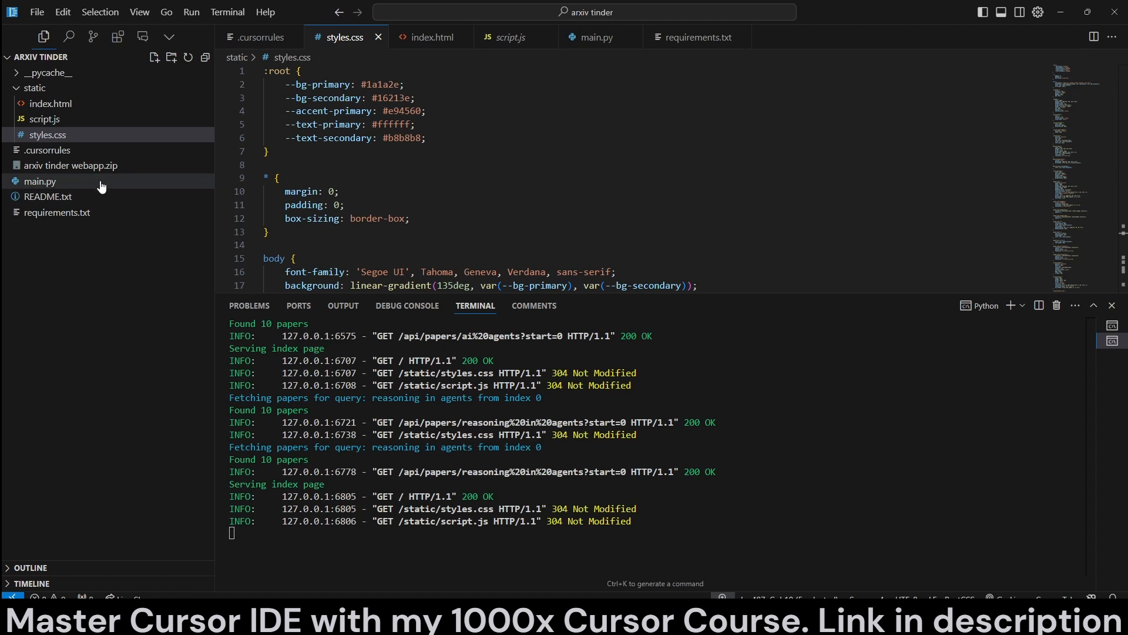
# Step: Walk through main.py's static-file mount and the route reading index.html
pyautogui.click(40, 181)
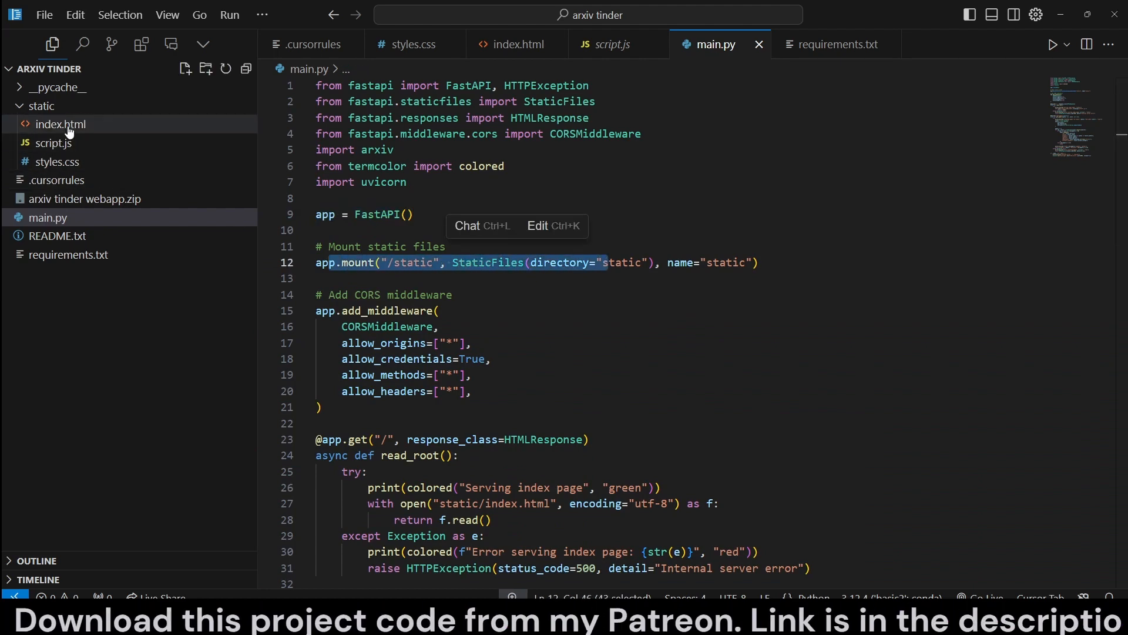
pyautogui.click(56, 161)
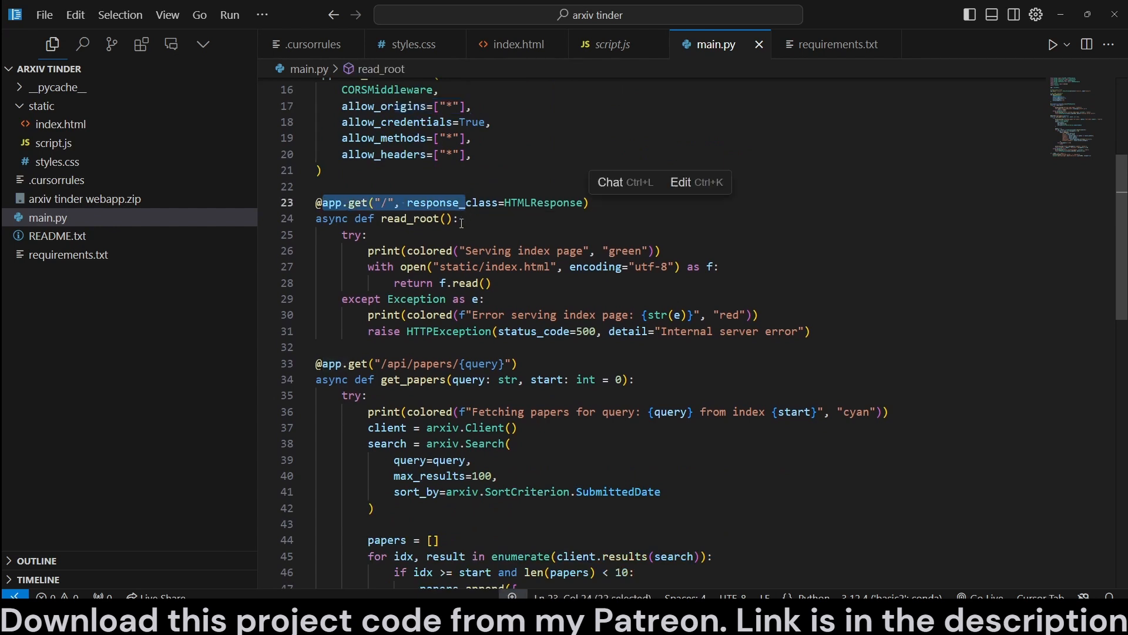
pyautogui.click(368, 202)
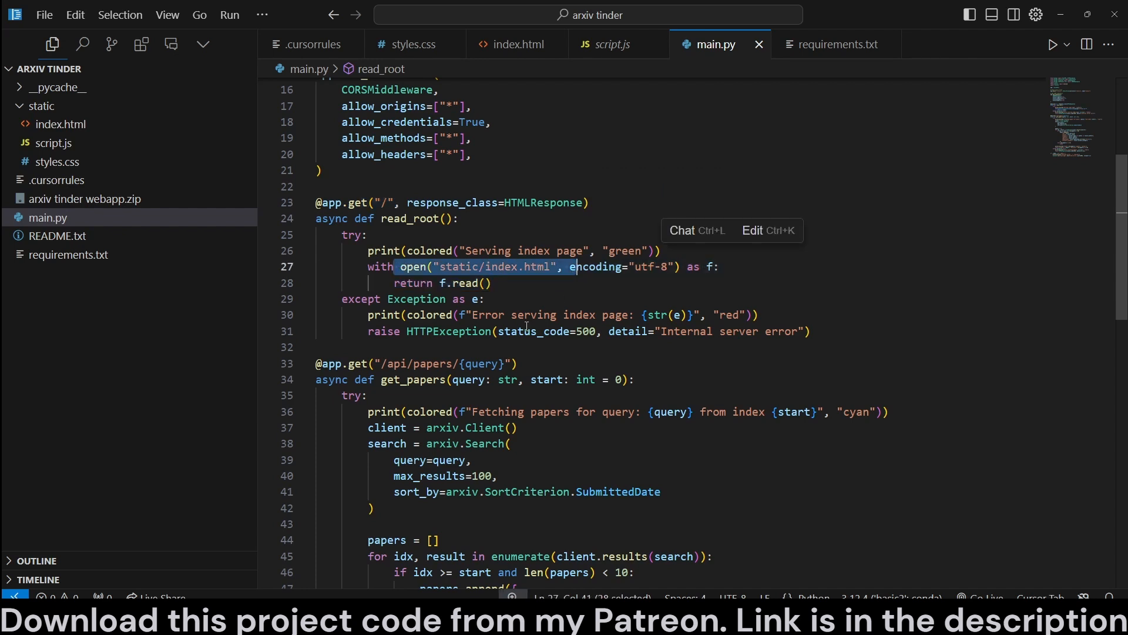
pyautogui.moveTo(497, 305)
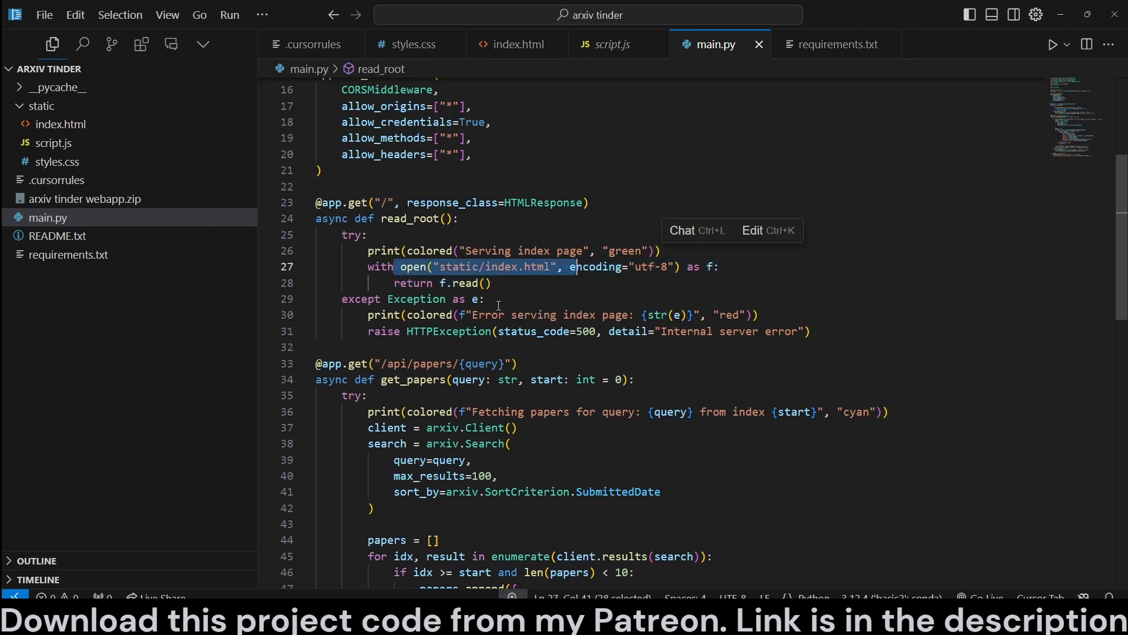
pyautogui.scroll(-3)
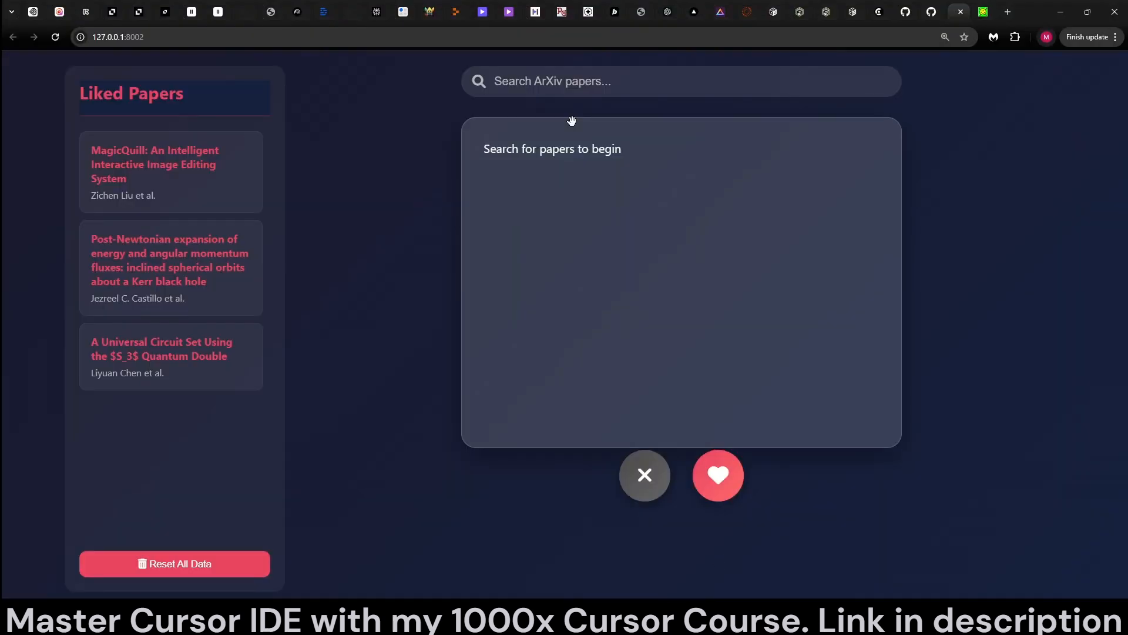
# Step: Leave the running app and switch to the arxiv tinder project's main.py in Cursor
pyautogui.click(681, 81)
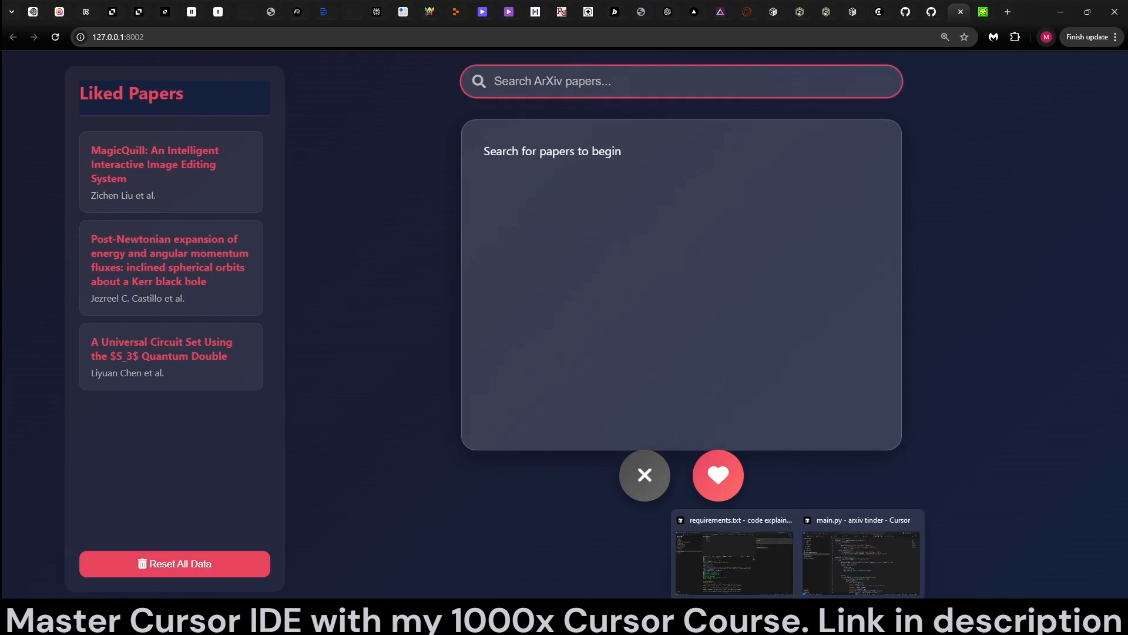
pyautogui.click(857, 554)
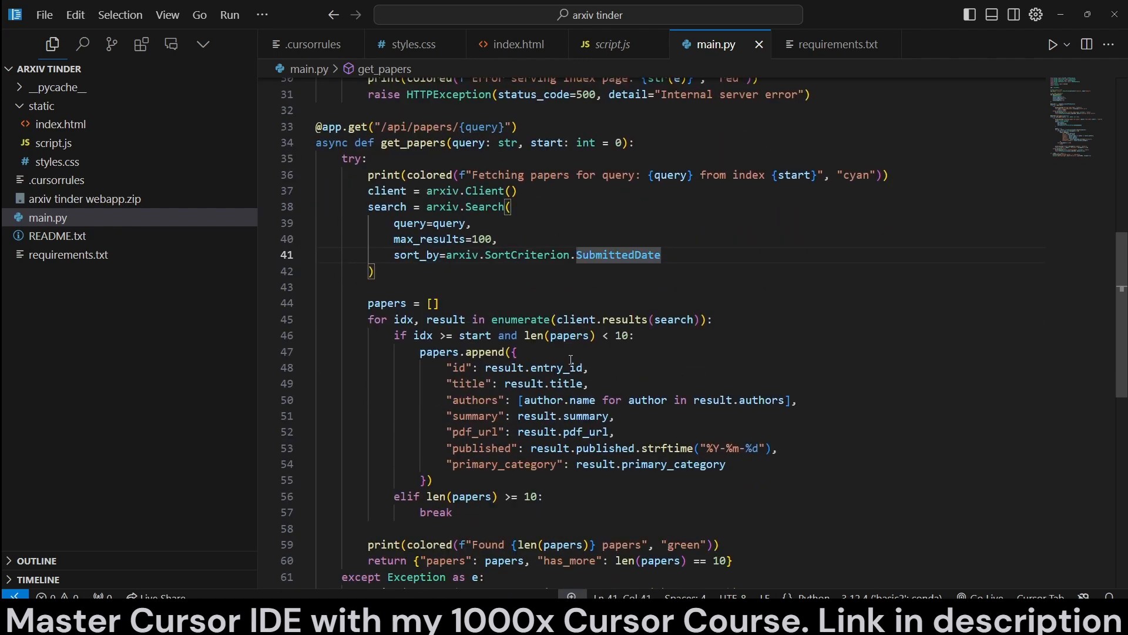
pyautogui.moveTo(595, 283)
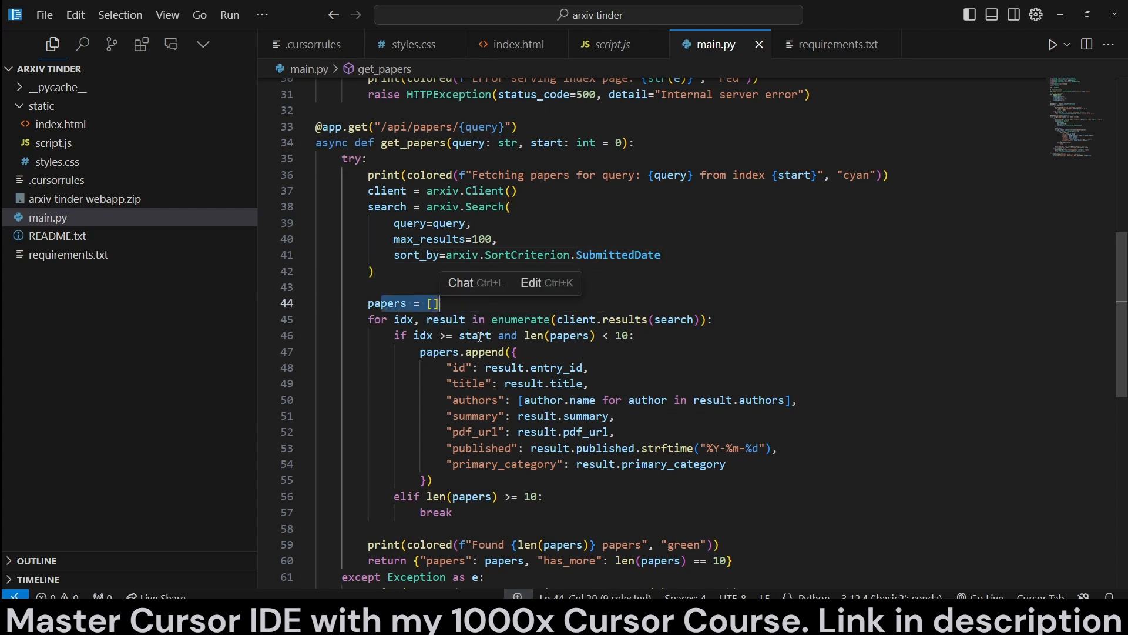
# Step: Review the paper fields in get_papers and glance at the frontend script.js
pyautogui.click(460, 368)
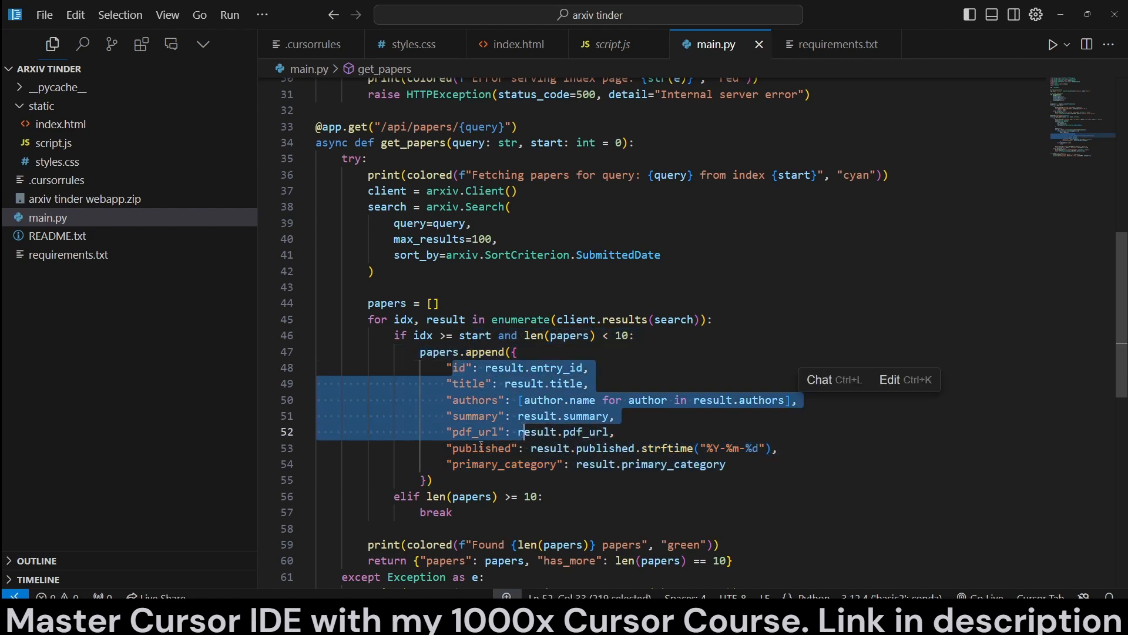
pyautogui.scroll(-3)
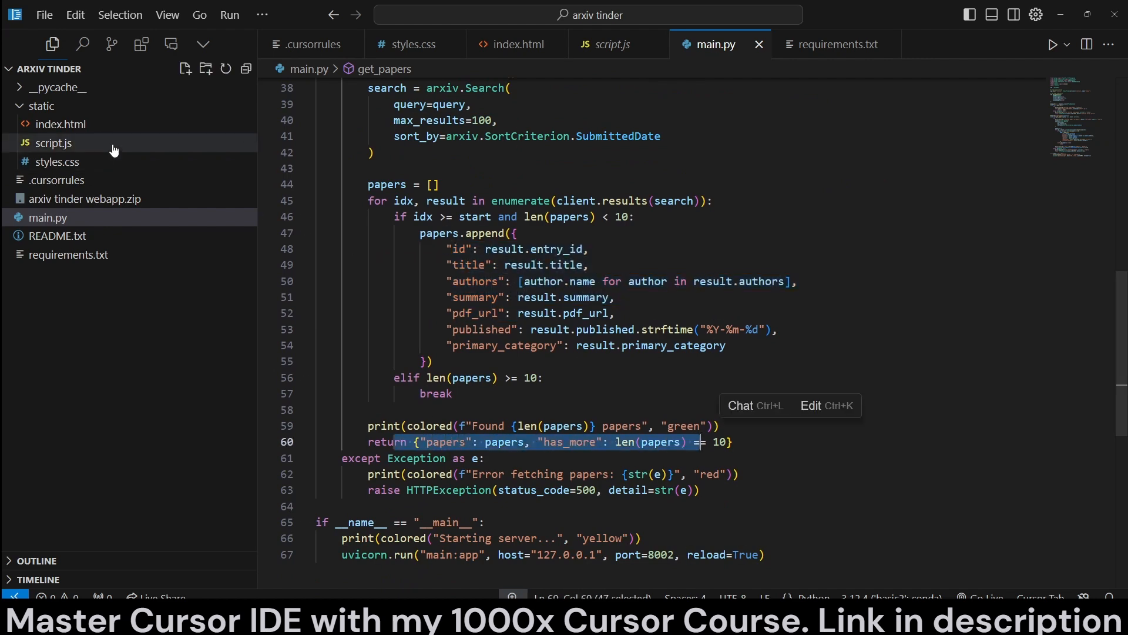
pyautogui.click(52, 142)
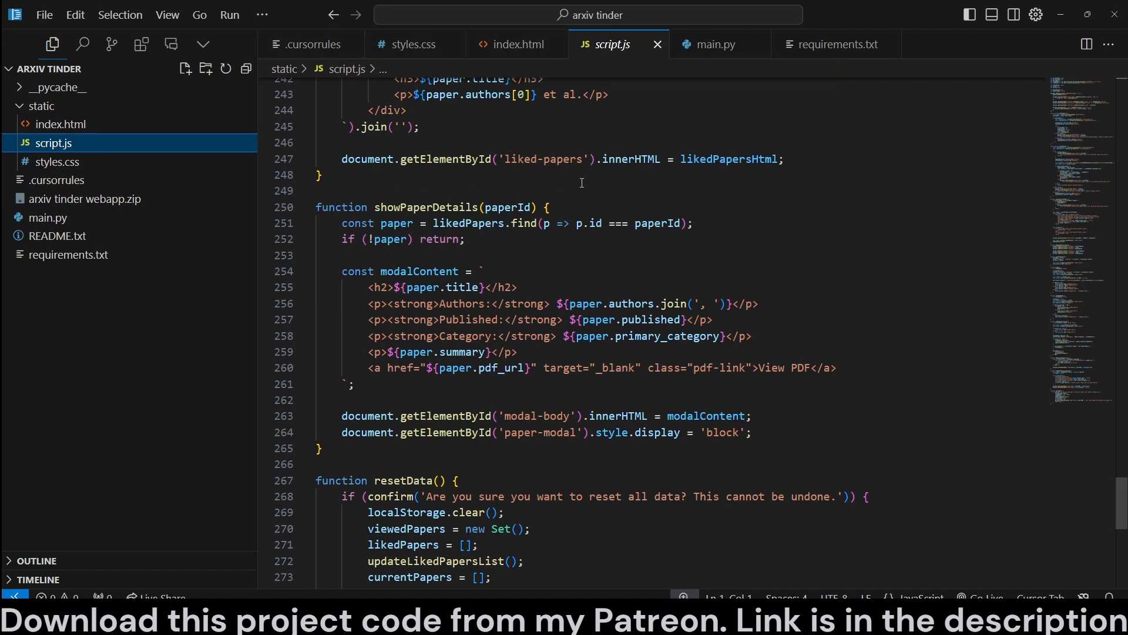
pyautogui.click(716, 44)
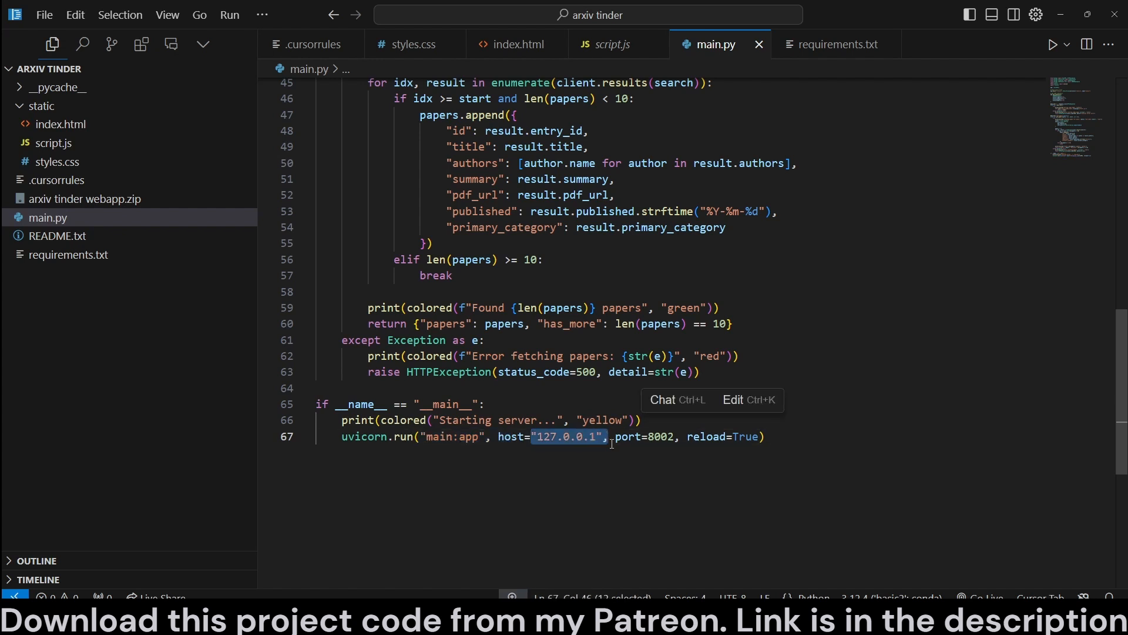
# Step: Go over uvicorn.run's host 127.0.0.1 and reload setting, changing the port from 8002 to 8000
pyautogui.doubleClick(651, 436)
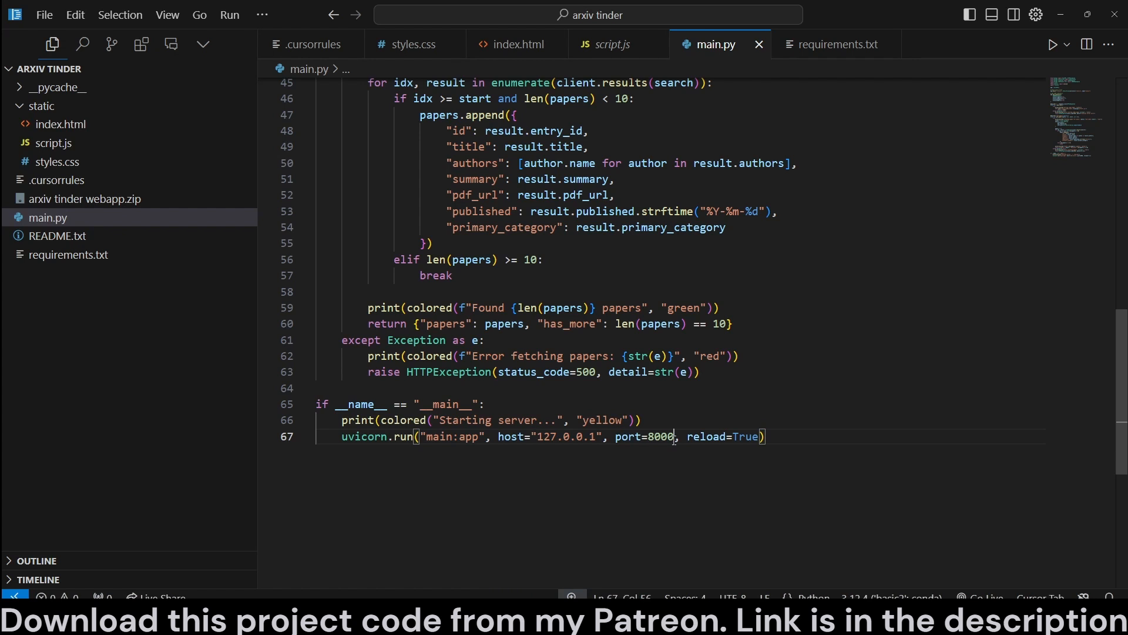
pyautogui.doubleClick(720, 437)
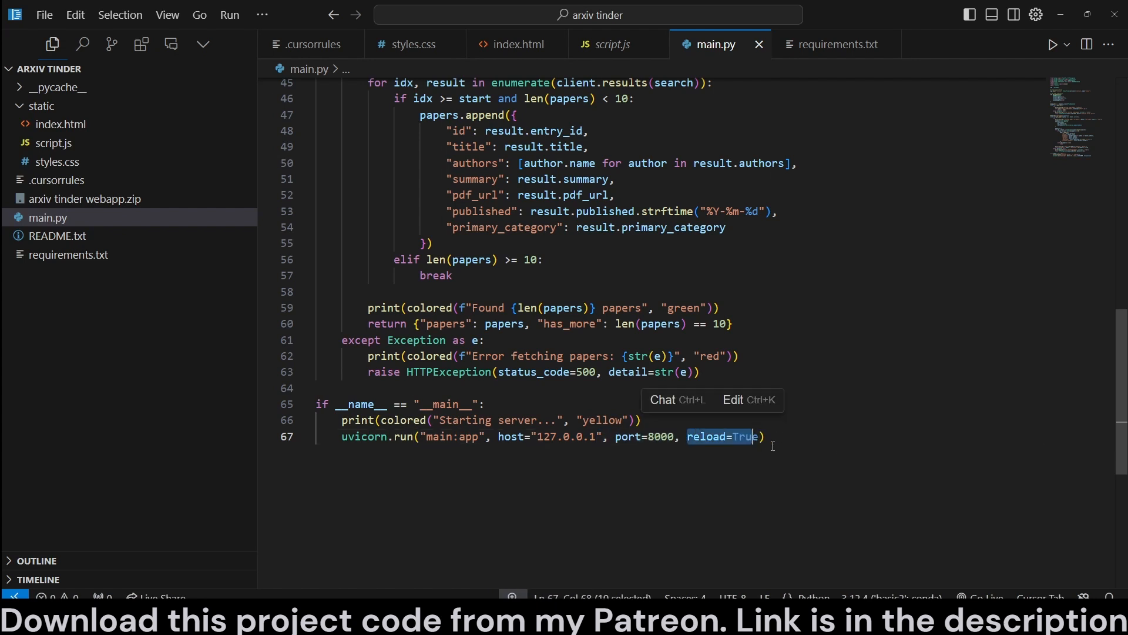
pyautogui.click(797, 340)
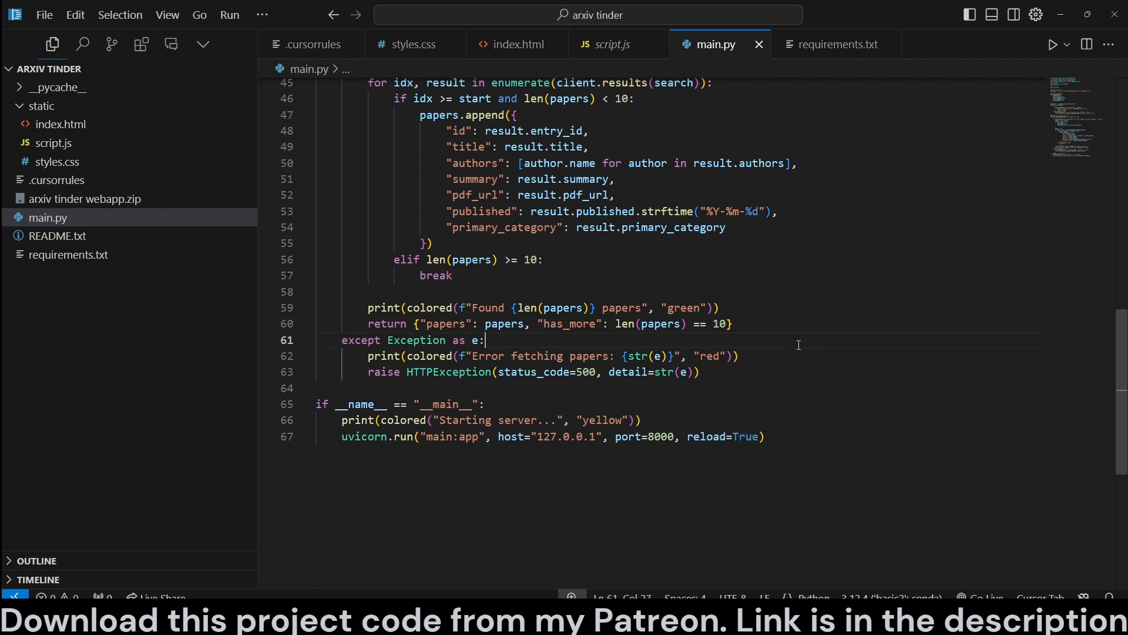
pyautogui.moveTo(672, 226)
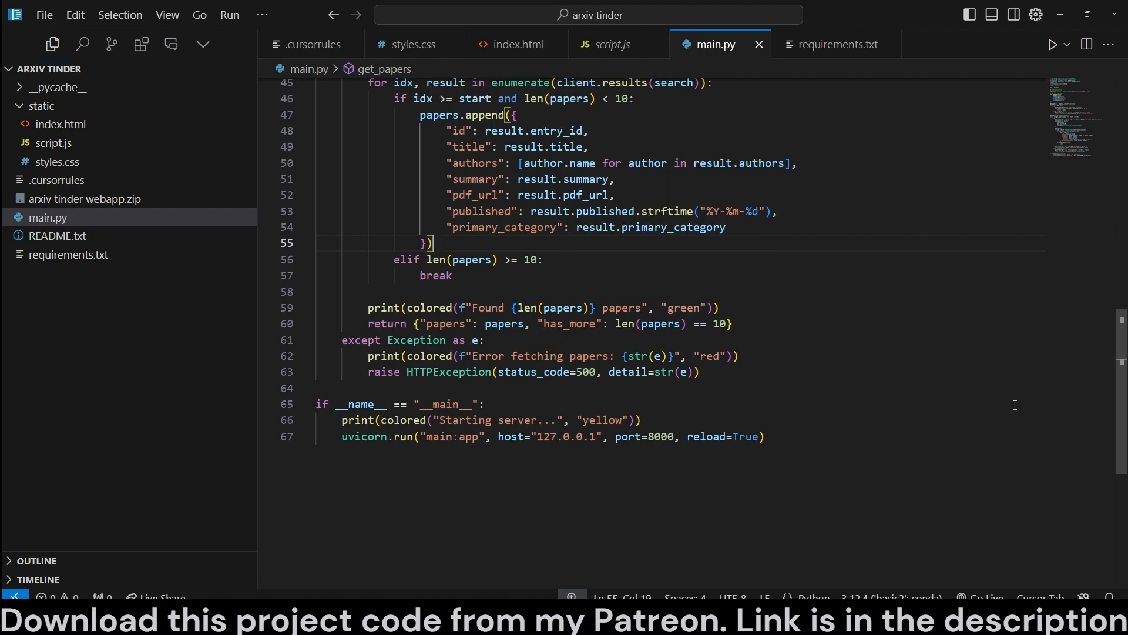
pyautogui.scroll(3)
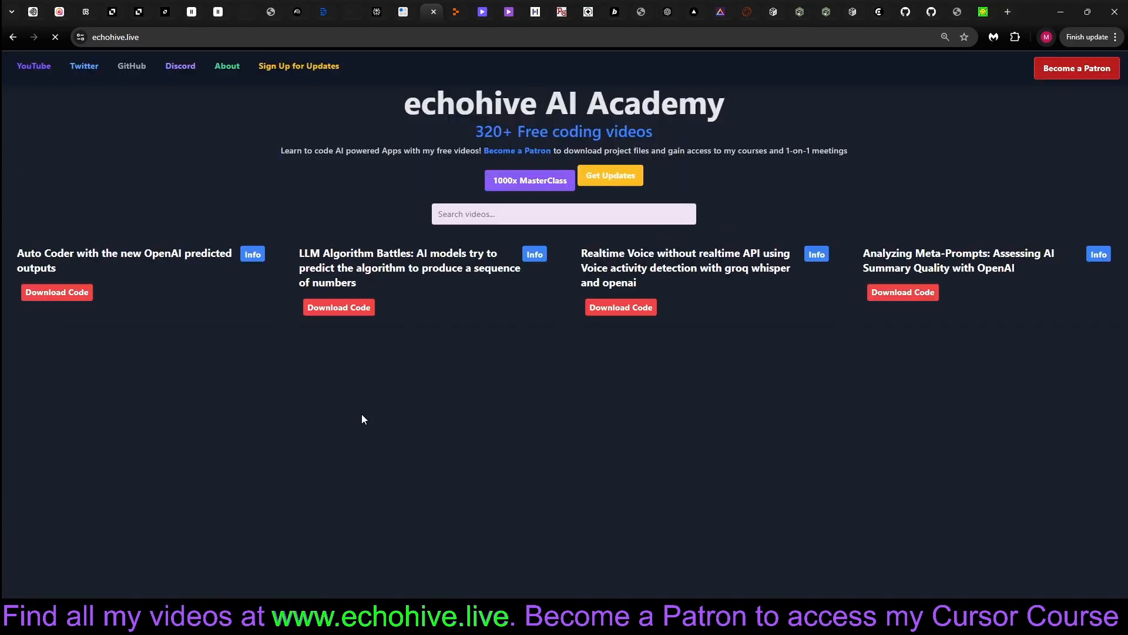
# Step: Scroll through the echohive site's catalogue of coding video cards
pyautogui.scroll(-3)
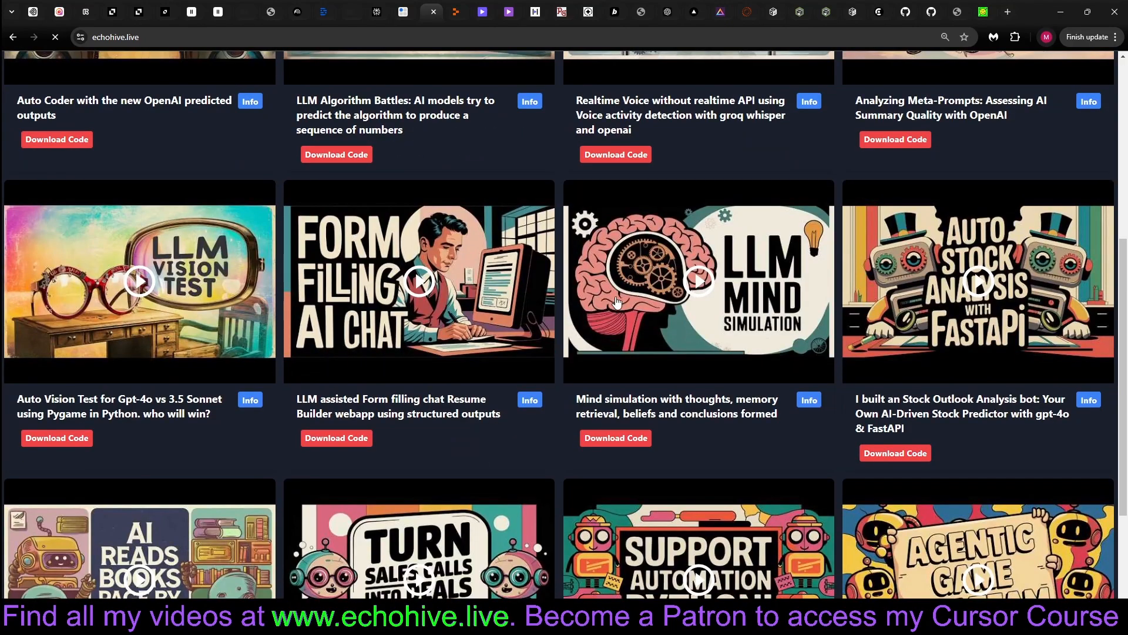
pyautogui.scroll(-3)
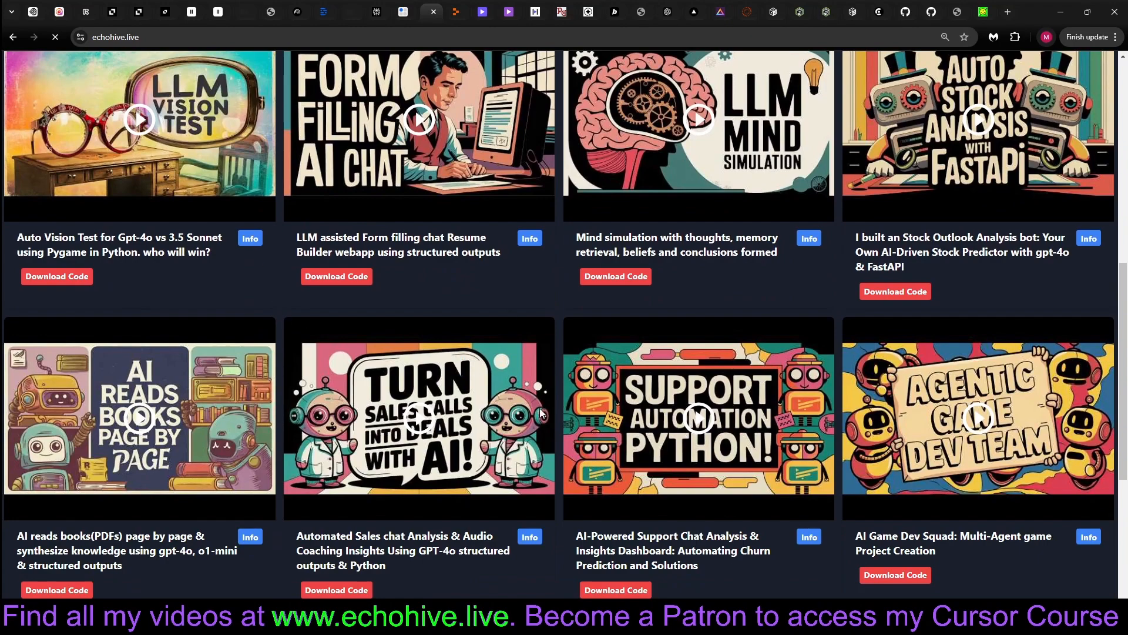
pyautogui.scroll(-3)
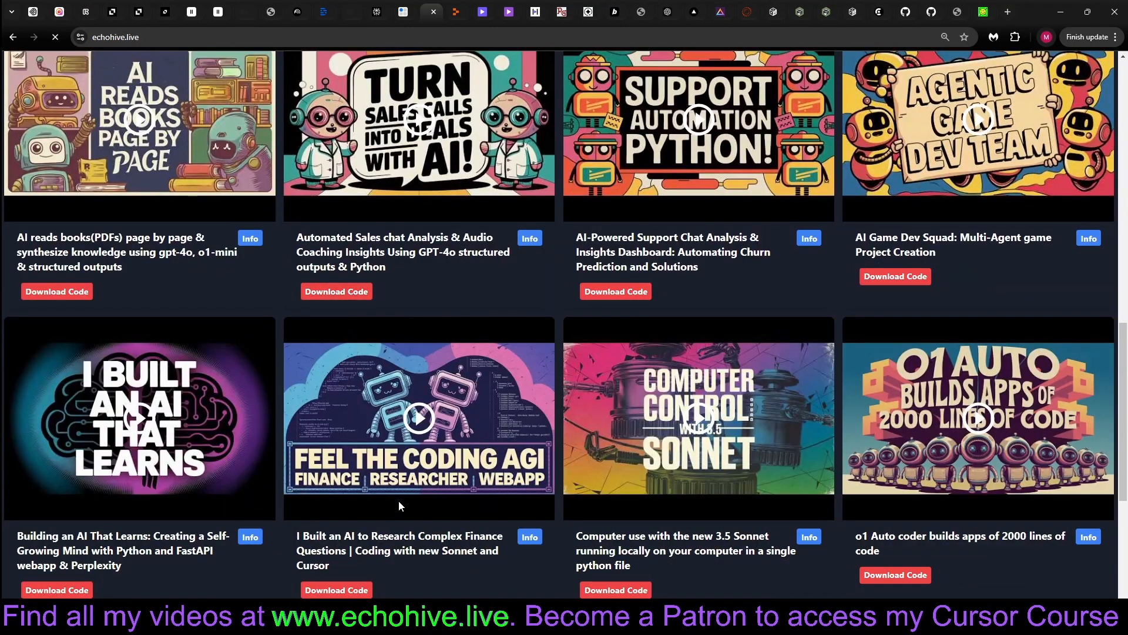
pyautogui.scroll(3)
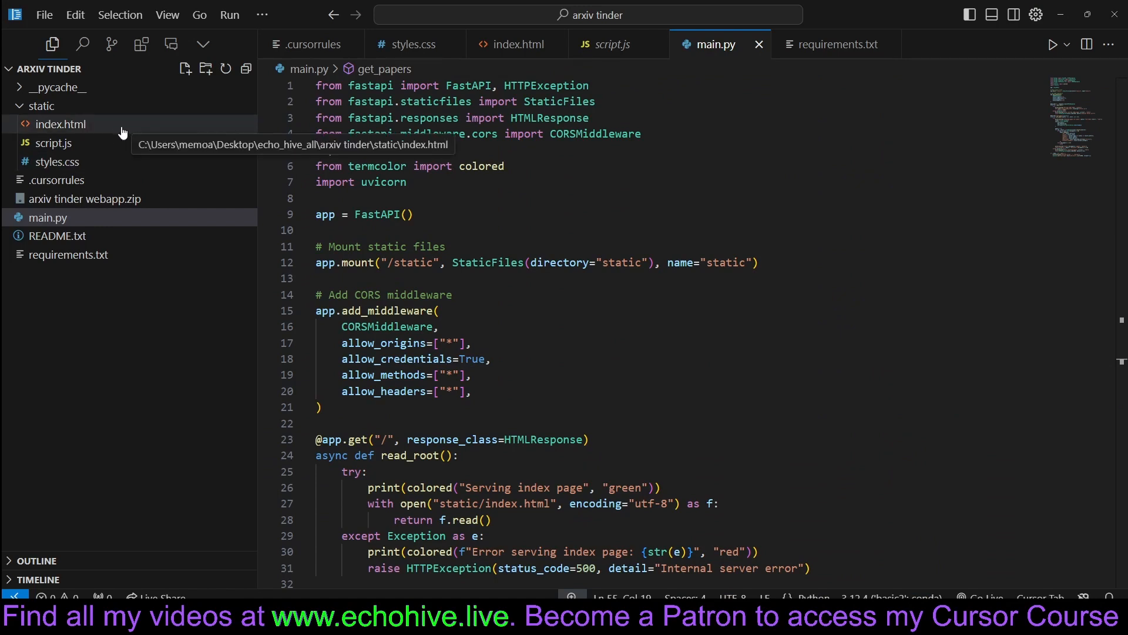
pyautogui.moveTo(111, 170)
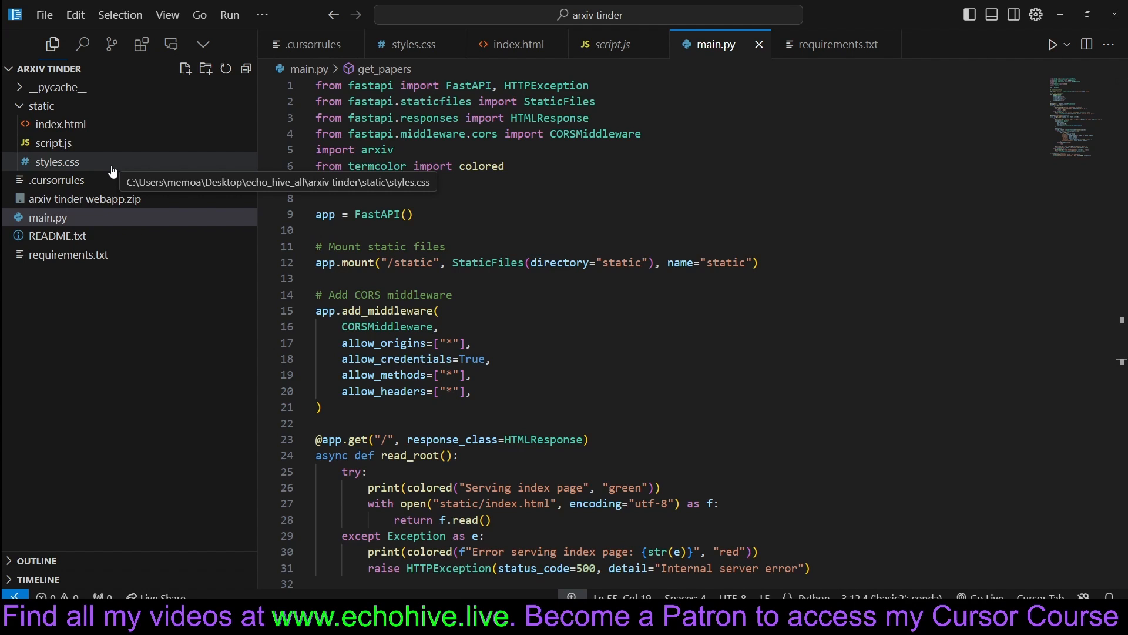
pyautogui.moveTo(108, 171)
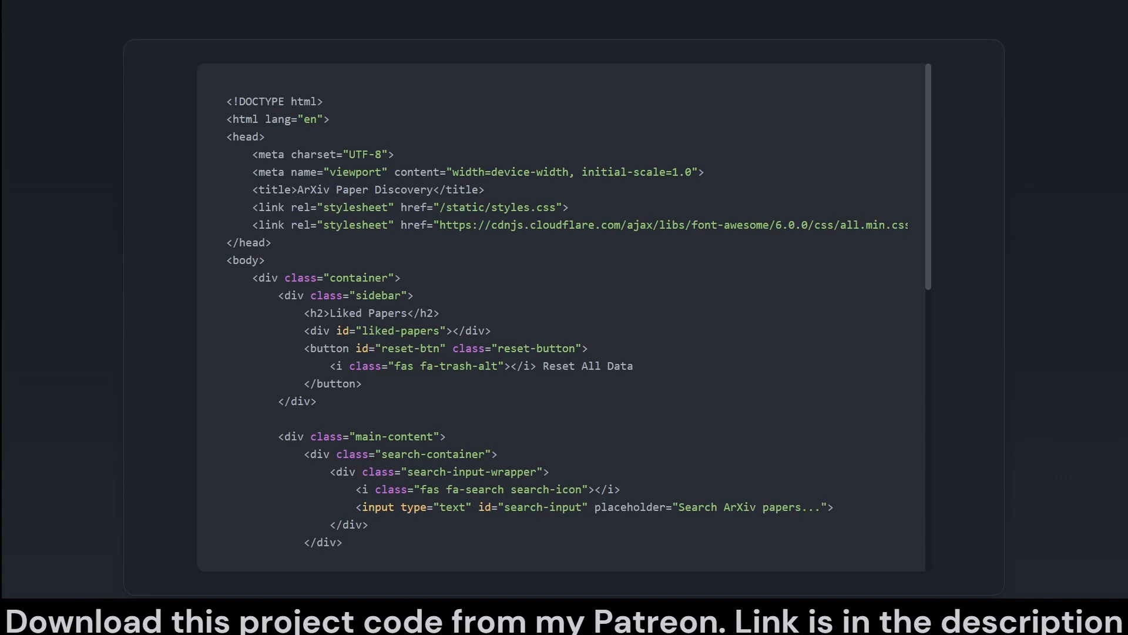
# Step: Scroll down through the HTML markup for the search box, card container and action buttons
pyautogui.scroll(-3)
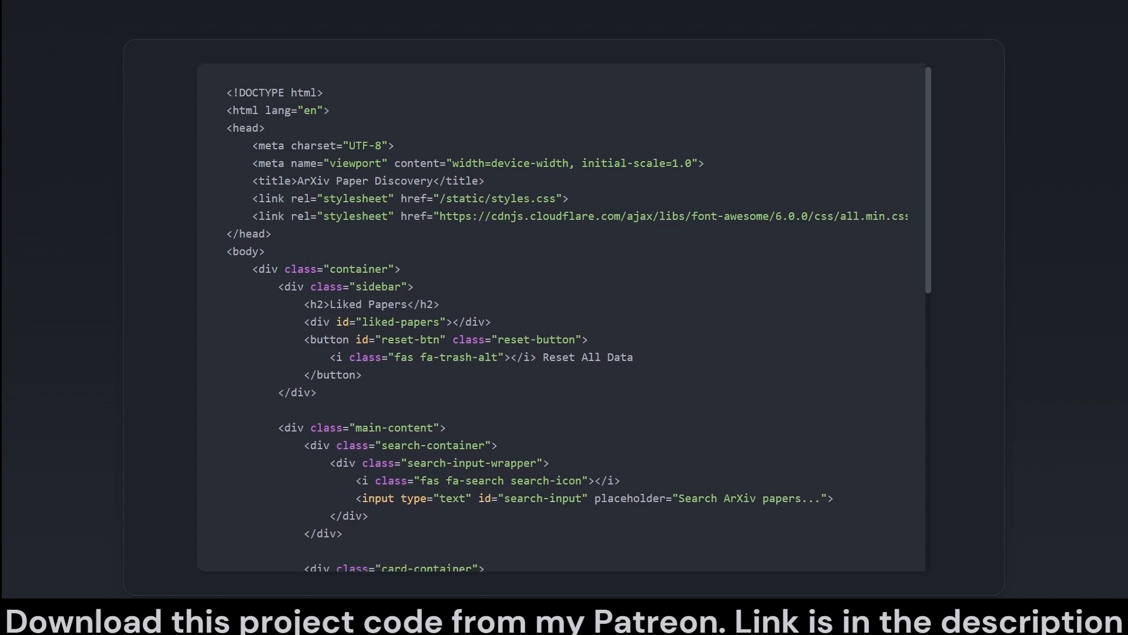
pyautogui.scroll(-3)
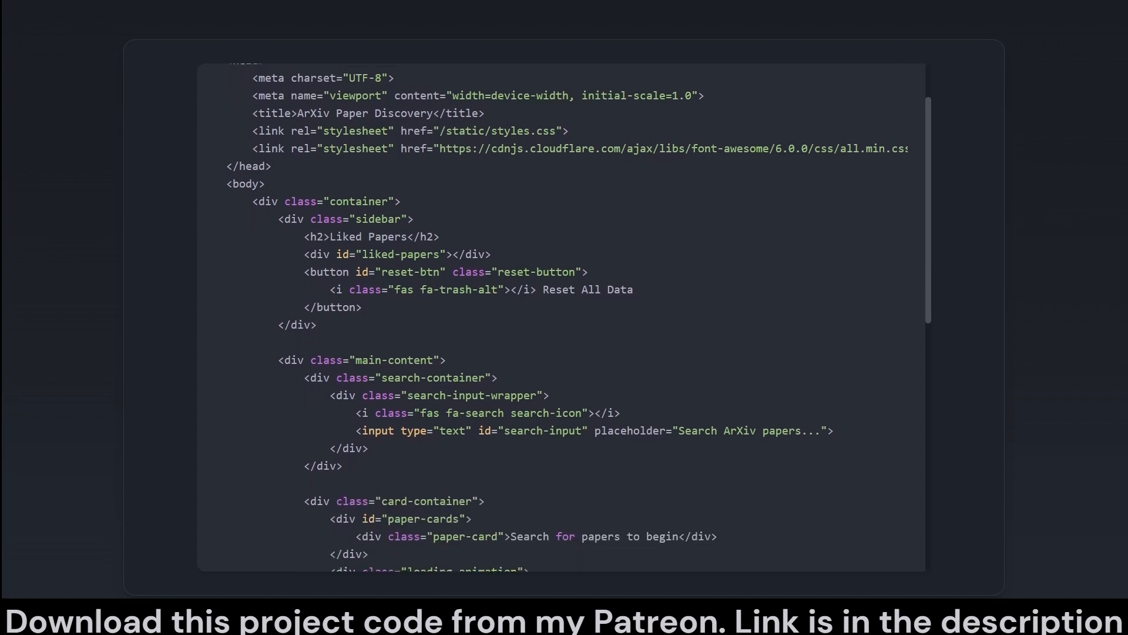
pyautogui.scroll(-3)
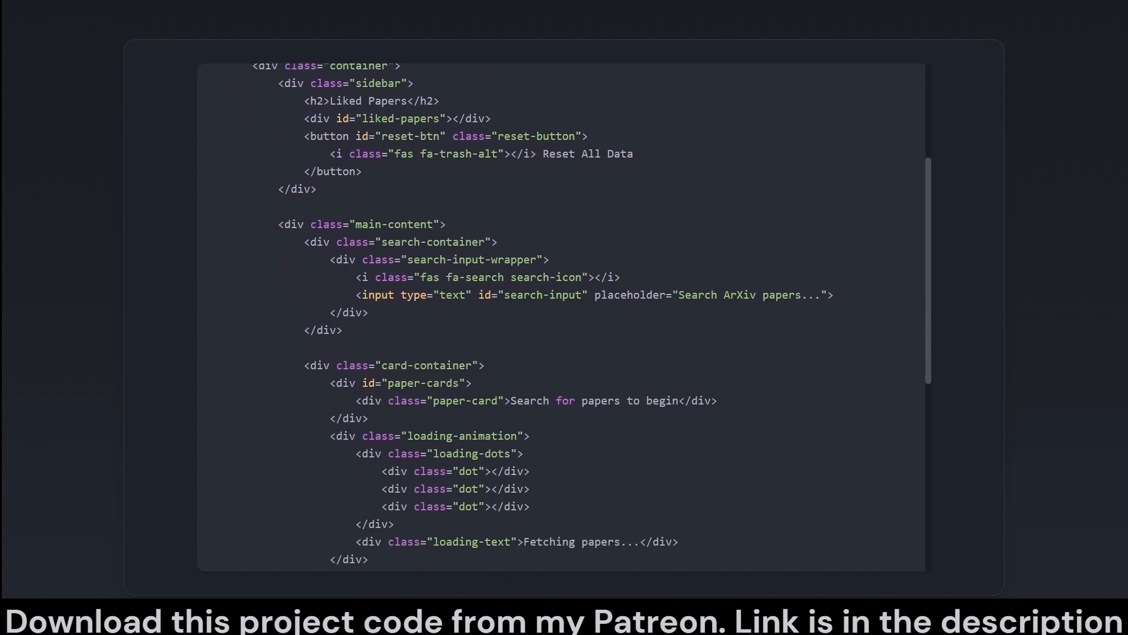
pyautogui.scroll(-3)
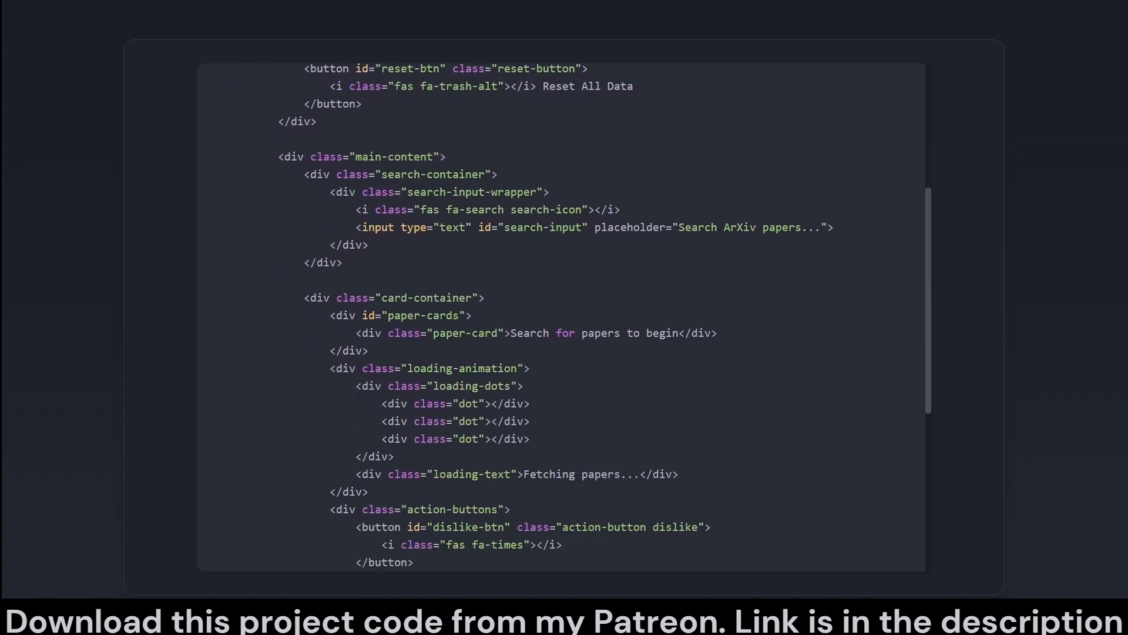
pyautogui.scroll(-3)
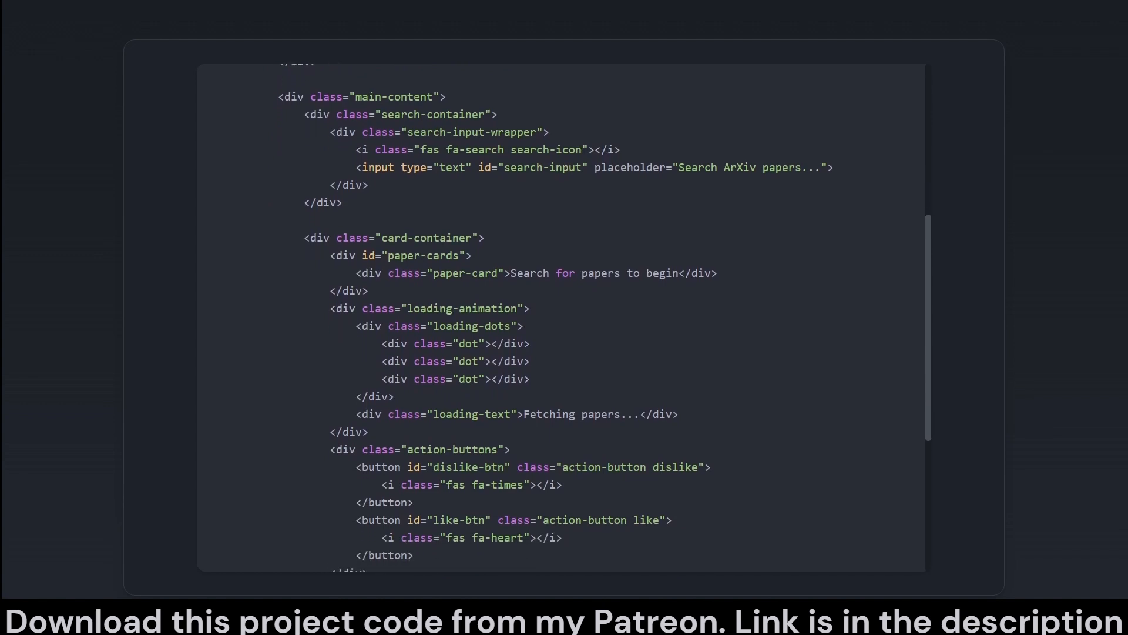
pyautogui.scroll(3)
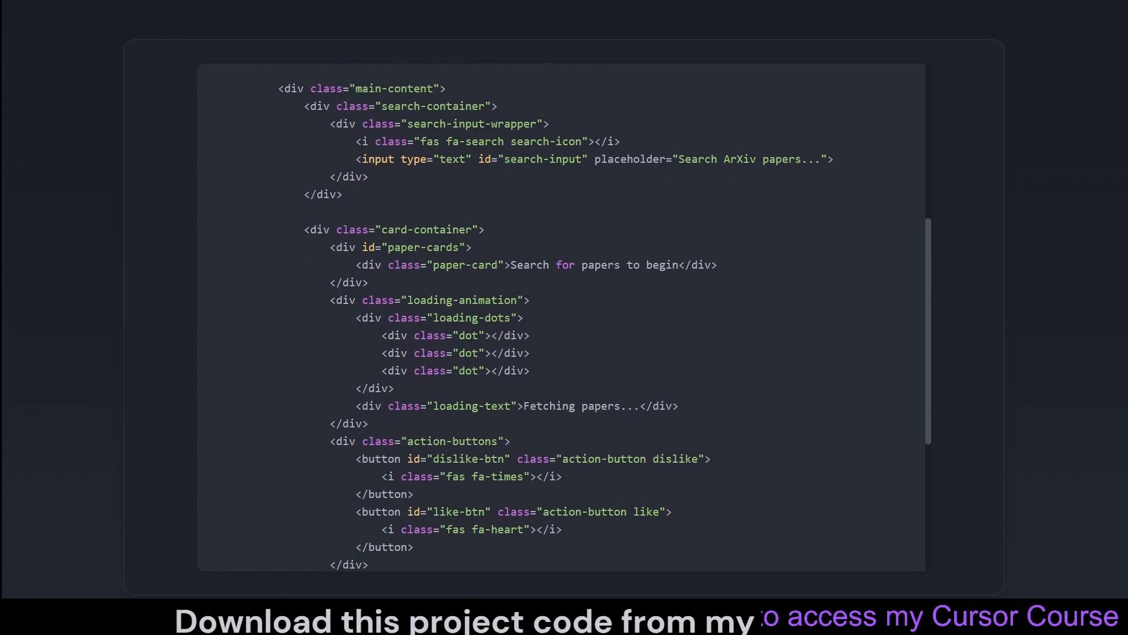
pyautogui.scroll(-3)
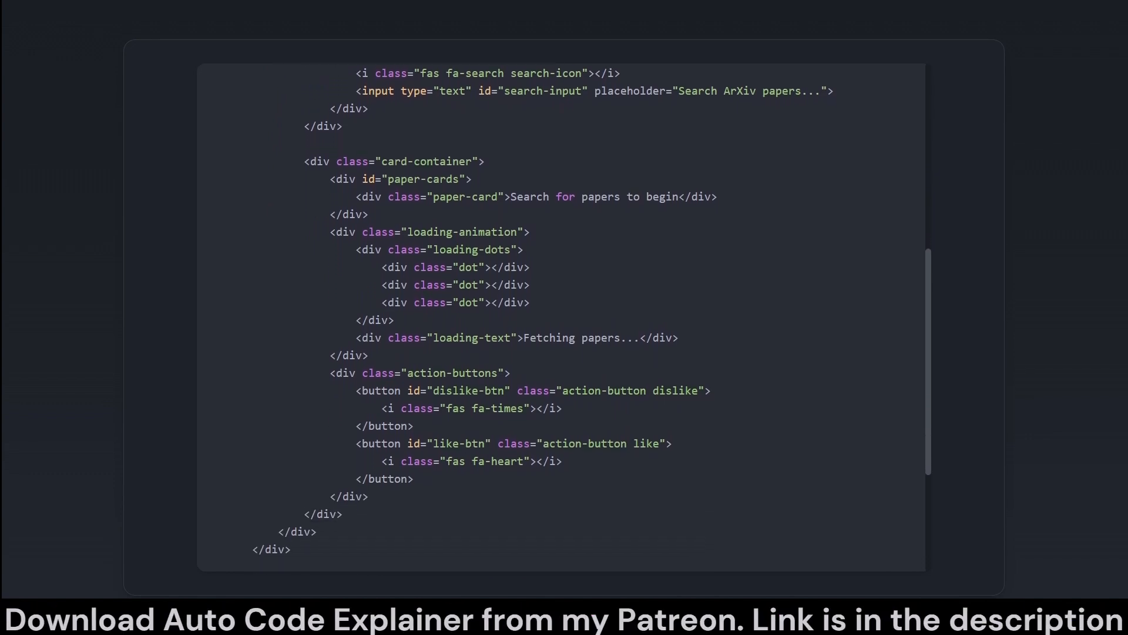
pyautogui.scroll(-3)
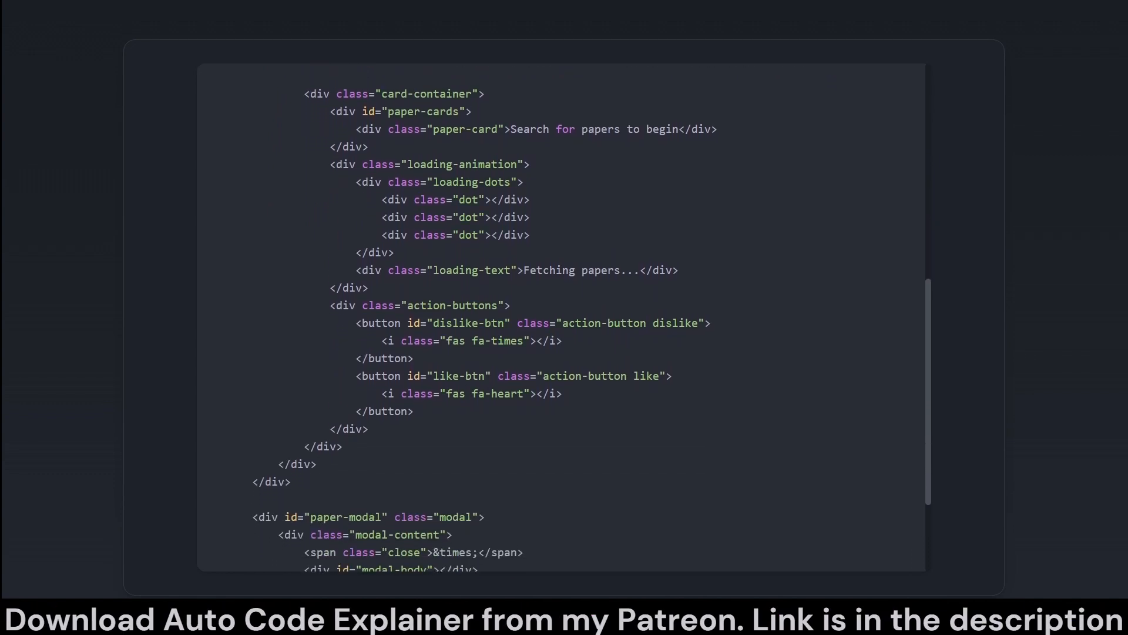
pyautogui.scroll(-3)
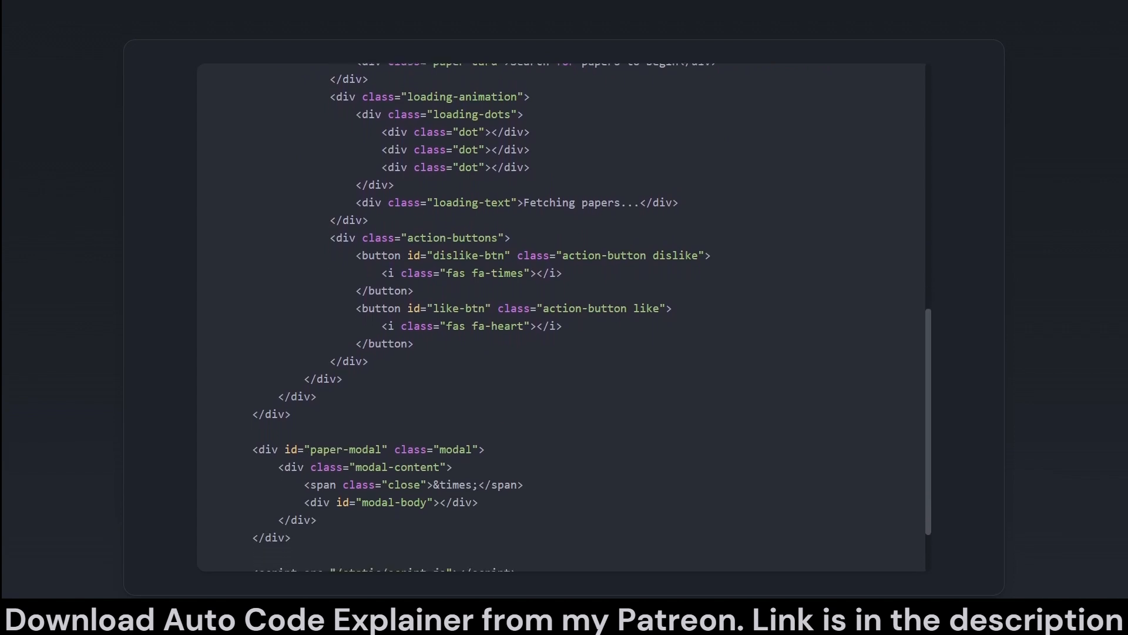
pyautogui.scroll(-3)
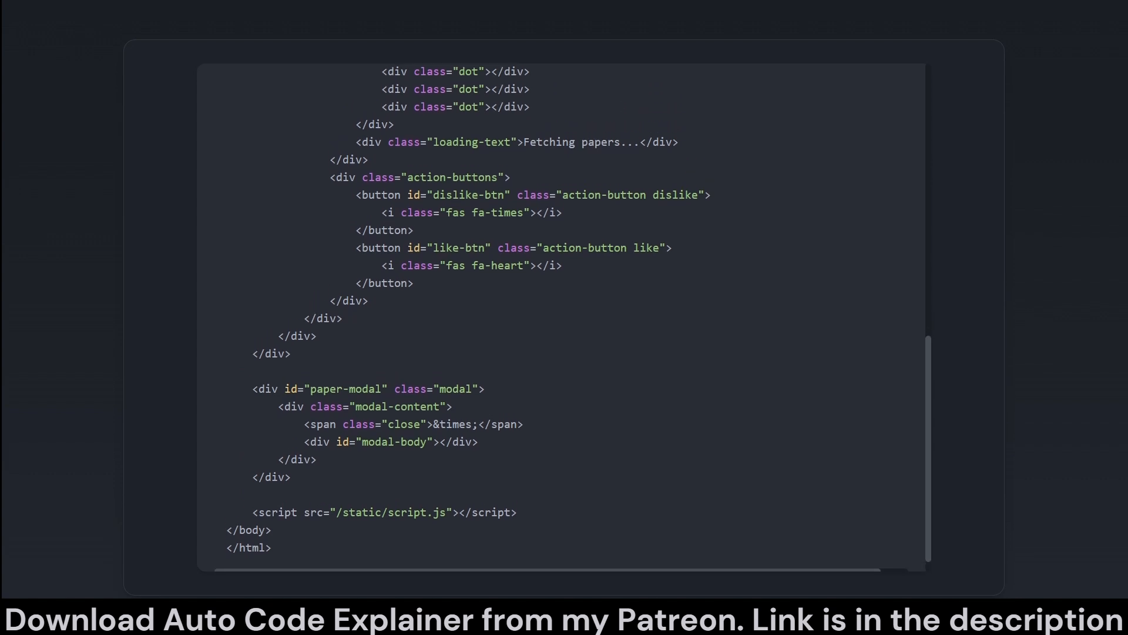
# Step: Scroll back up through the explained markup toward the main-content section
pyautogui.scroll(3)
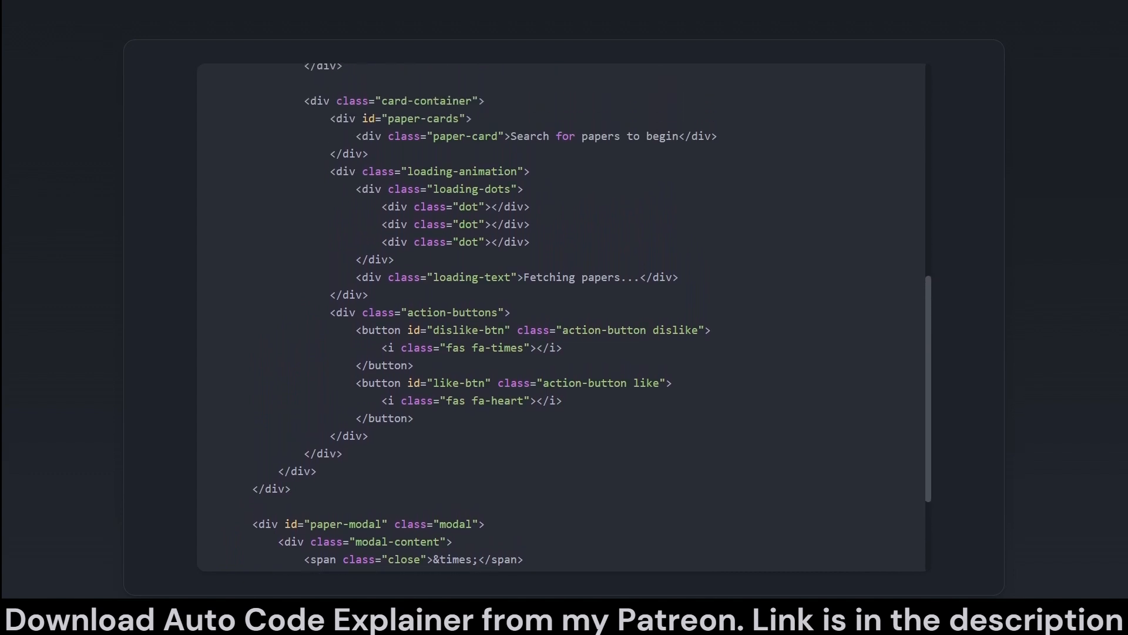
pyautogui.scroll(3)
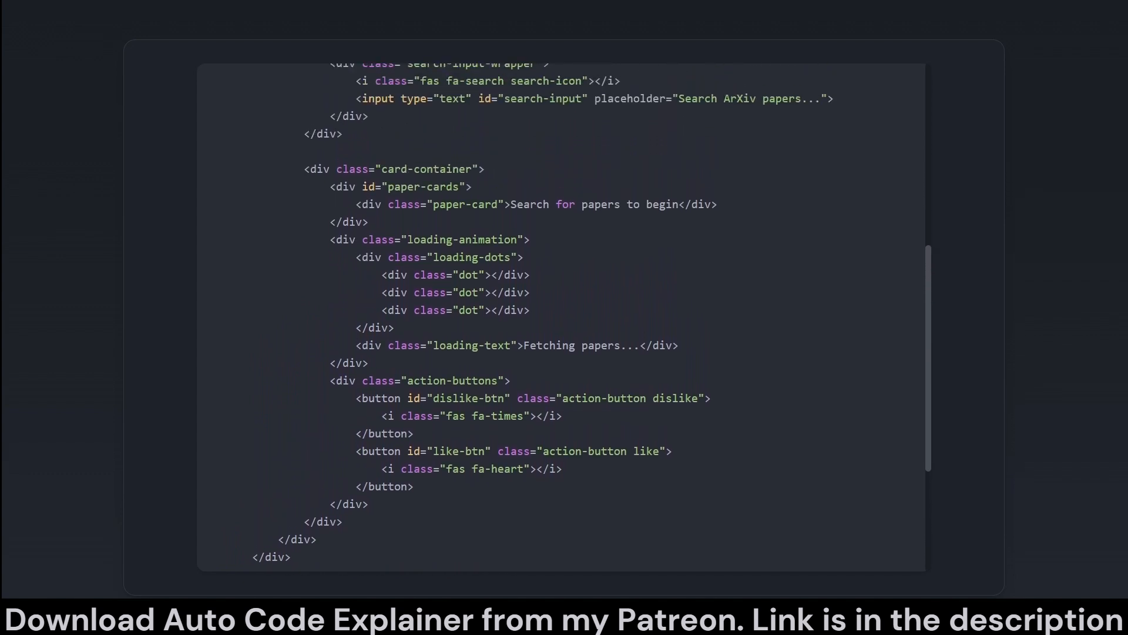
pyautogui.scroll(3)
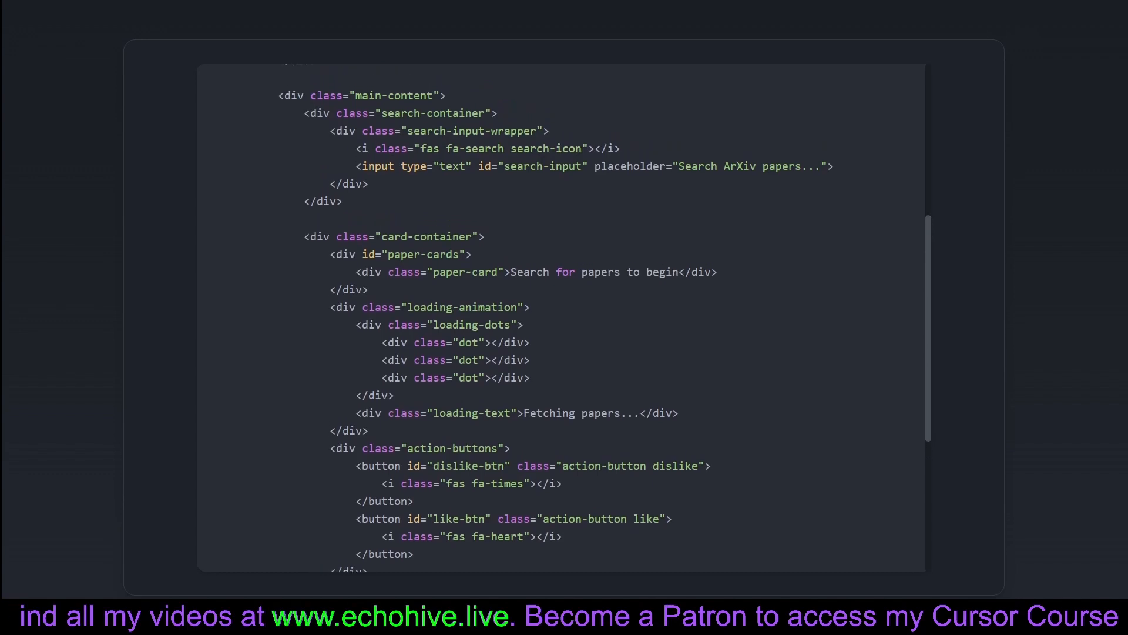
pyautogui.scroll(3)
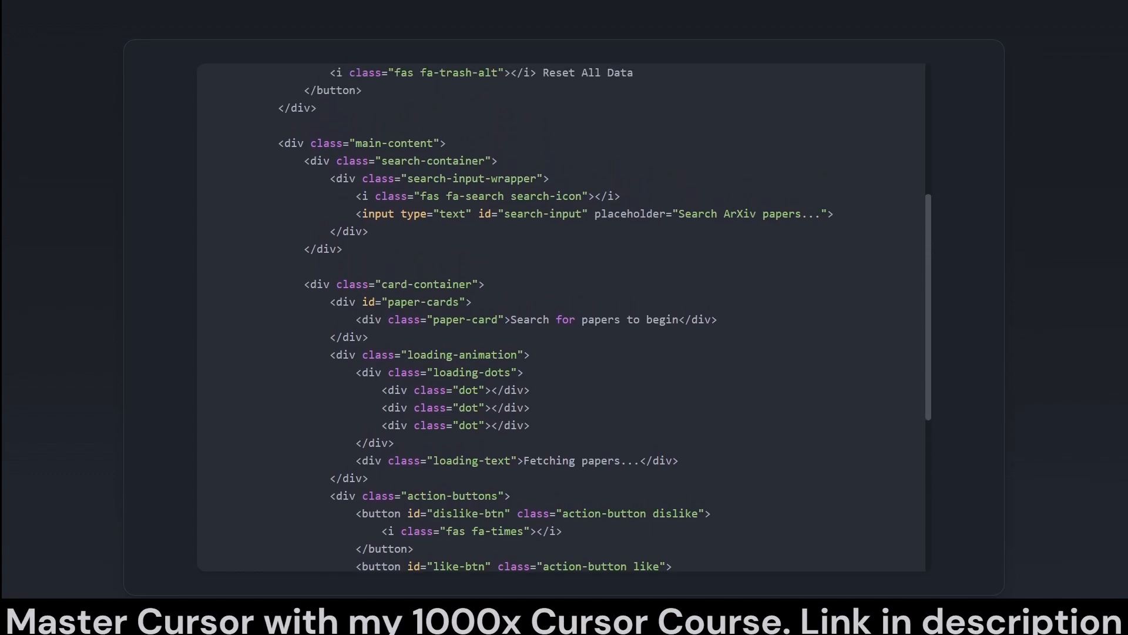
pyautogui.scroll(3)
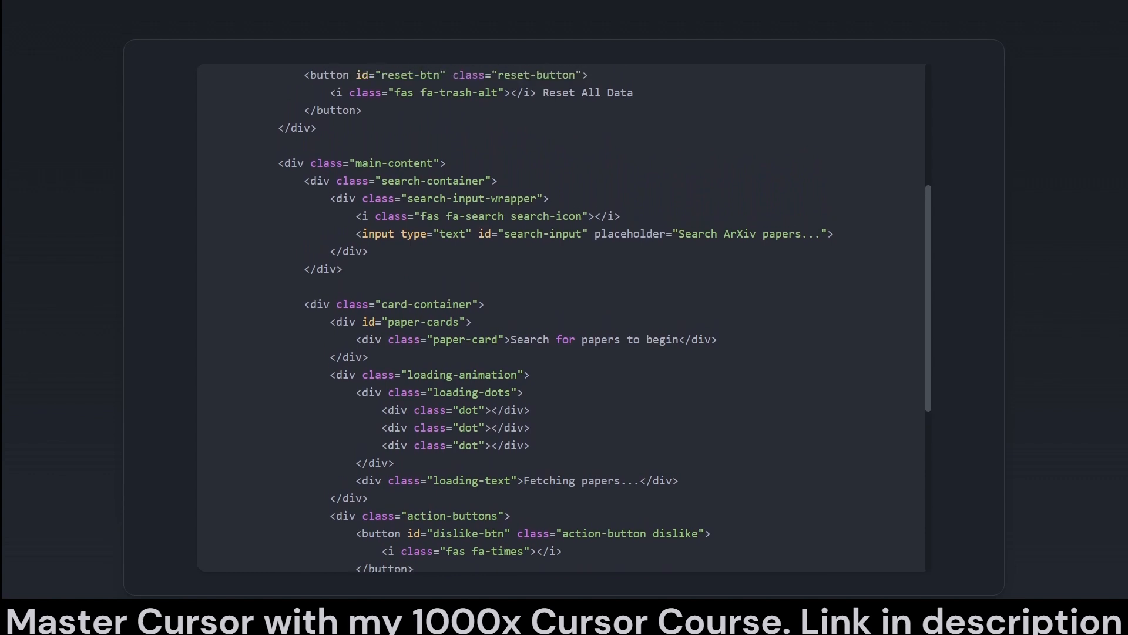
pyautogui.scroll(3)
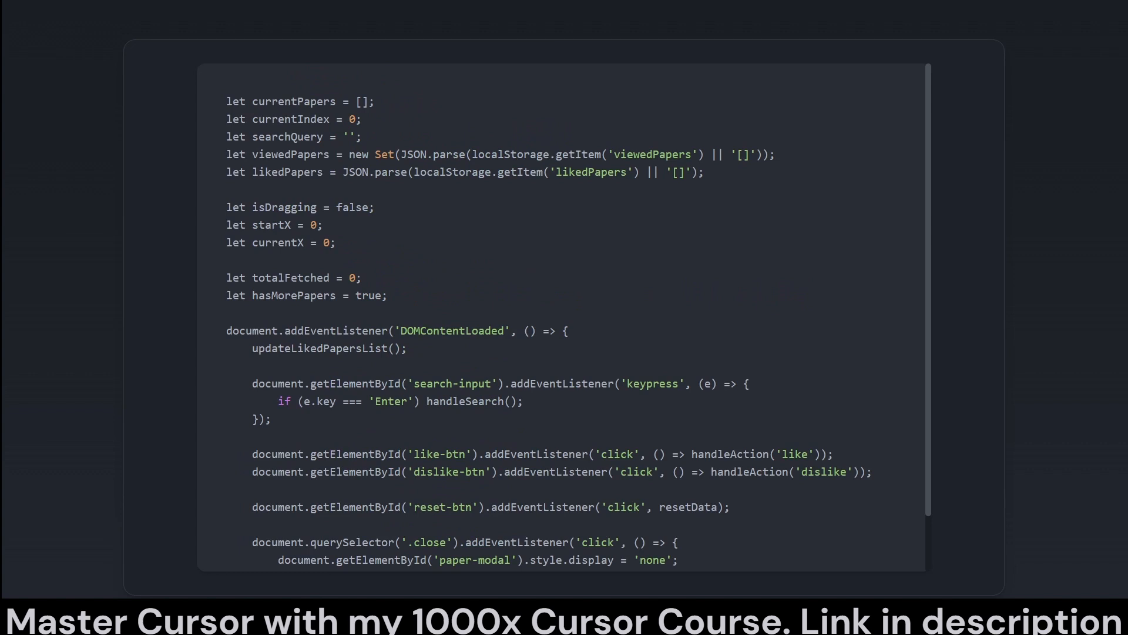
# Step: Scroll through script.js's state variables and the DOMContentLoaded listeners for search, like, dislike, reset and modal close
pyautogui.scroll(-3)
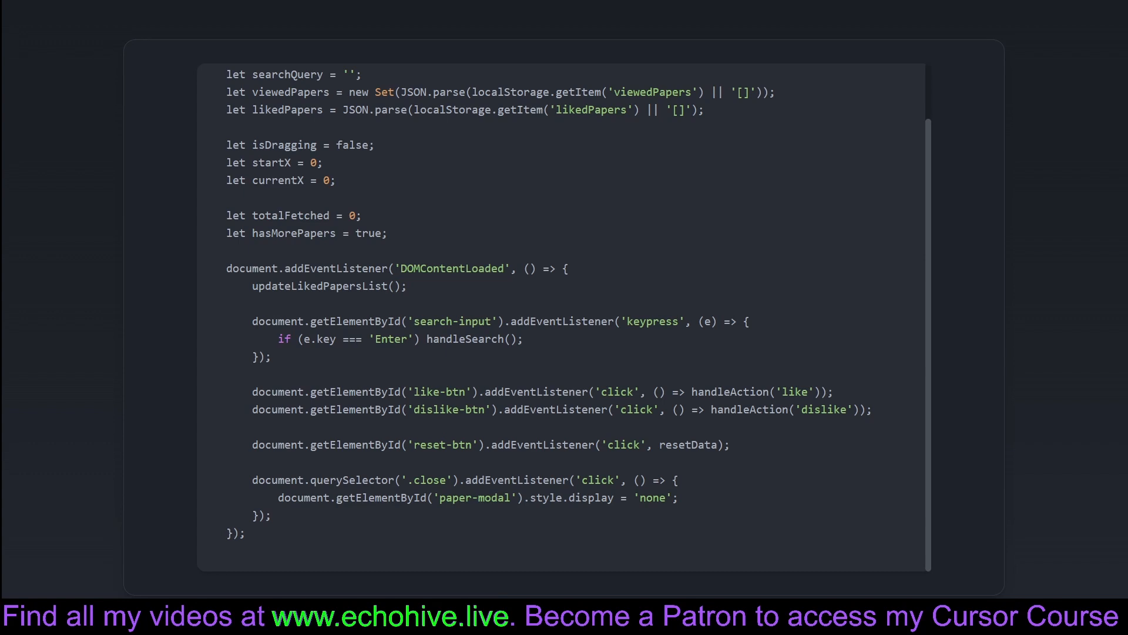
pyautogui.scroll(3)
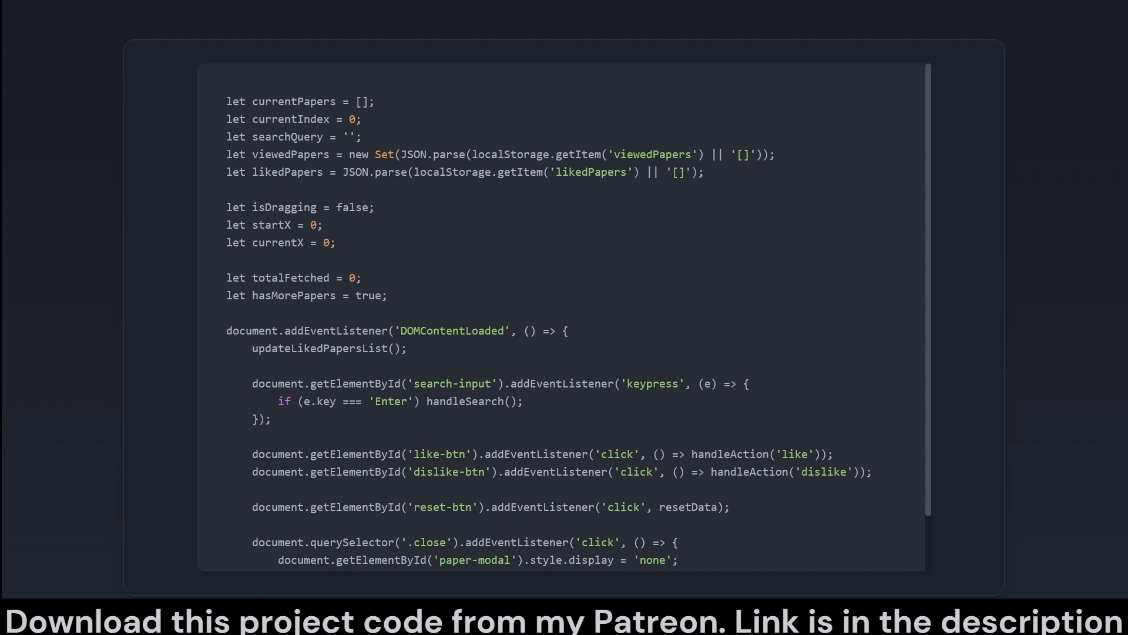
pyautogui.scroll(-3)
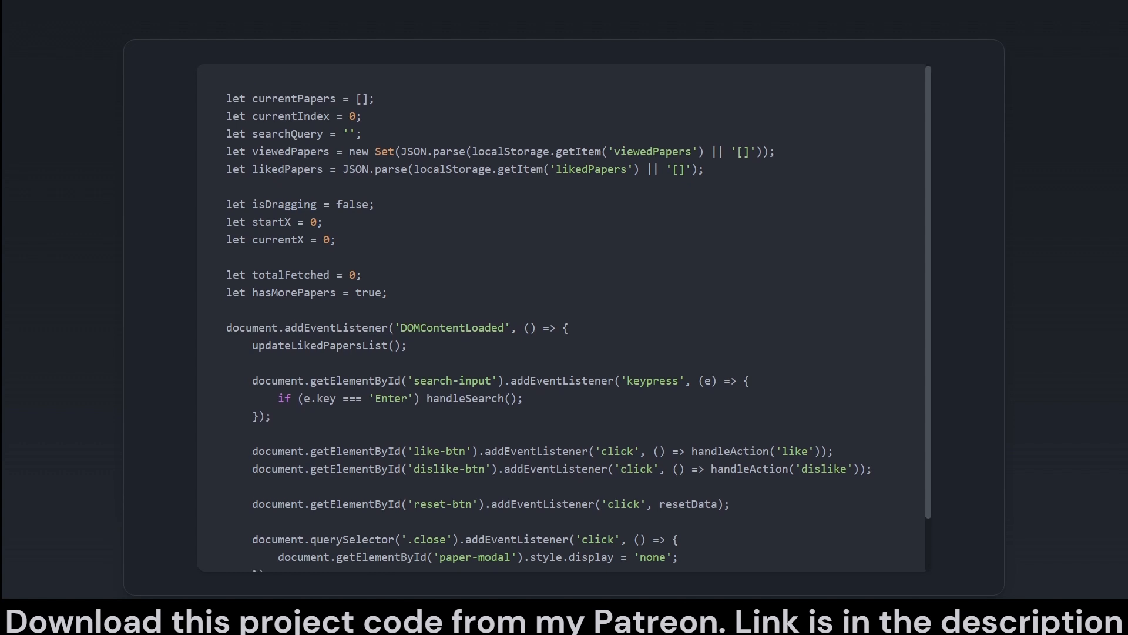
pyautogui.scroll(-3)
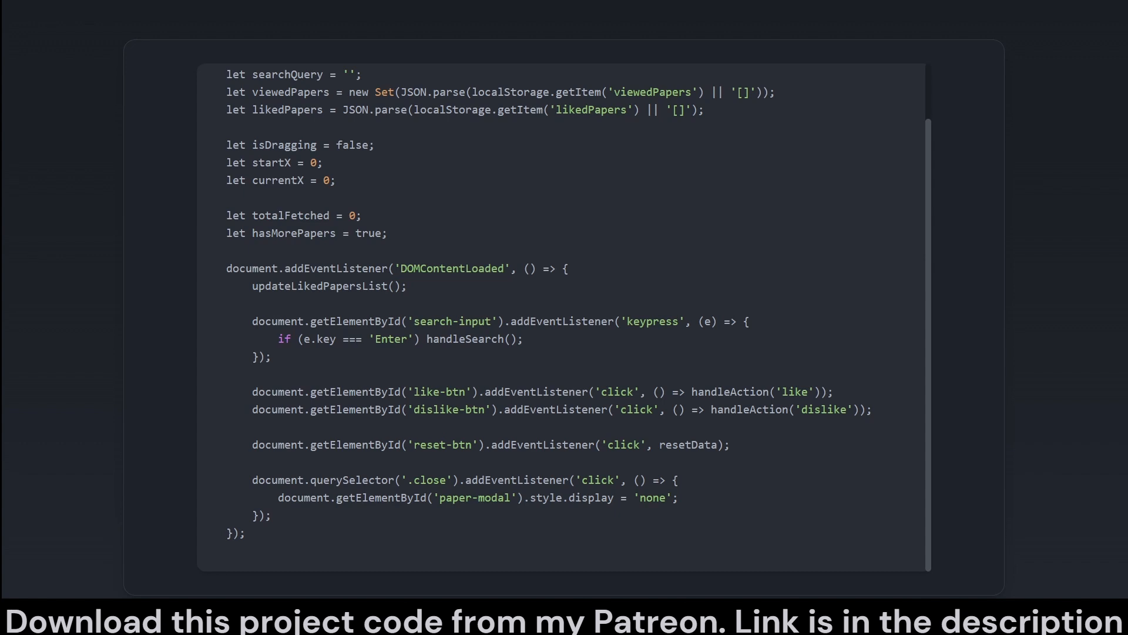
pyautogui.scroll(3)
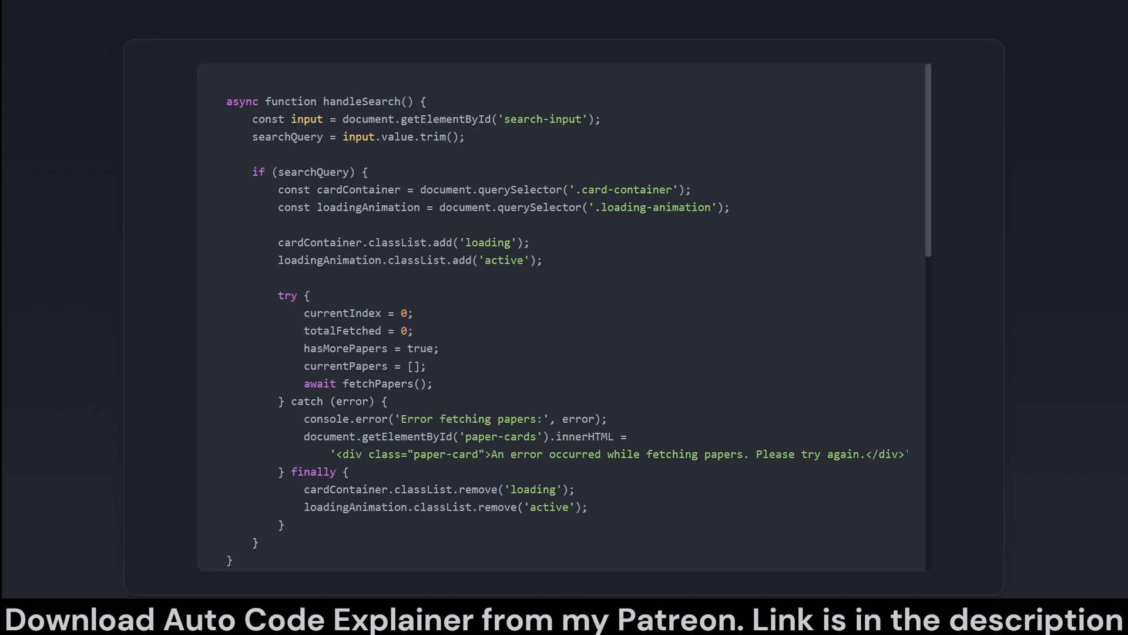
# Step: Scroll through handleSearch, which resets state, fetches papers and toggles the loading animation
pyautogui.scroll(-3)
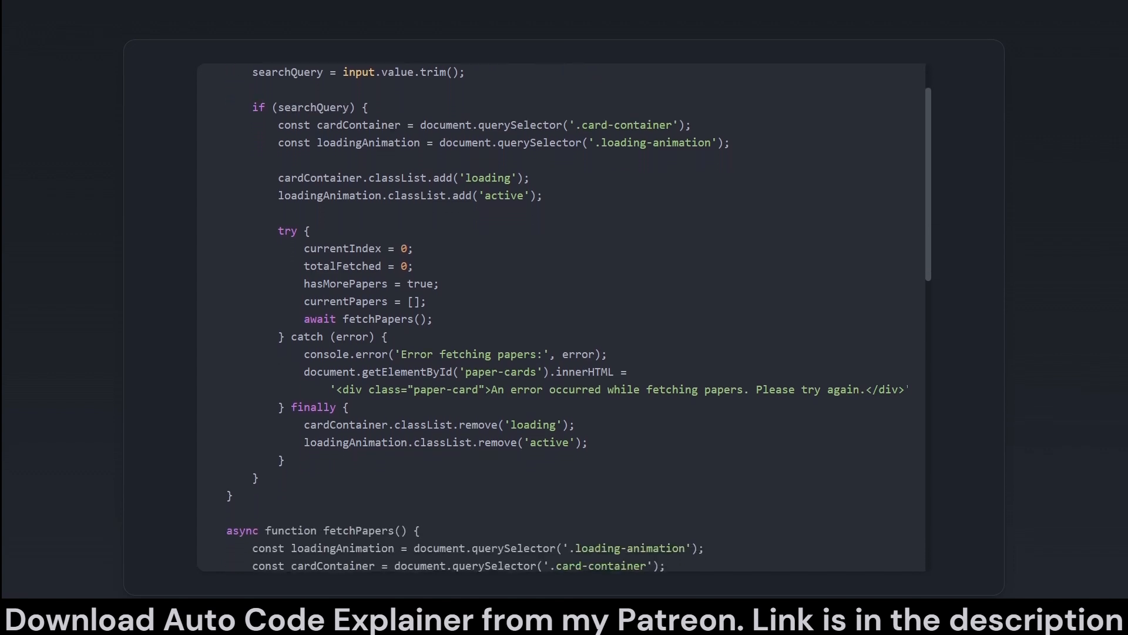
pyautogui.scroll(-3)
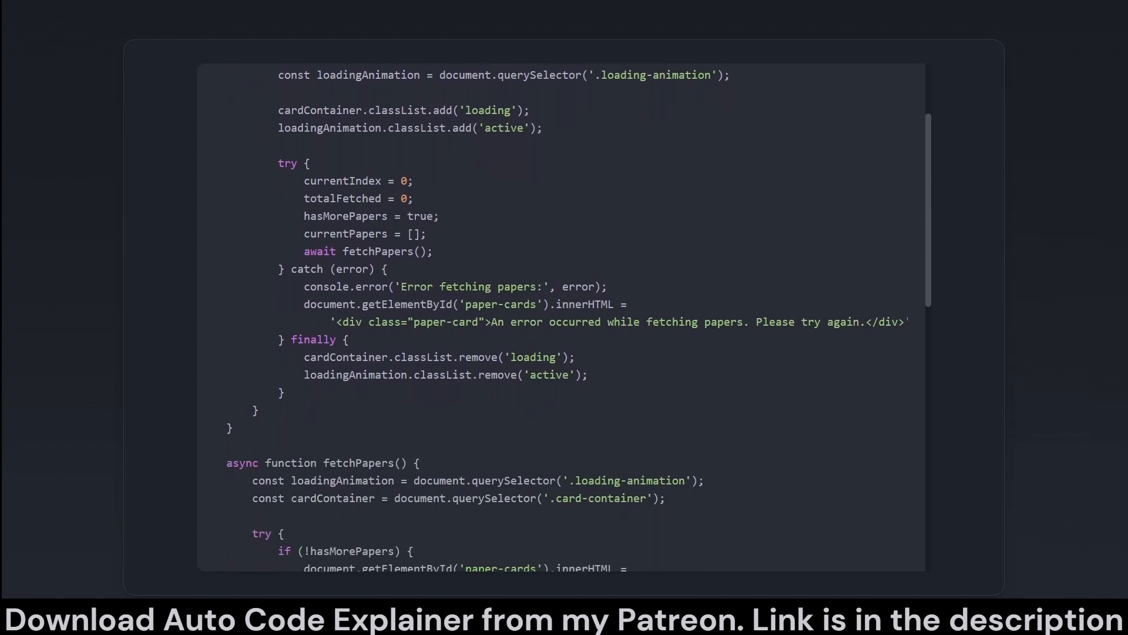
pyautogui.scroll(-3)
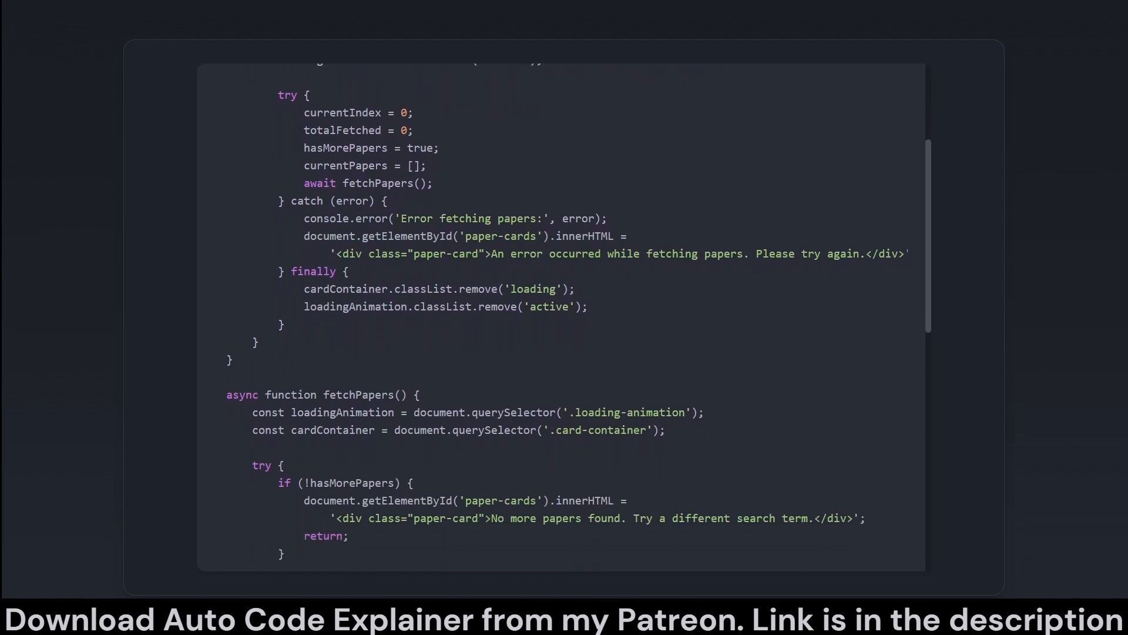
pyautogui.scroll(-3)
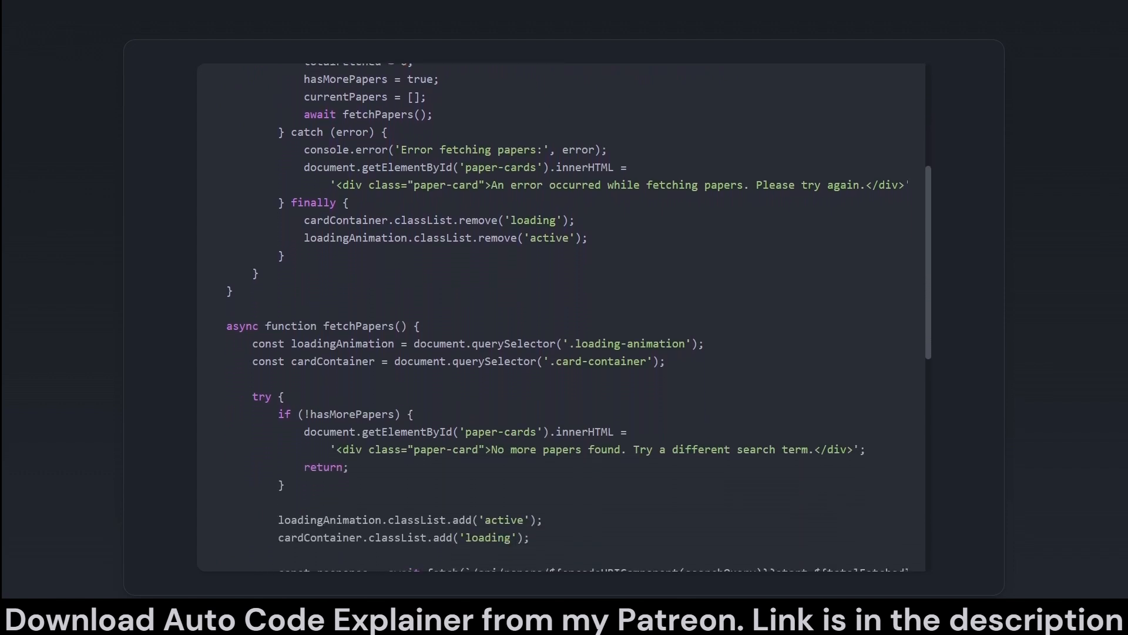
pyautogui.scroll(-3)
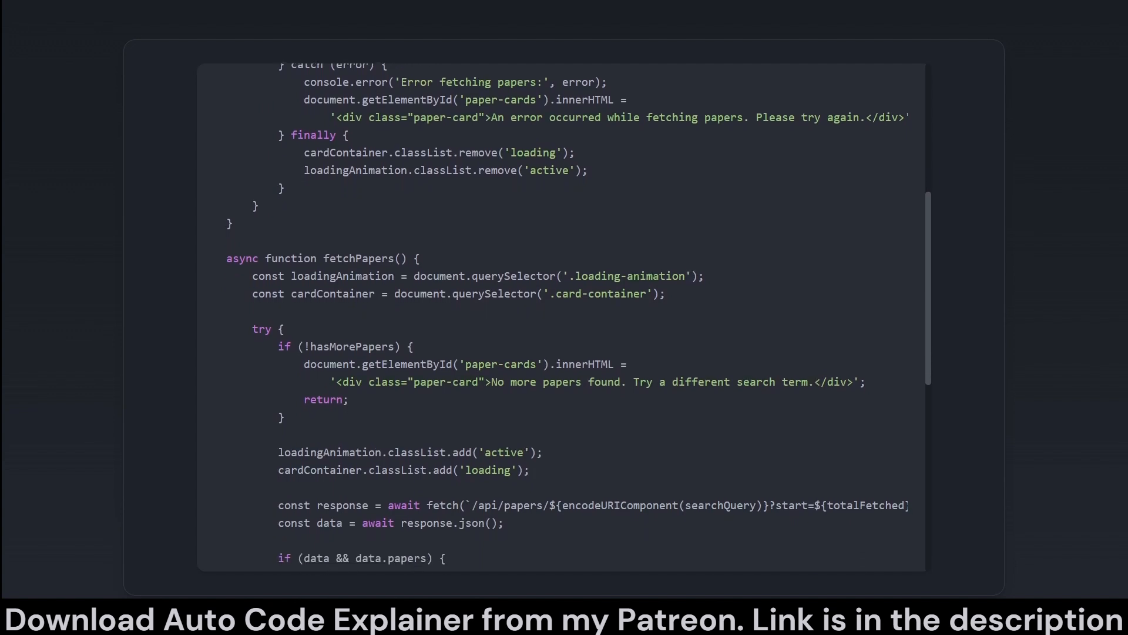
pyautogui.scroll(-3)
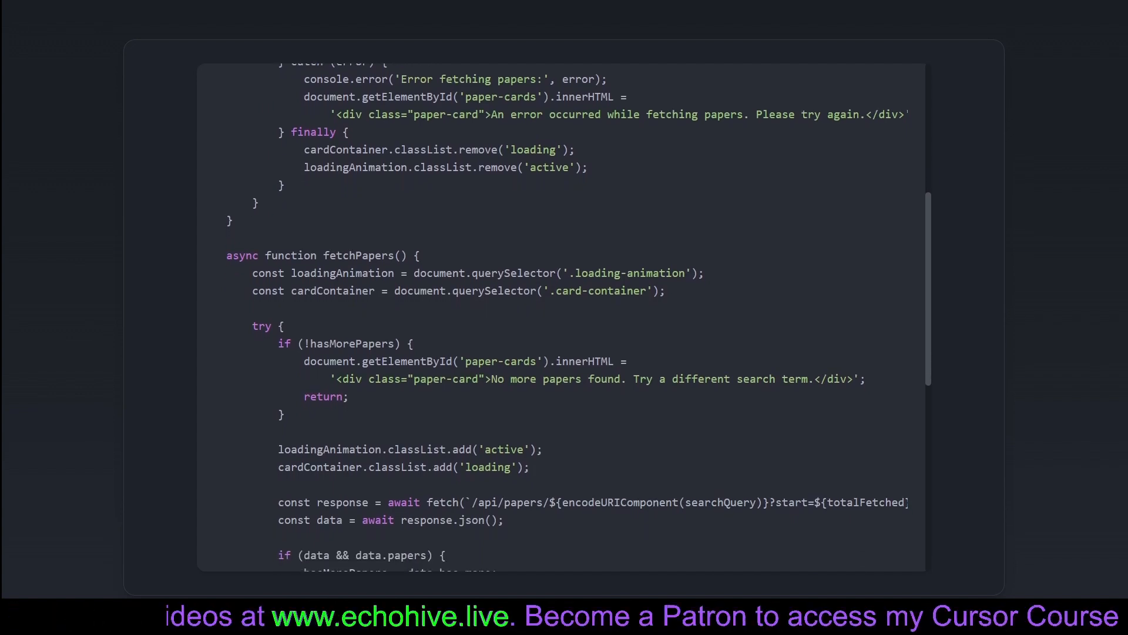
pyautogui.scroll(-3)
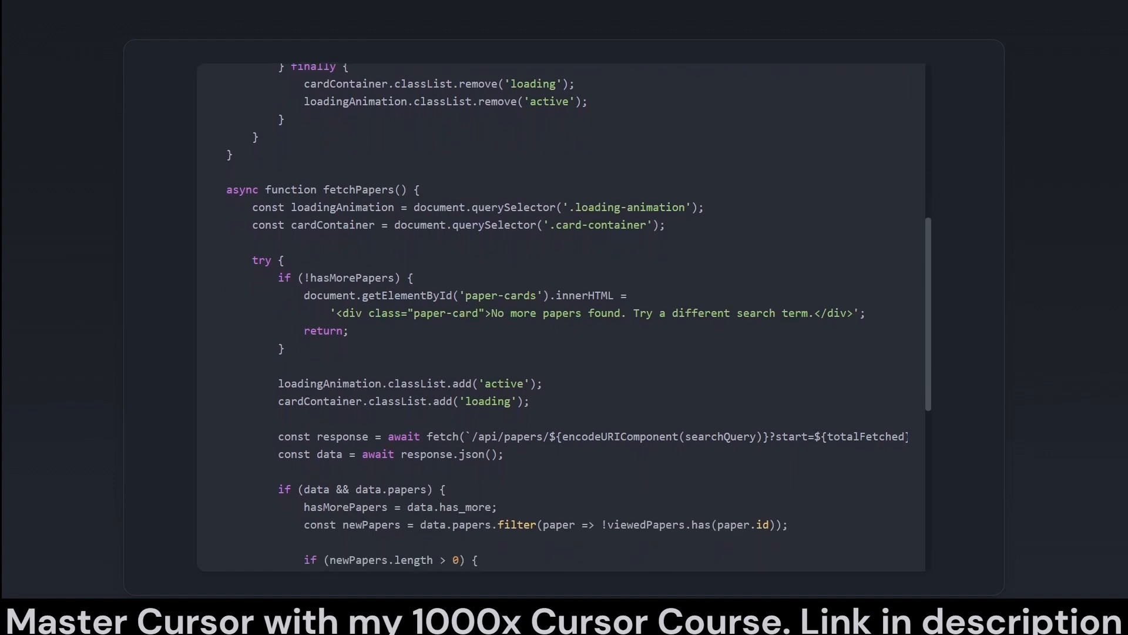
# Step: Scroll through fetchPapers' API fetch, filtering and error handling down to its closing brace
pyautogui.scroll(-3)
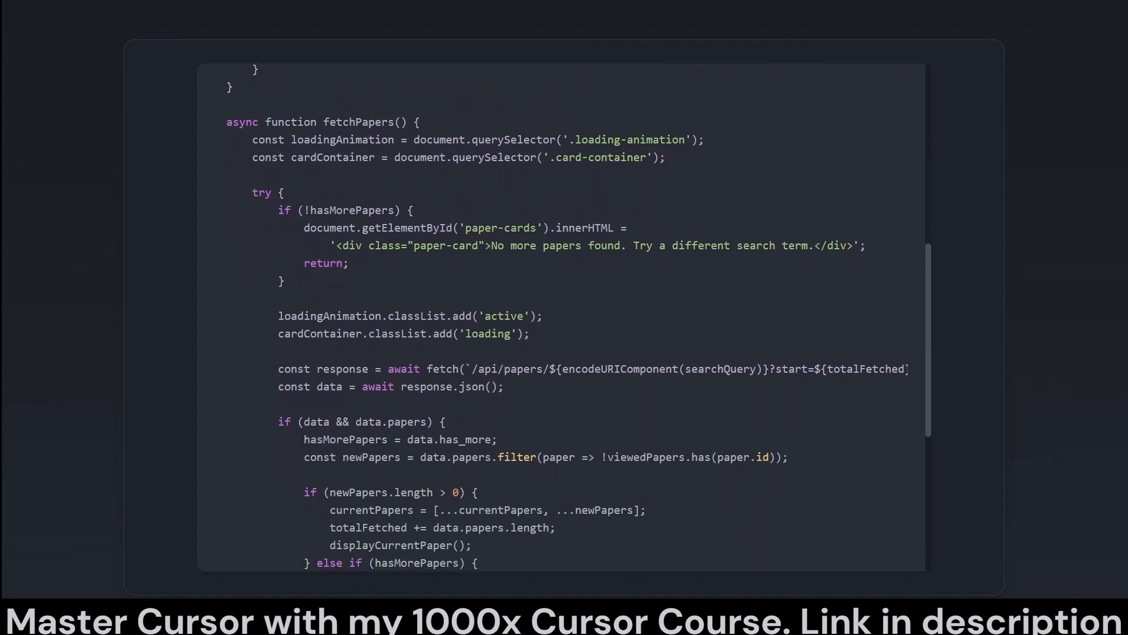
pyautogui.scroll(-3)
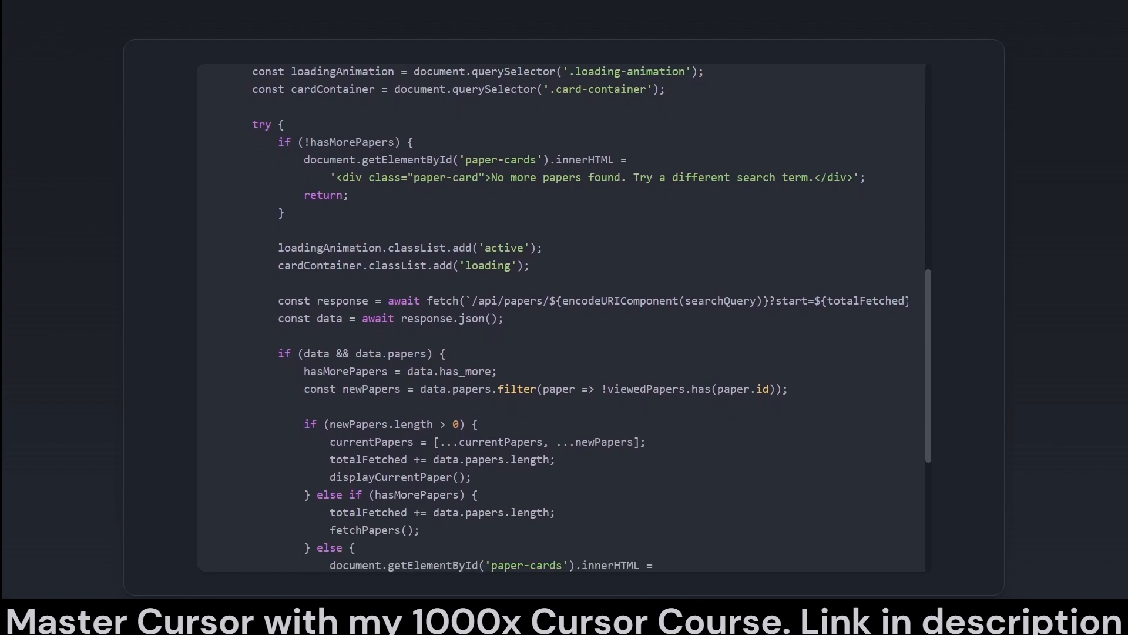
pyautogui.scroll(-3)
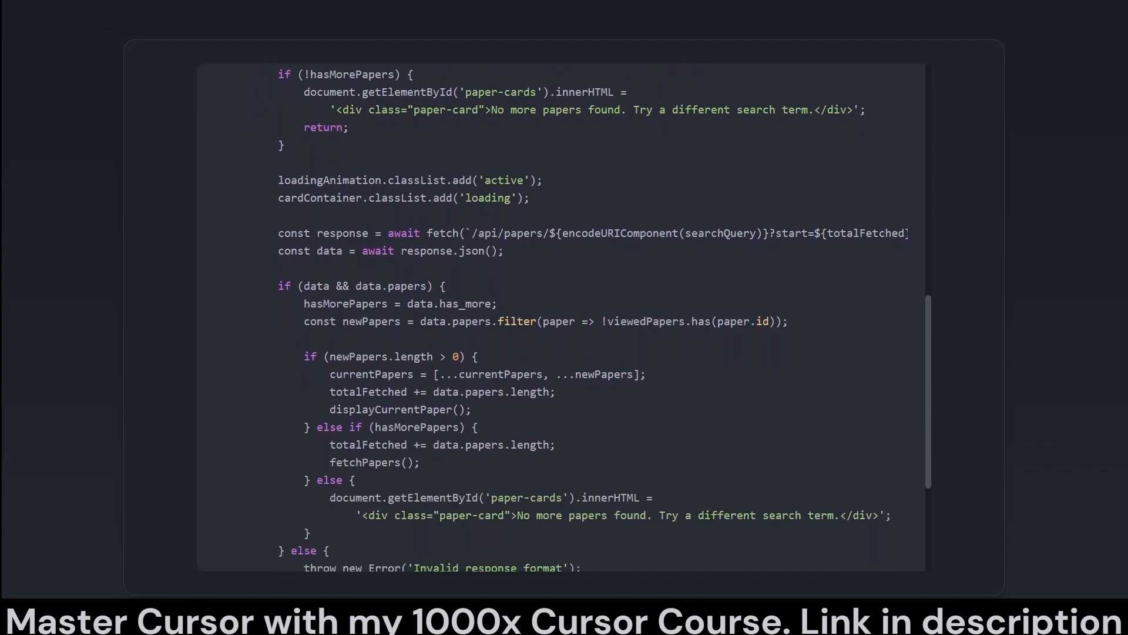
pyautogui.scroll(-3)
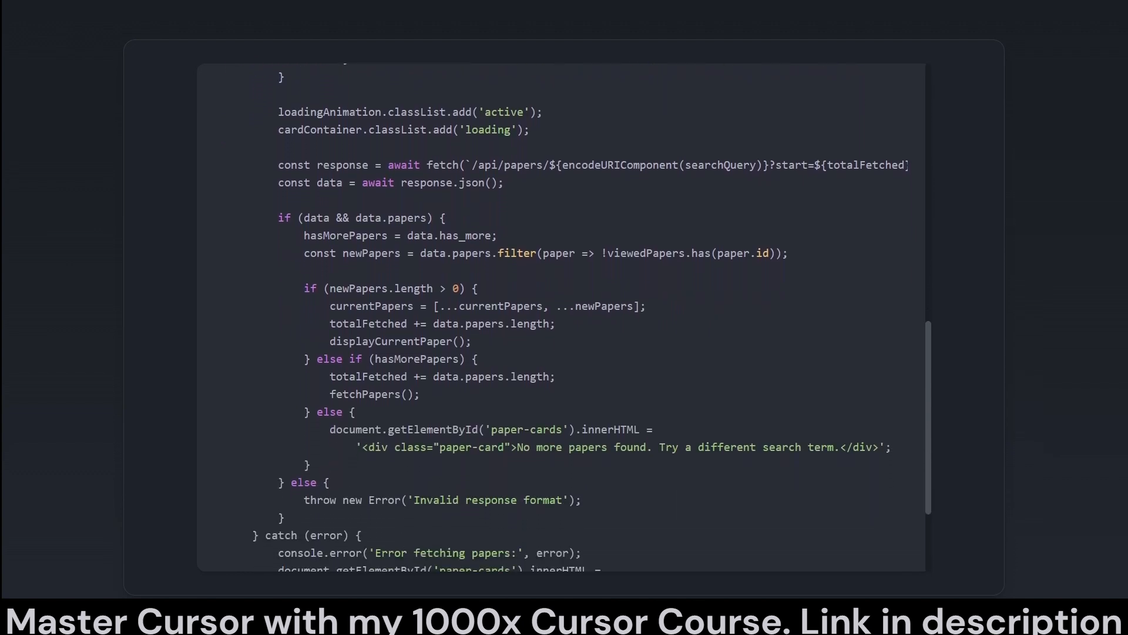
pyautogui.scroll(3)
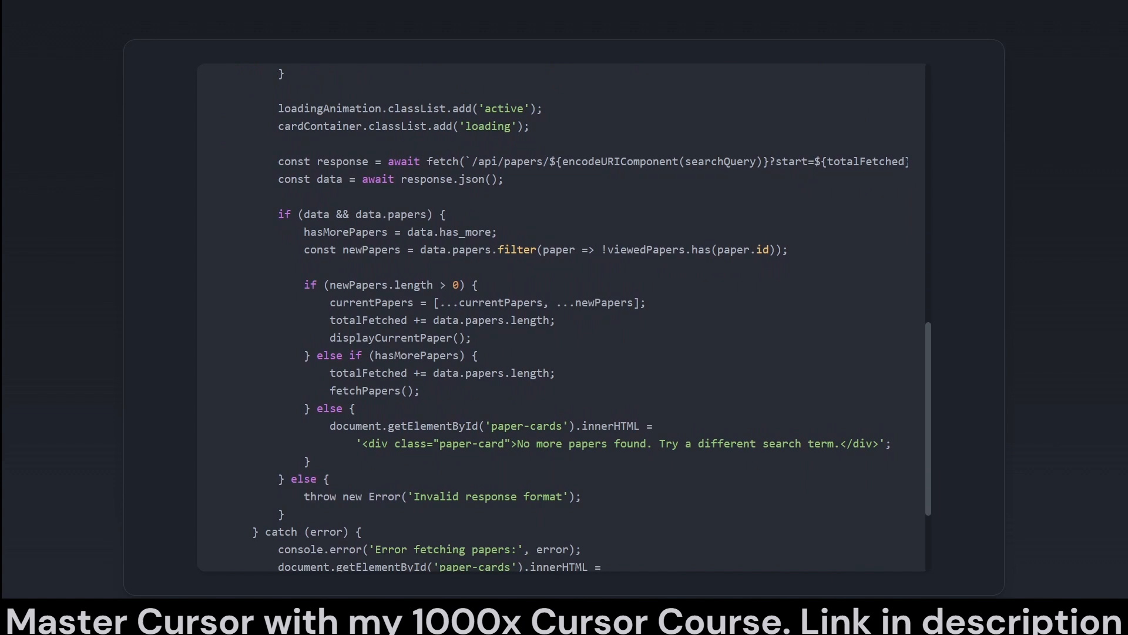
pyautogui.scroll(-3)
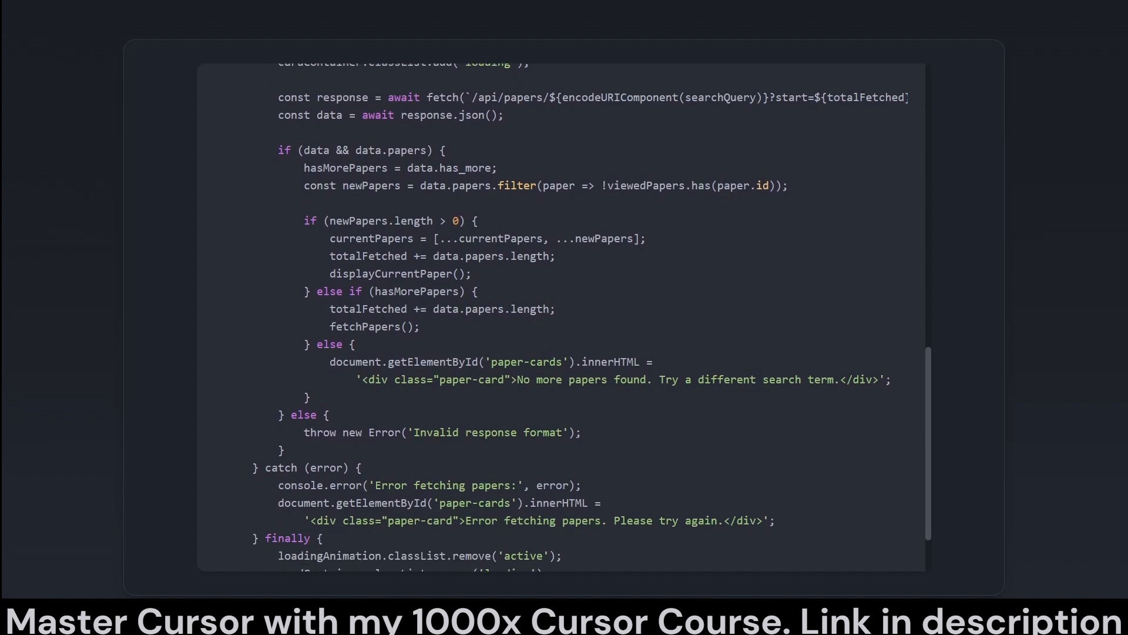
pyautogui.scroll(-3)
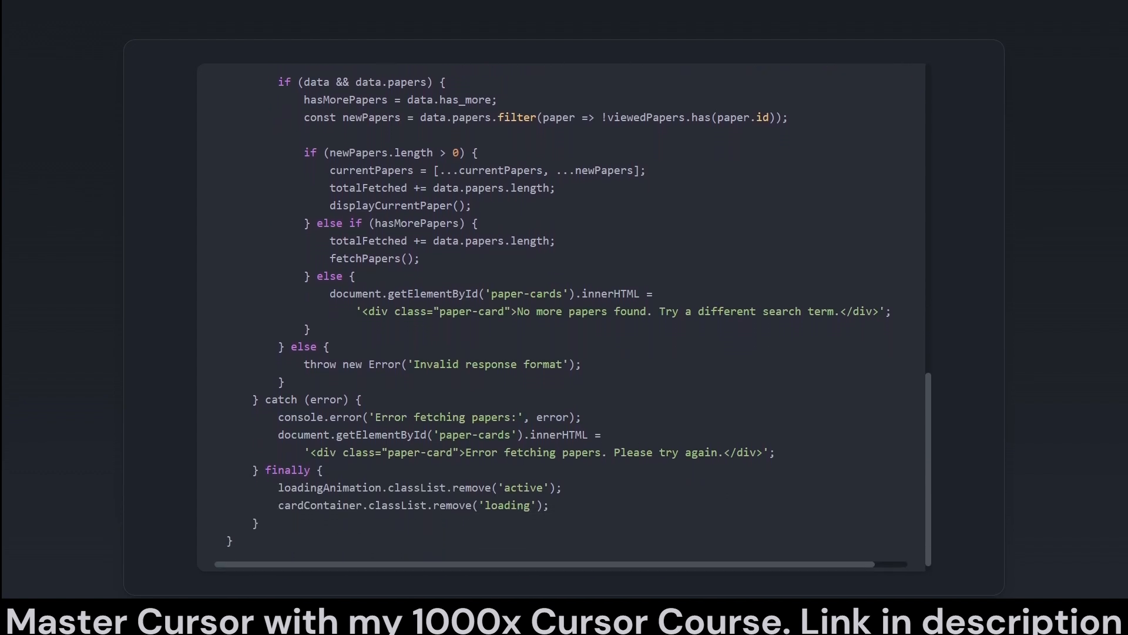
pyautogui.scroll(3)
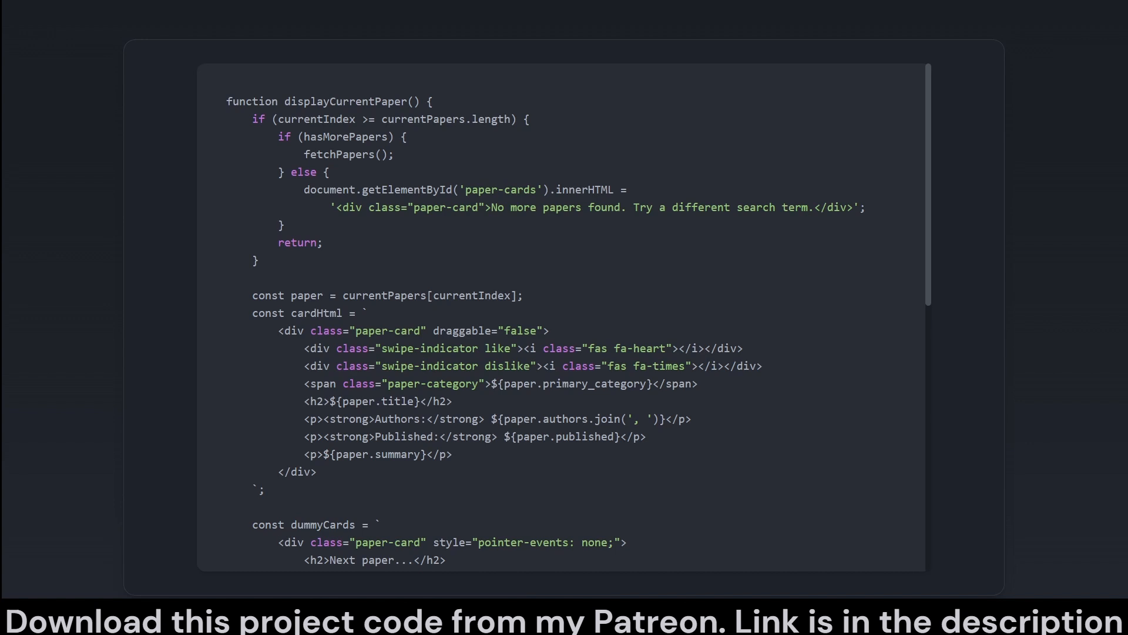
pyautogui.scroll(-3)
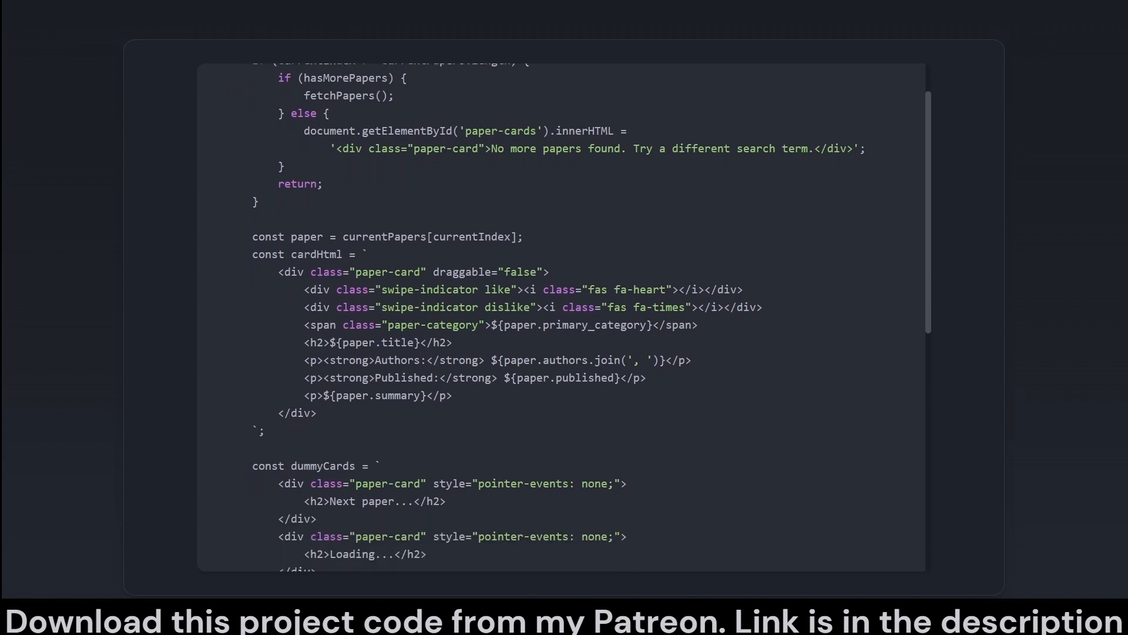
pyautogui.scroll(-3)
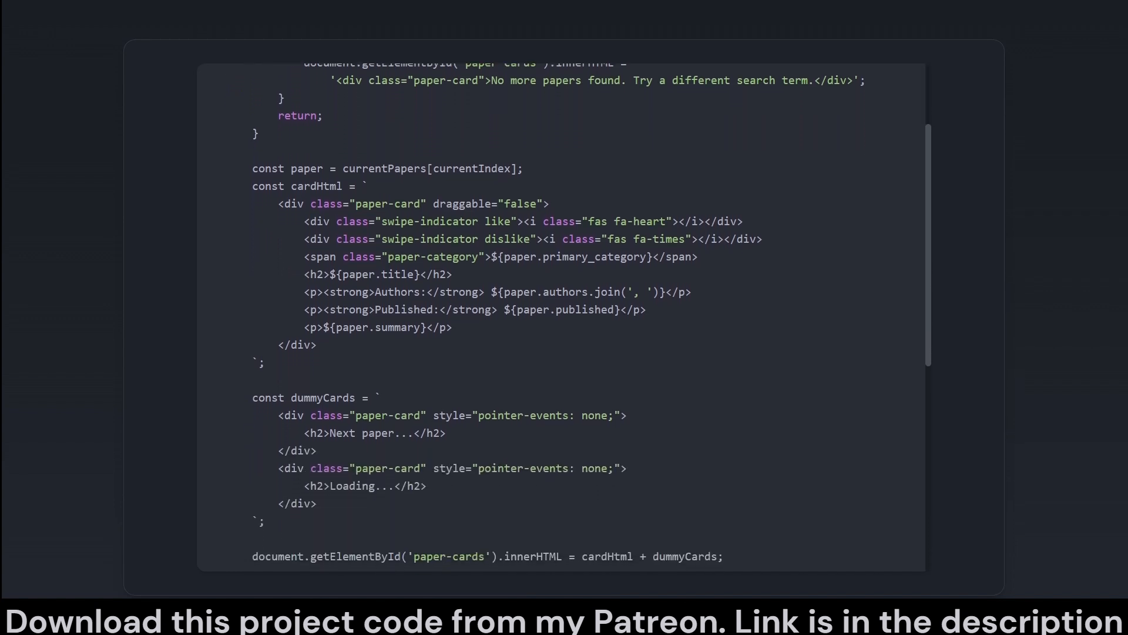
pyautogui.scroll(-3)
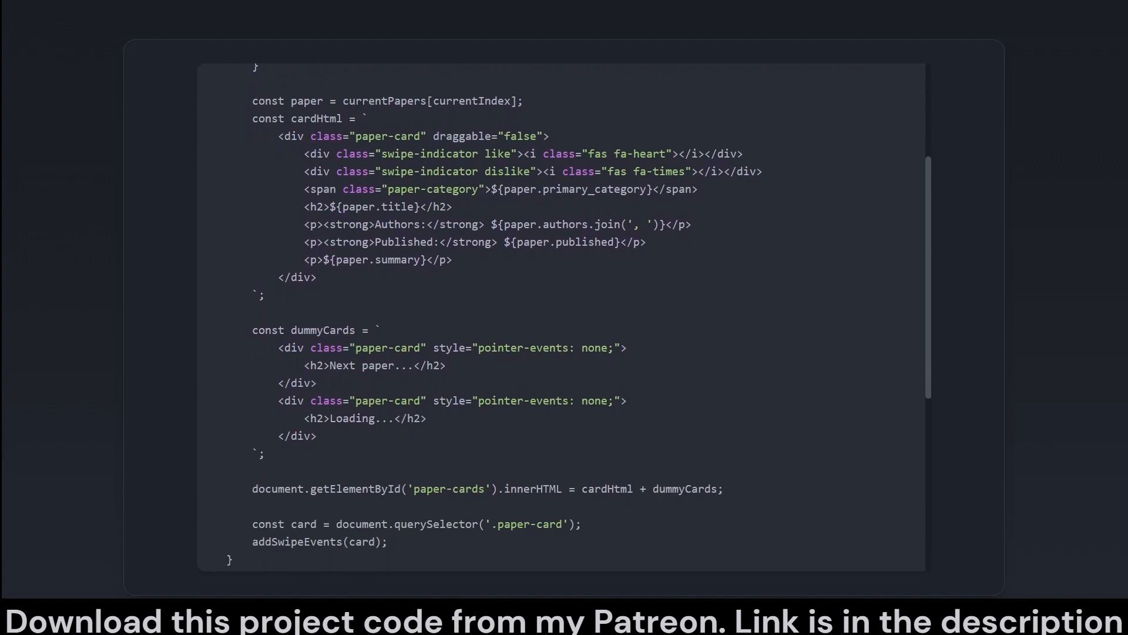
pyautogui.scroll(-3)
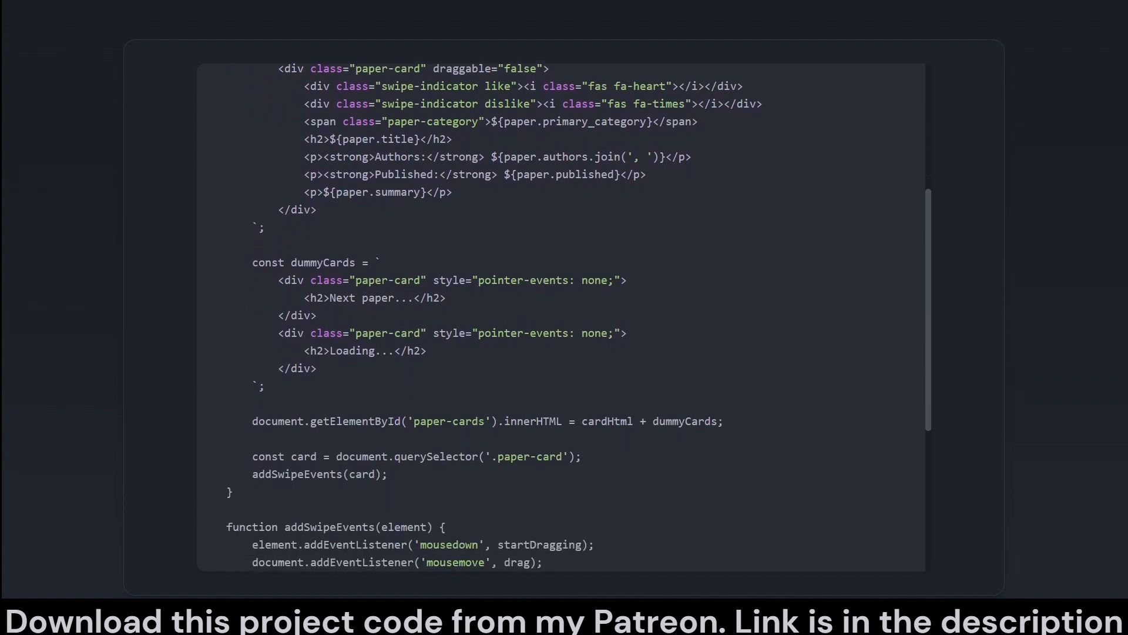
pyautogui.scroll(-3)
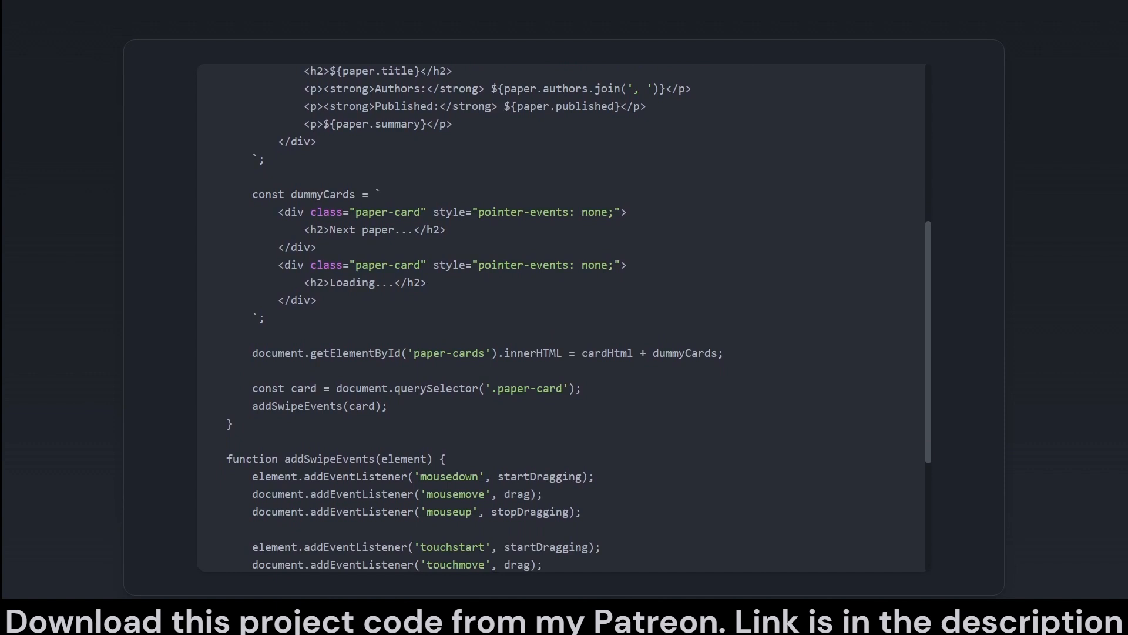
pyautogui.scroll(-3)
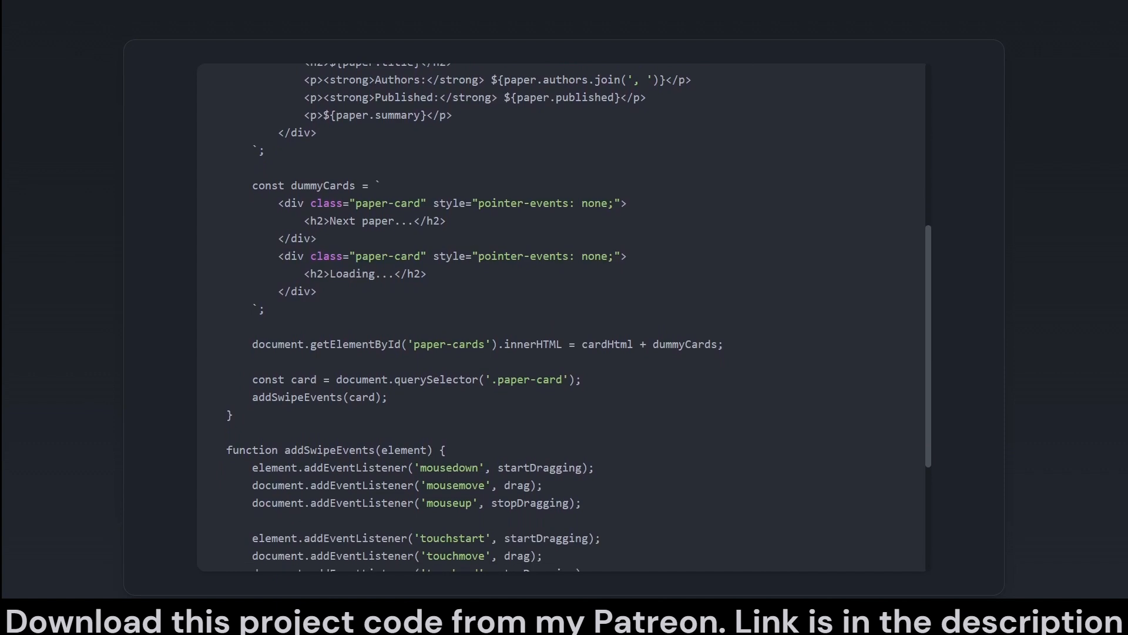
pyautogui.scroll(-3)
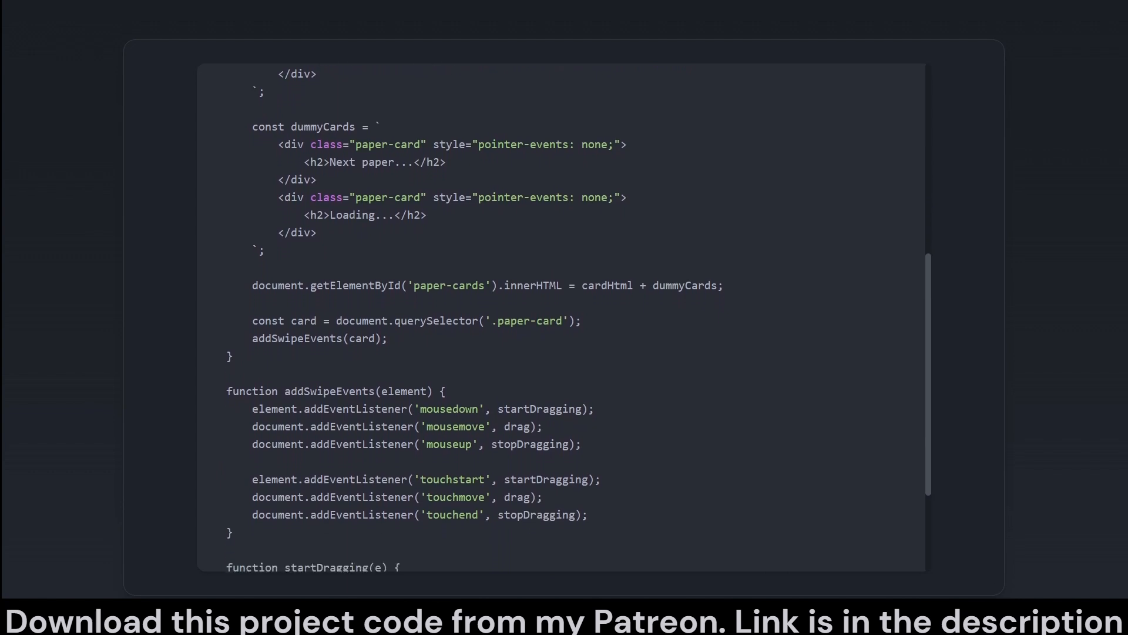
pyautogui.scroll(-3)
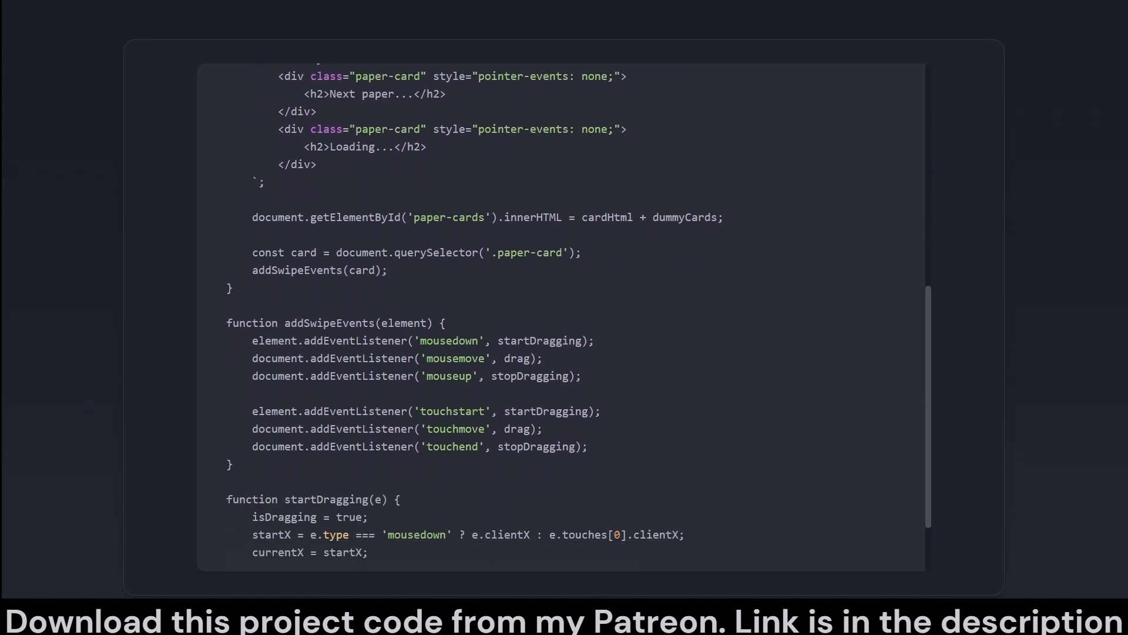
pyautogui.scroll(-3)
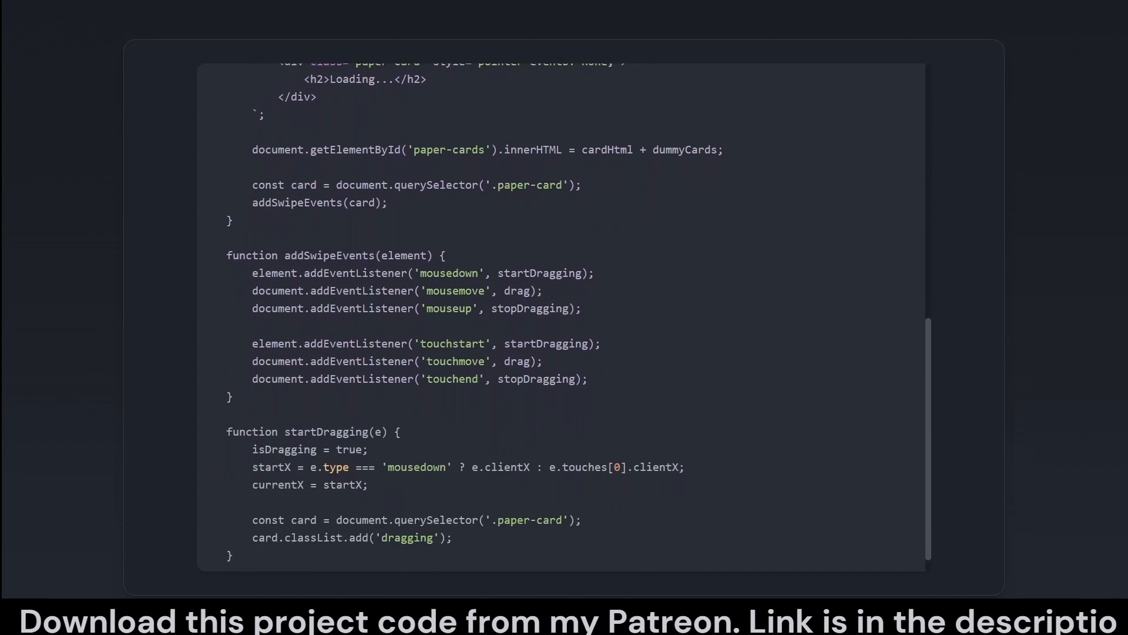
pyautogui.scroll(3)
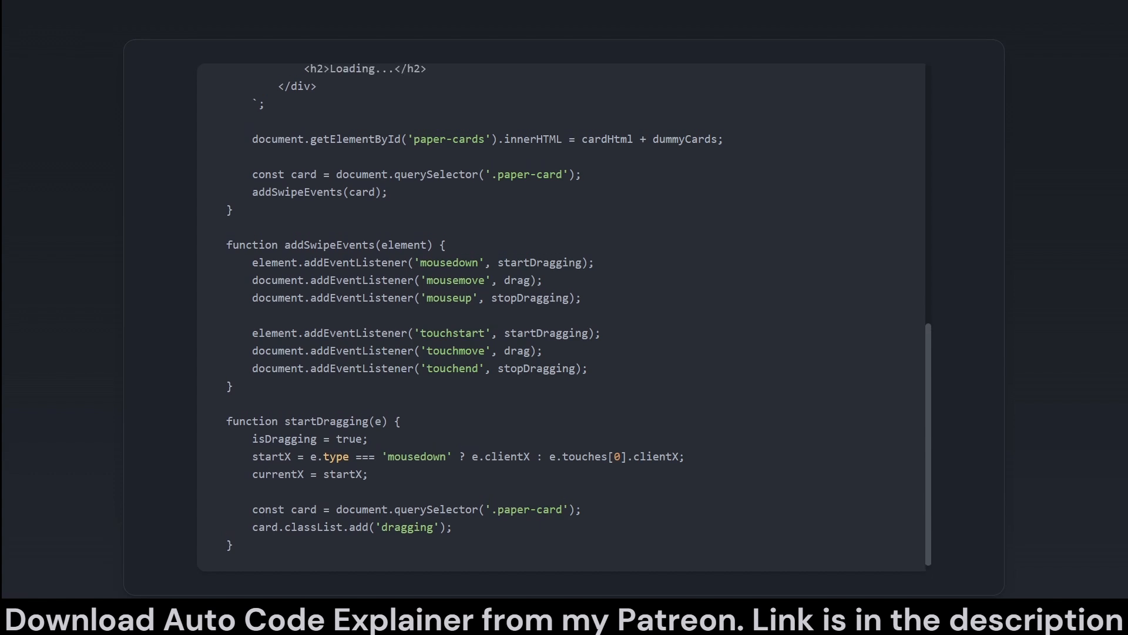
pyautogui.scroll(3)
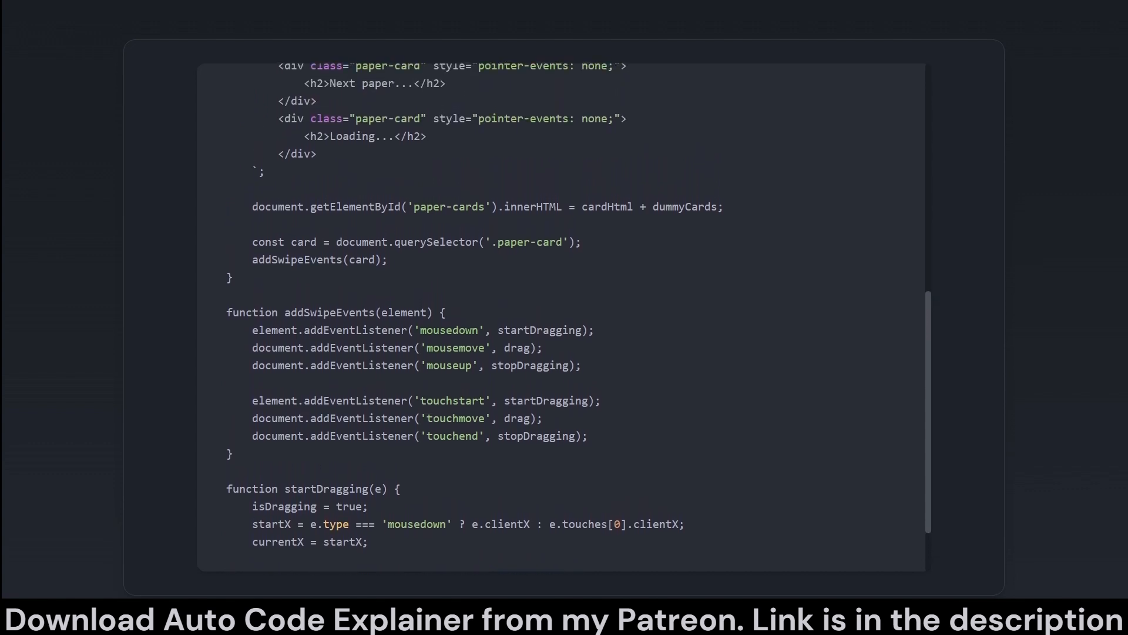
pyautogui.scroll(3)
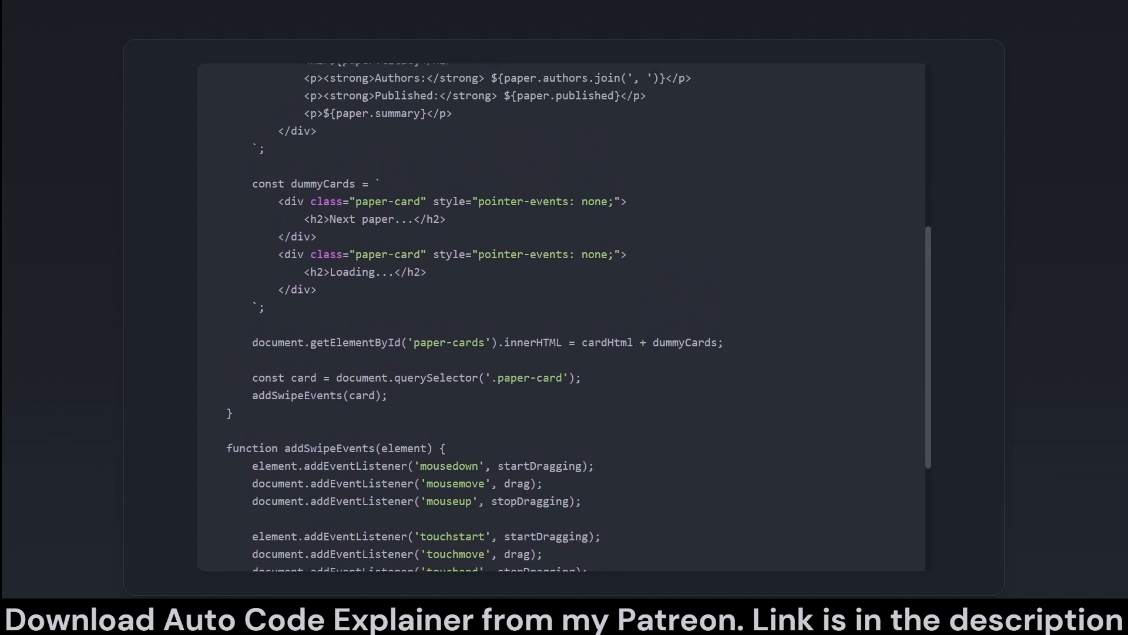
pyautogui.scroll(-3)
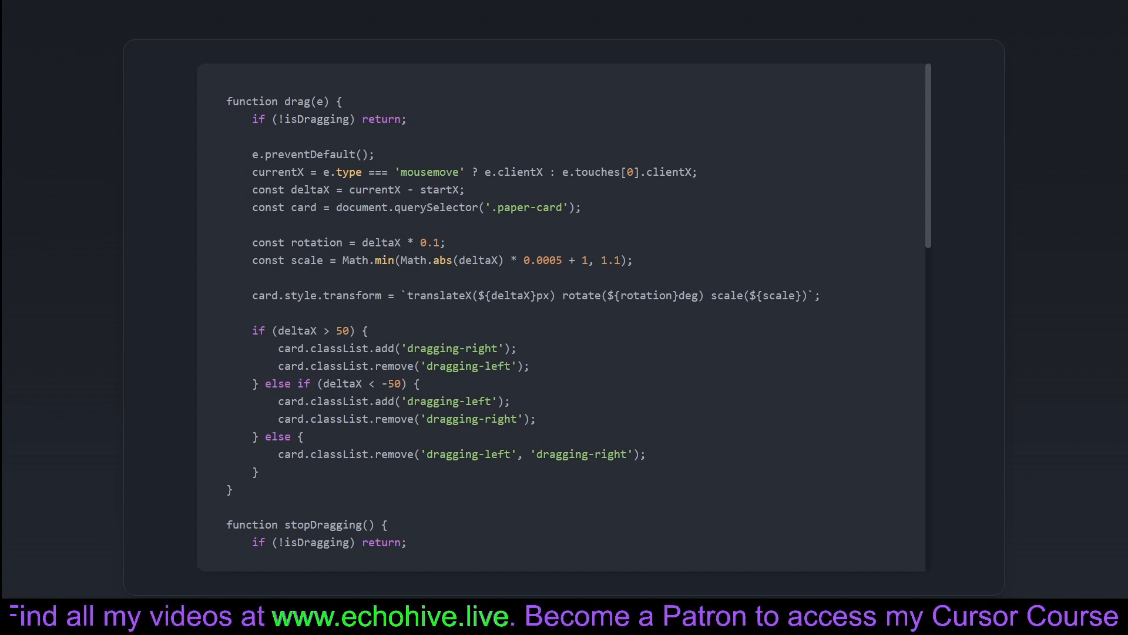
# Step: Scroll through the drag() and stopDragging() functions handling card movement and release
pyautogui.scroll(-3)
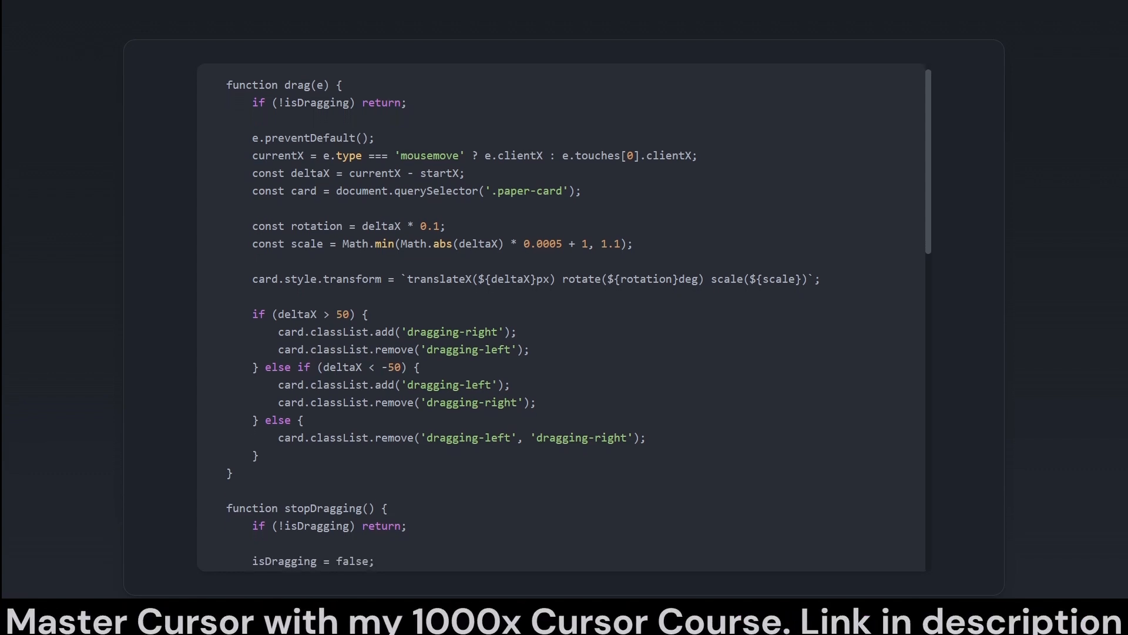
pyautogui.scroll(-3)
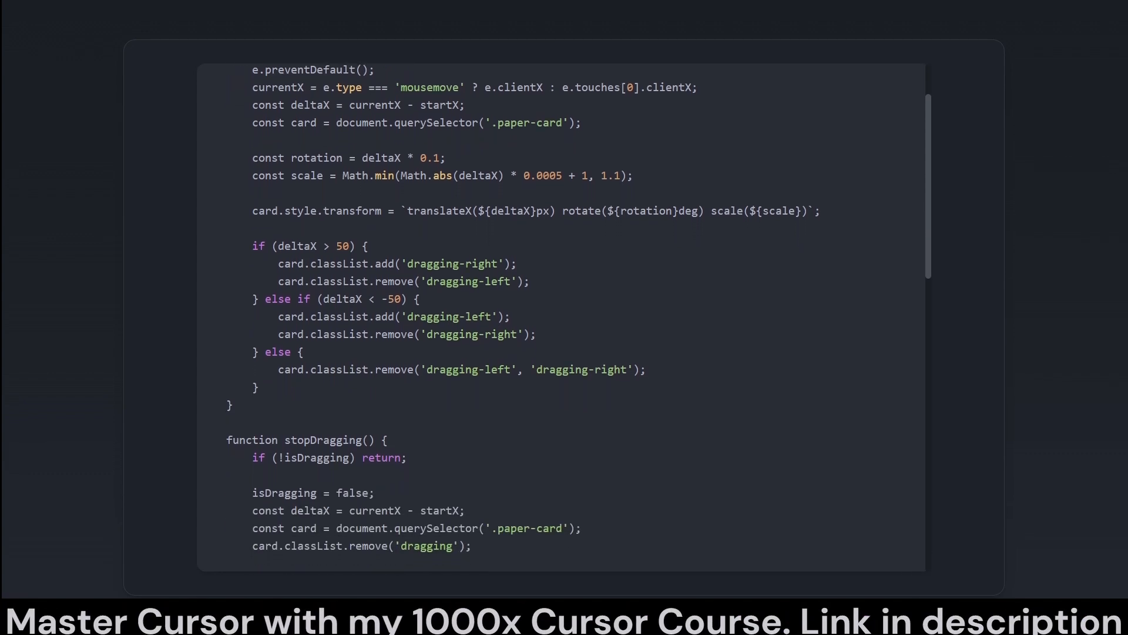
pyautogui.scroll(-3)
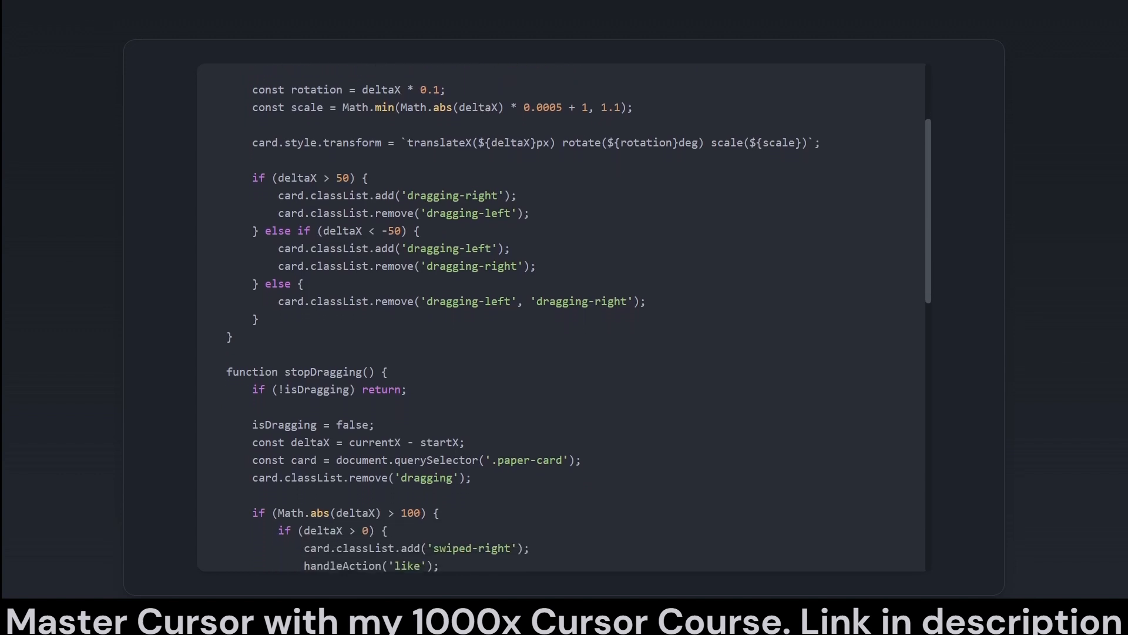
pyautogui.scroll(-3)
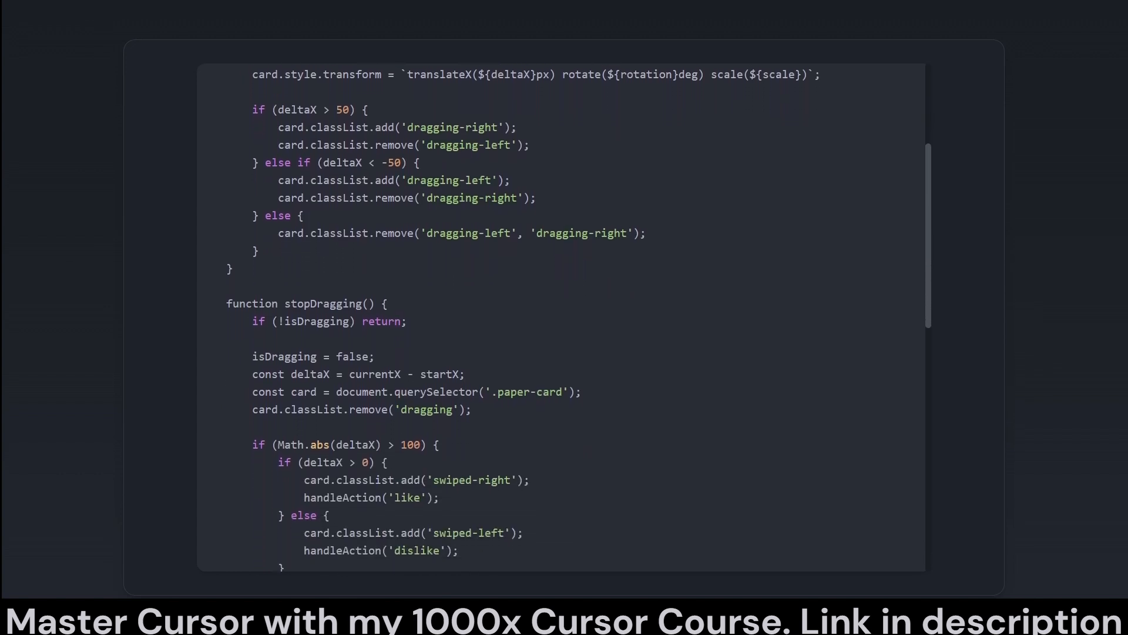
pyautogui.scroll(-3)
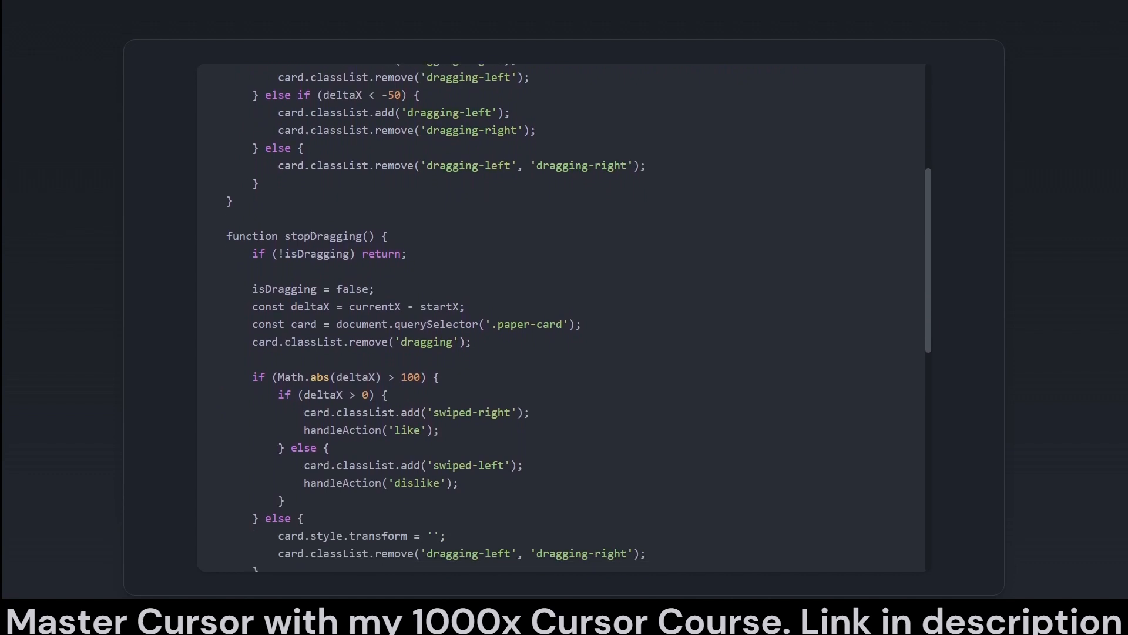
pyautogui.scroll(-3)
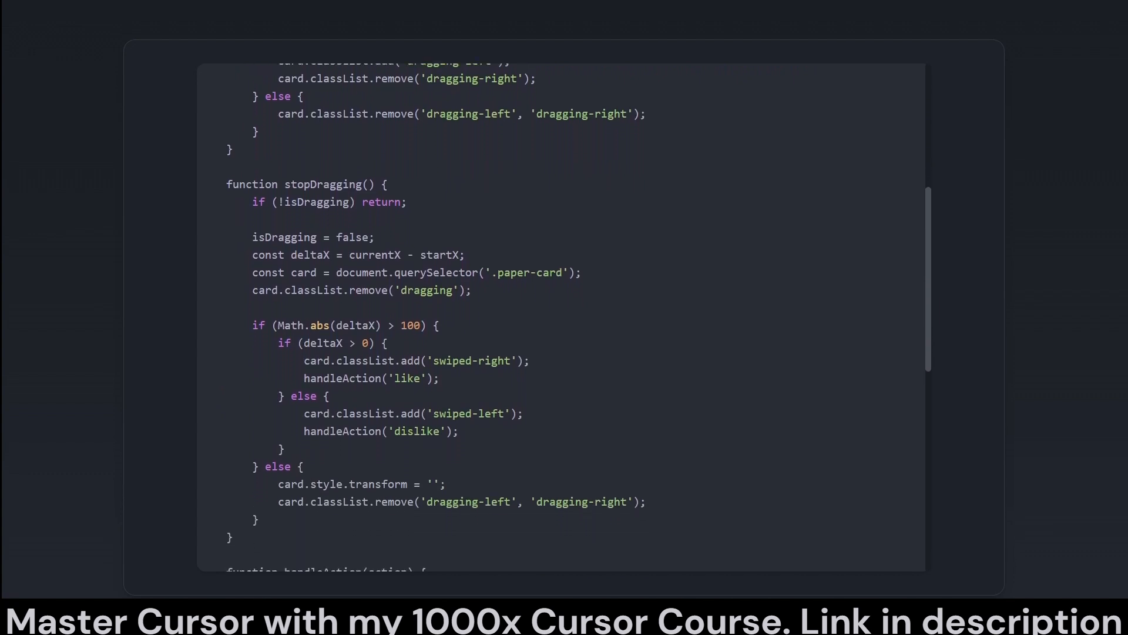
pyautogui.scroll(-3)
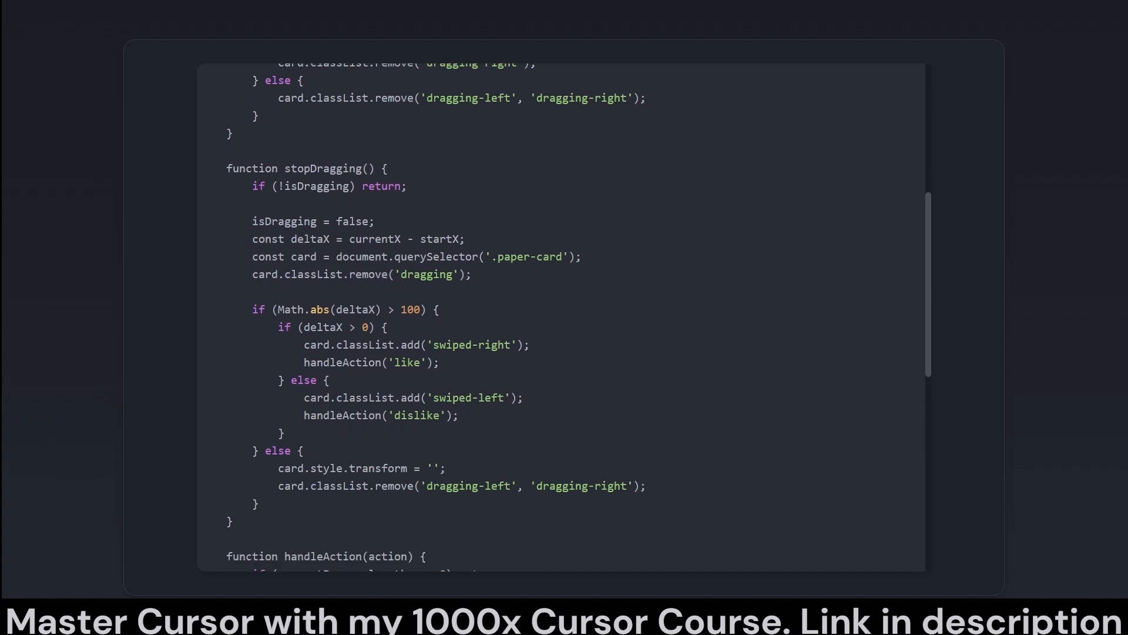
pyautogui.scroll(-3)
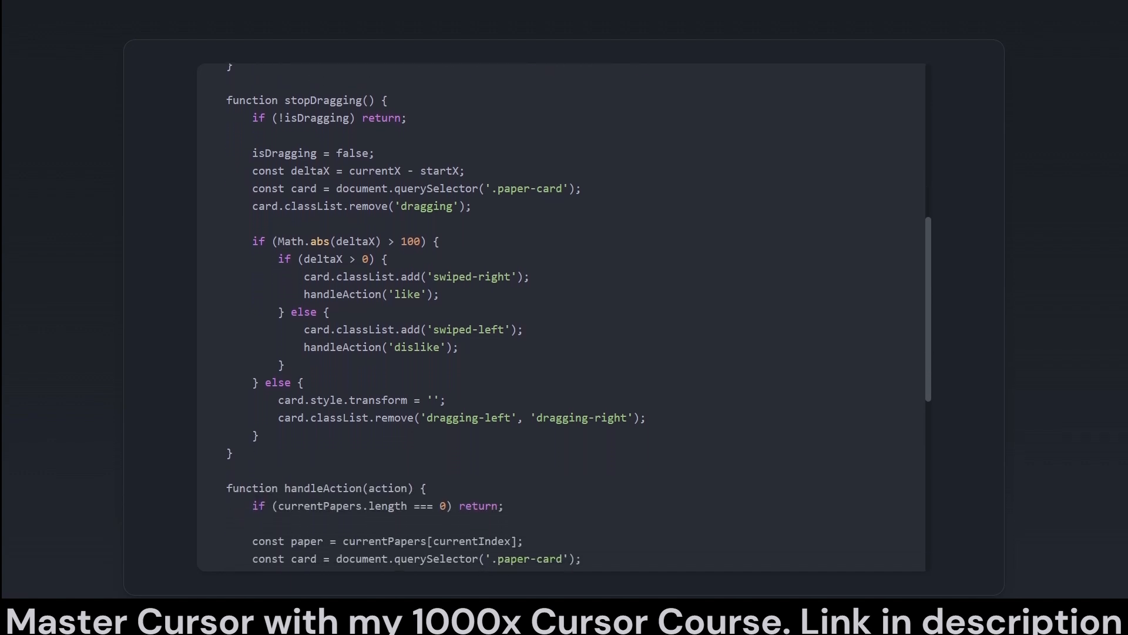
pyautogui.scroll(-3)
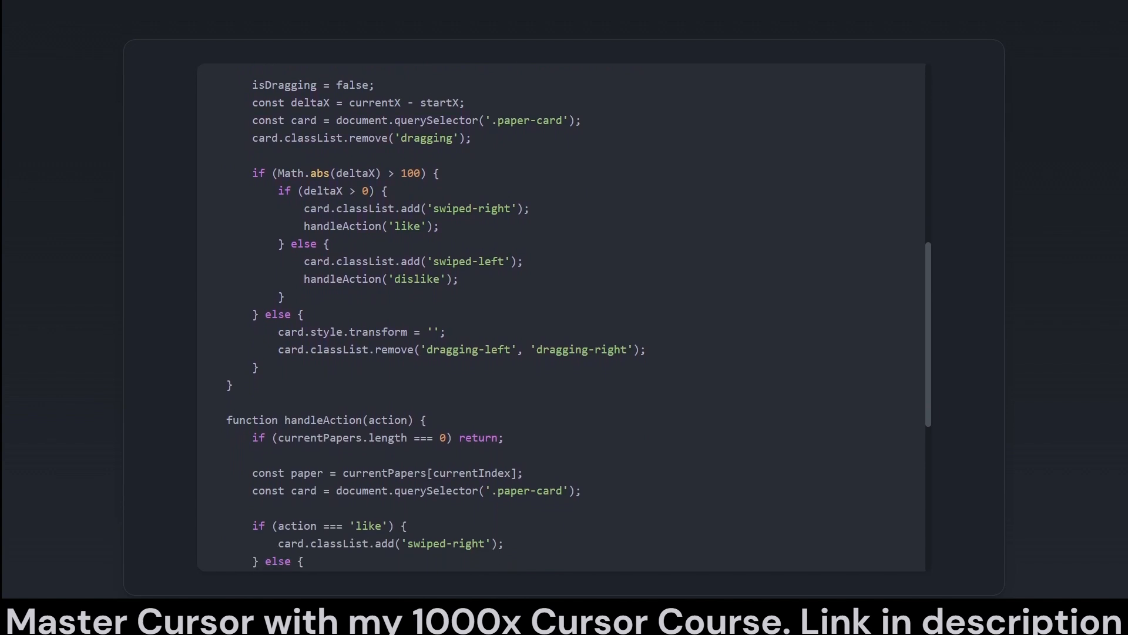
# Step: Scroll through handleAction's swipe, storage and paging logic down to the setTimeout block
pyautogui.scroll(-3)
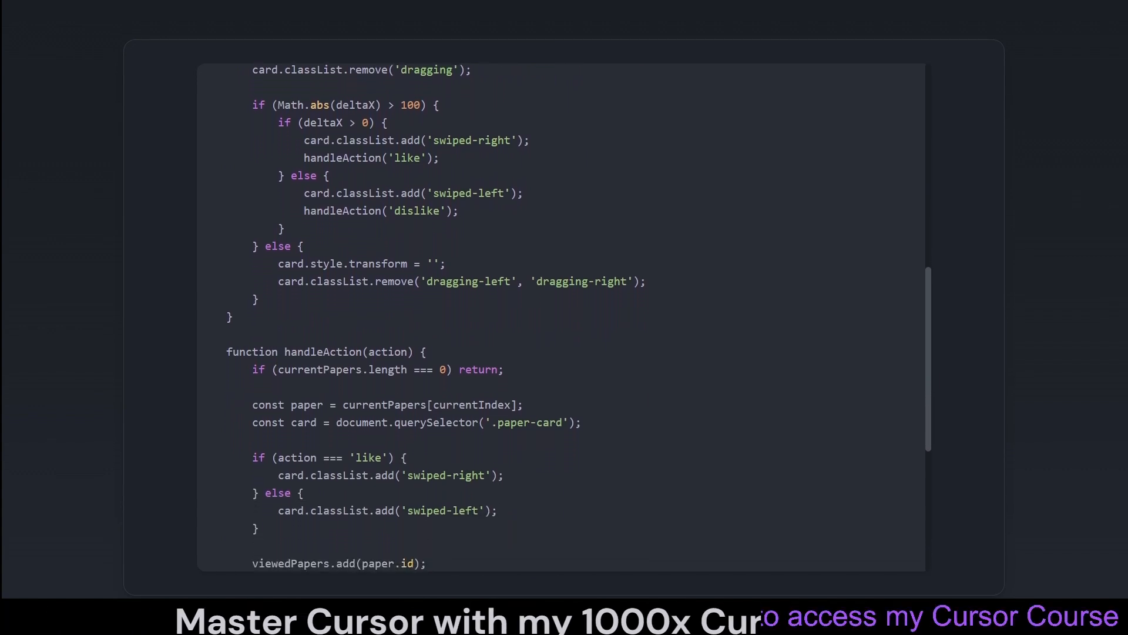
pyautogui.scroll(-3)
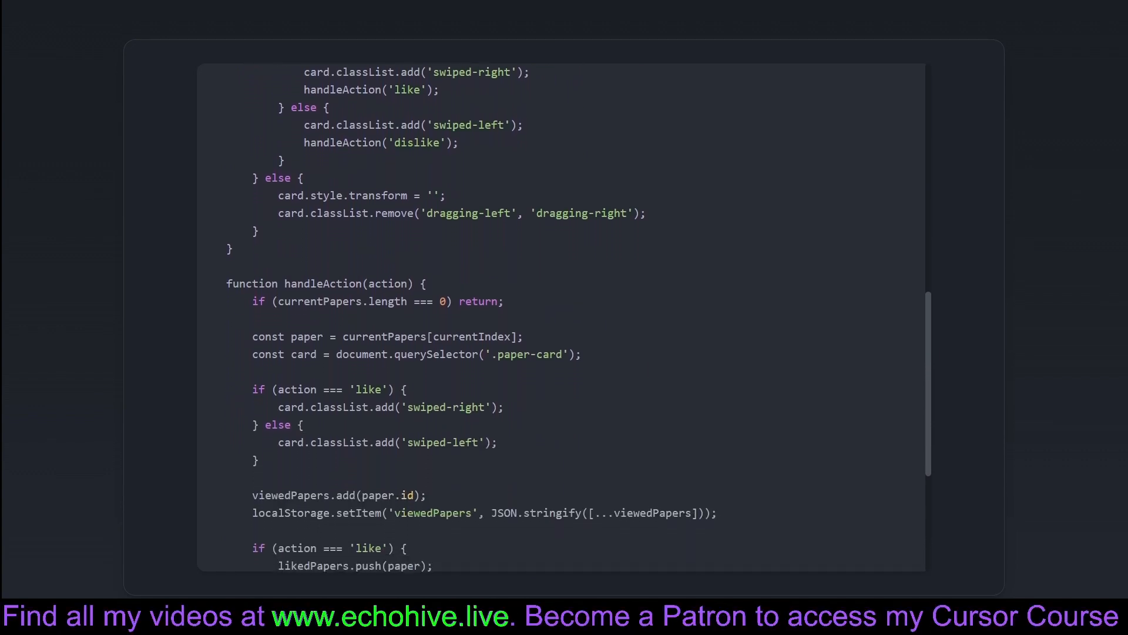
pyautogui.scroll(-3)
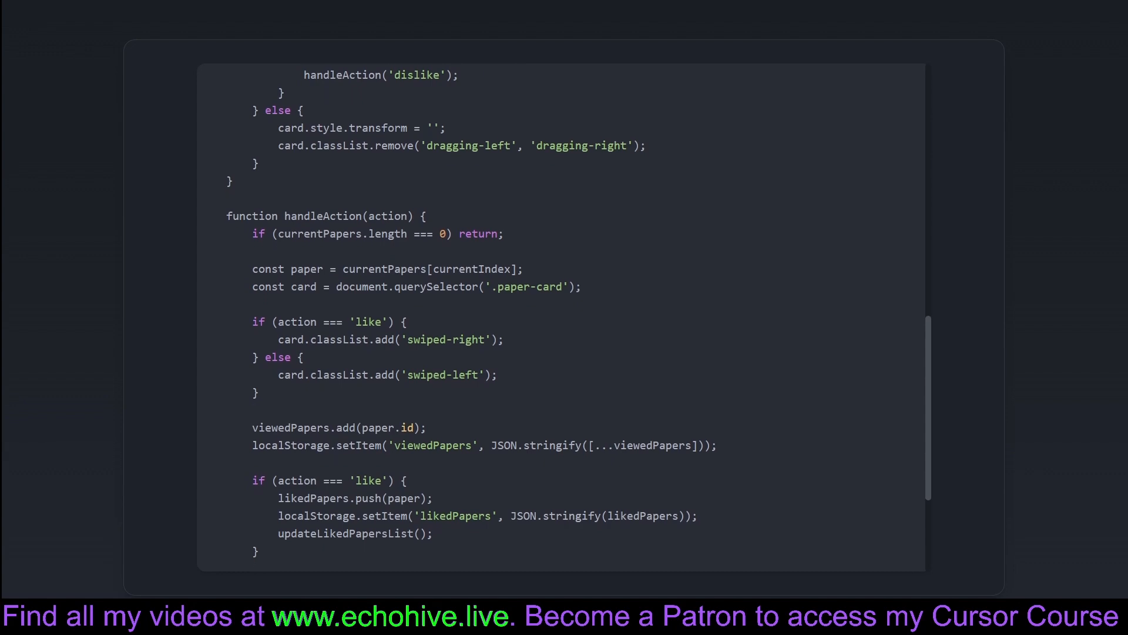
pyautogui.scroll(-3)
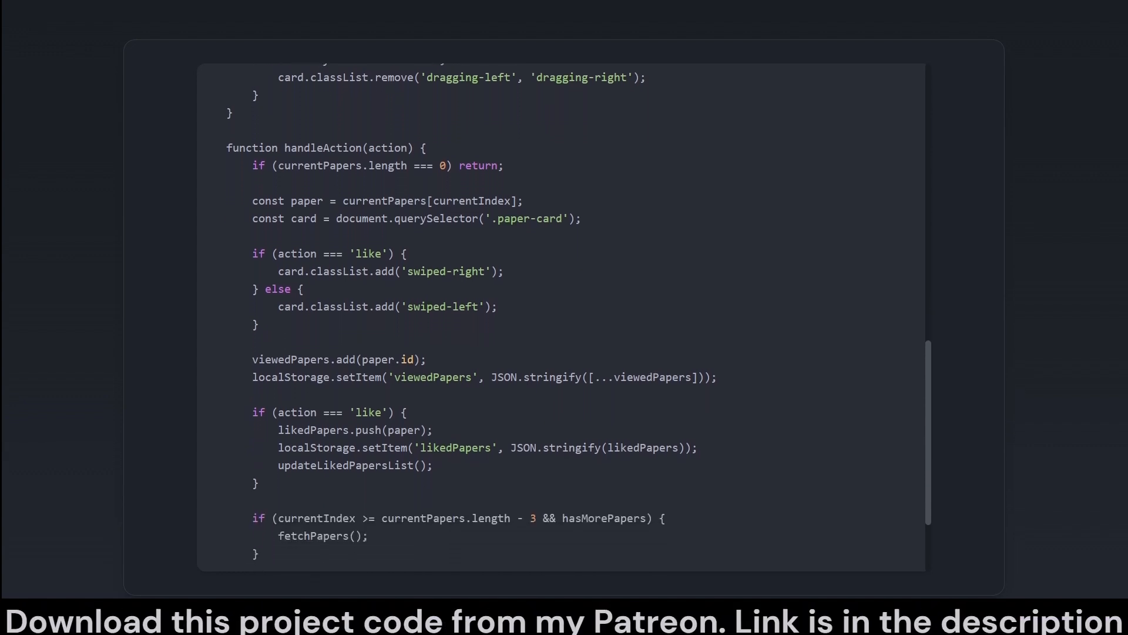
pyautogui.scroll(-3)
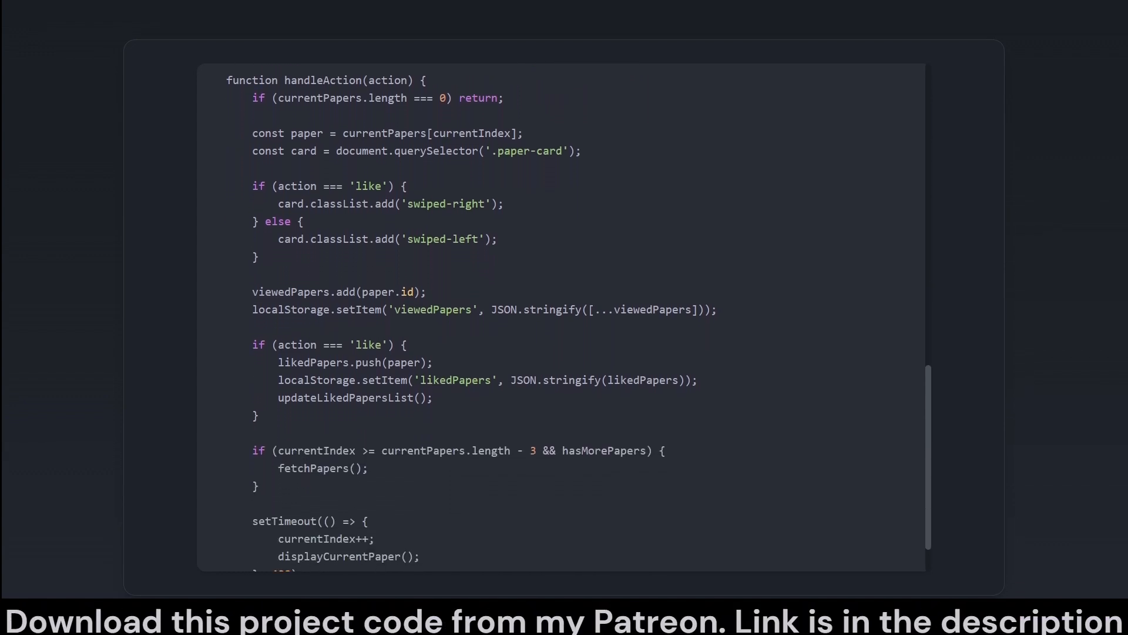
pyautogui.scroll(-3)
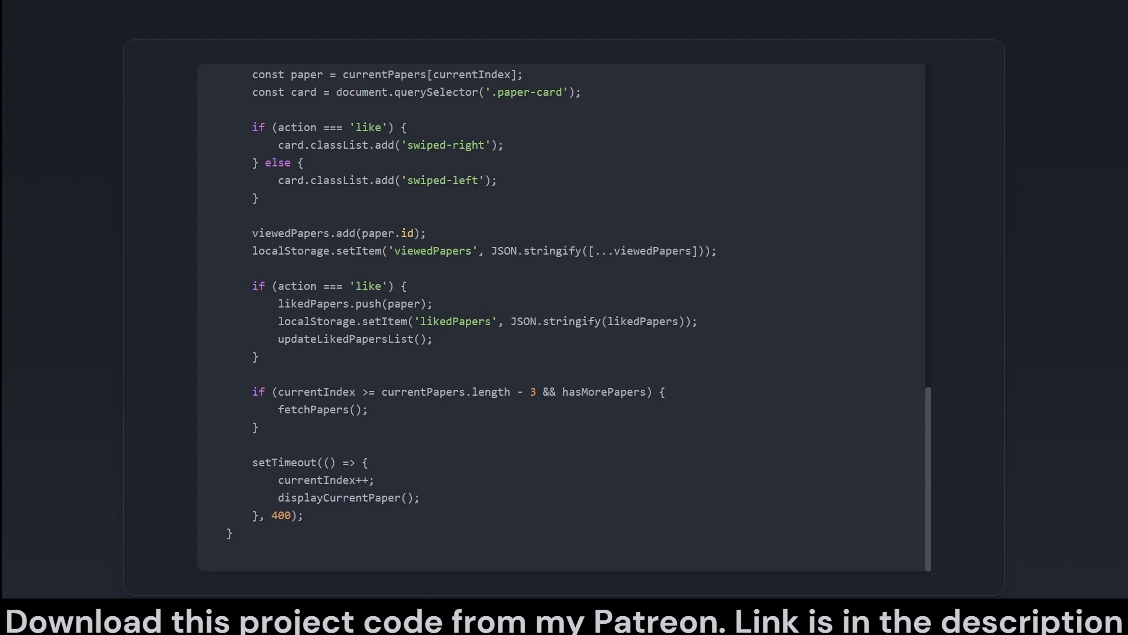
pyautogui.scroll(3)
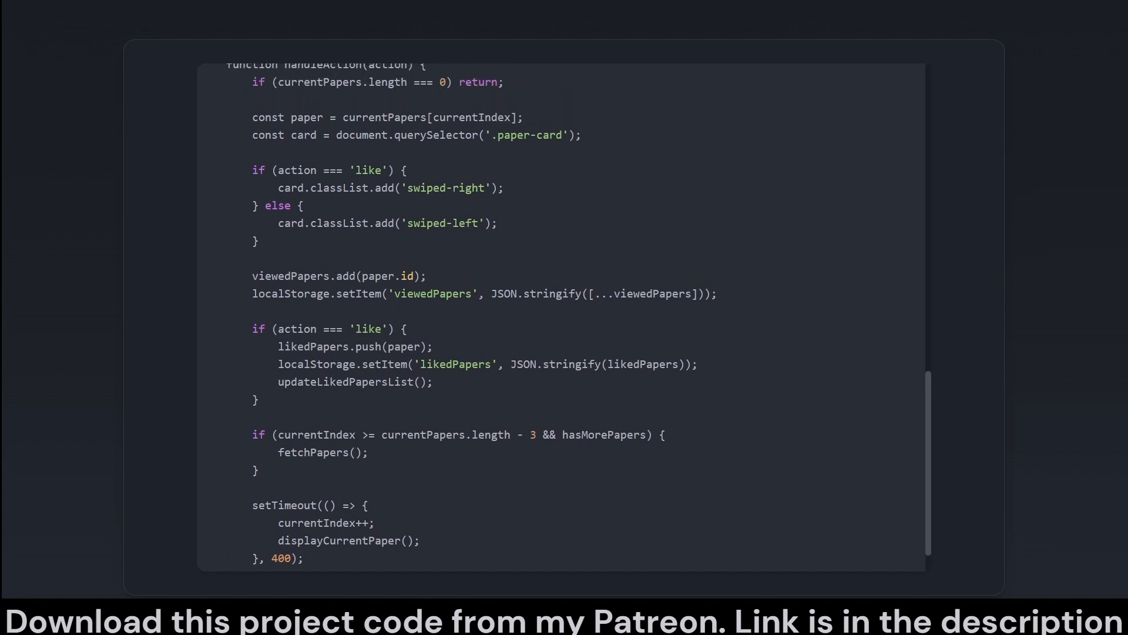
pyautogui.scroll(3)
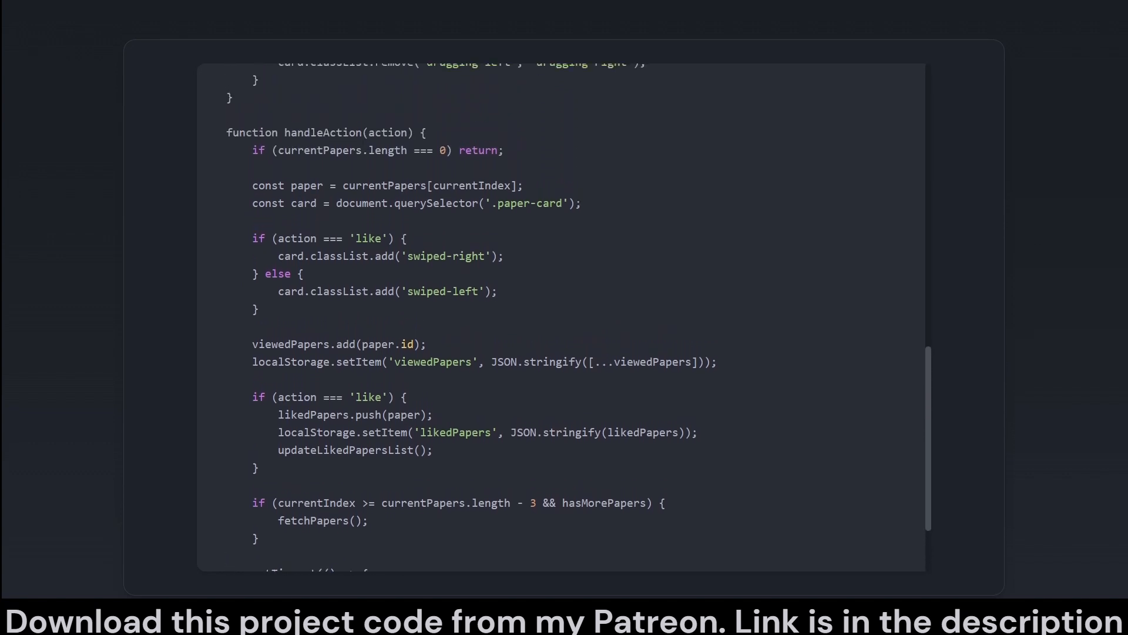
pyautogui.scroll(-3)
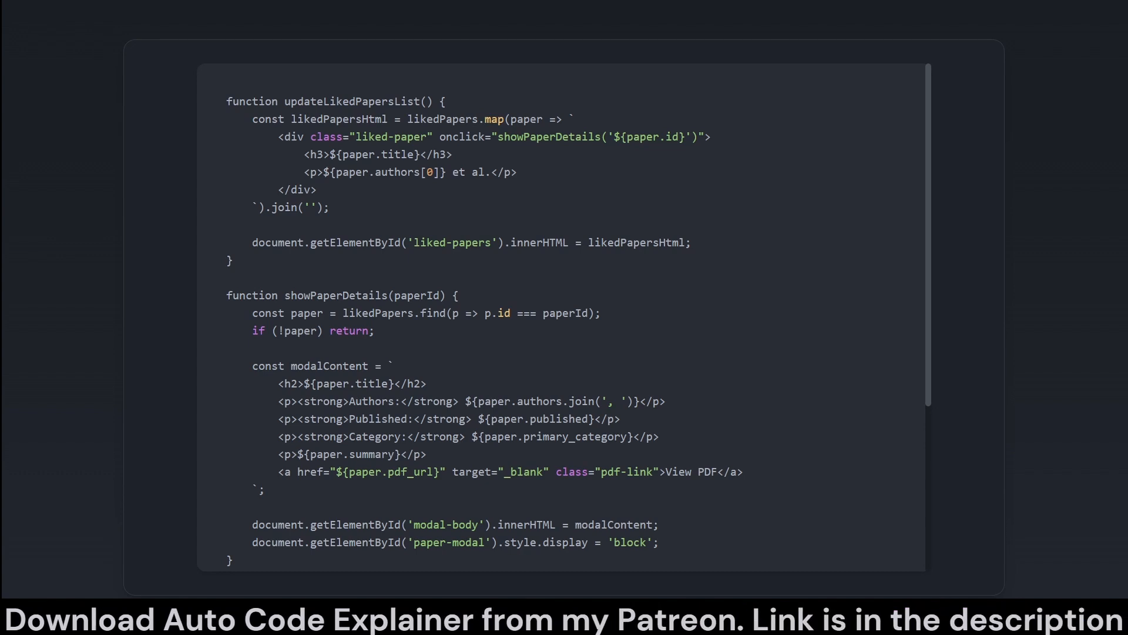
pyautogui.scroll(3)
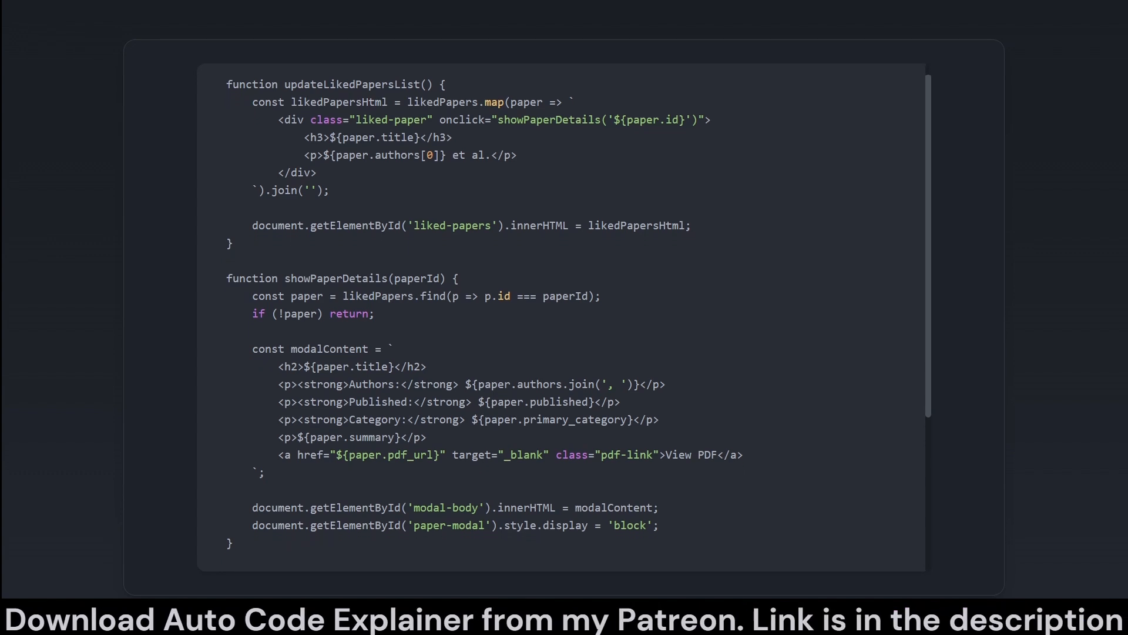
pyautogui.scroll(-3)
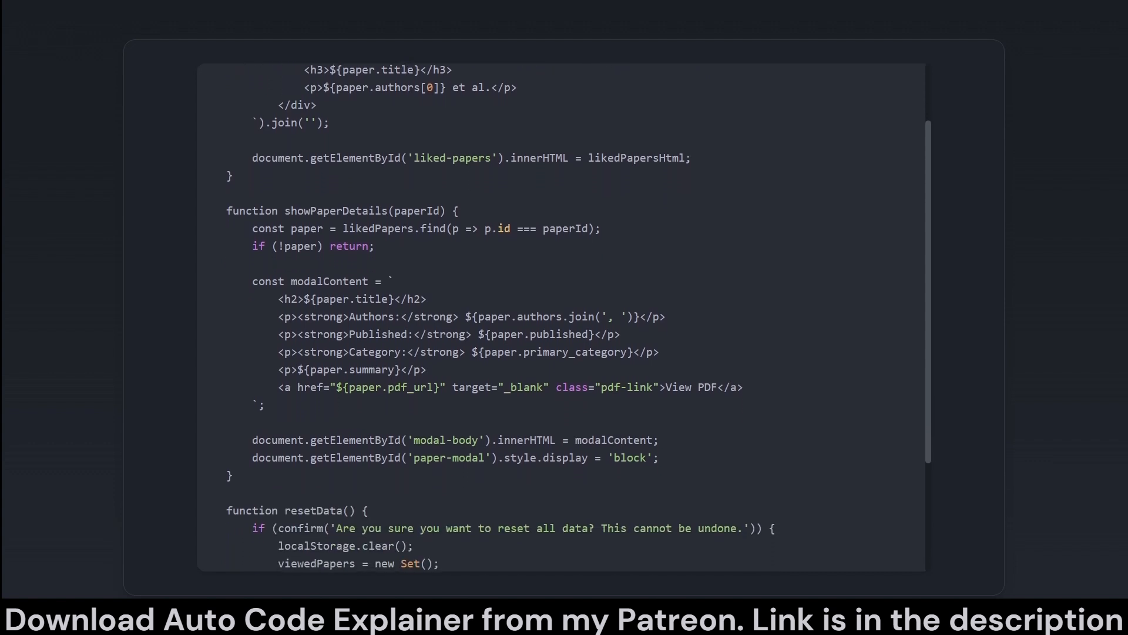
pyautogui.scroll(-3)
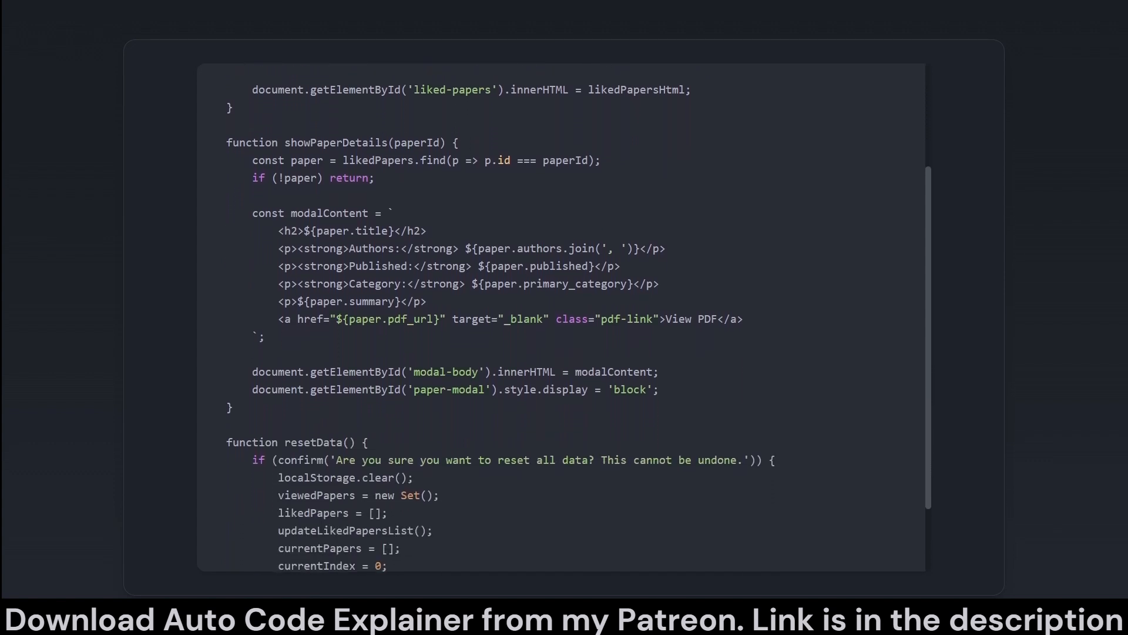
pyautogui.scroll(-3)
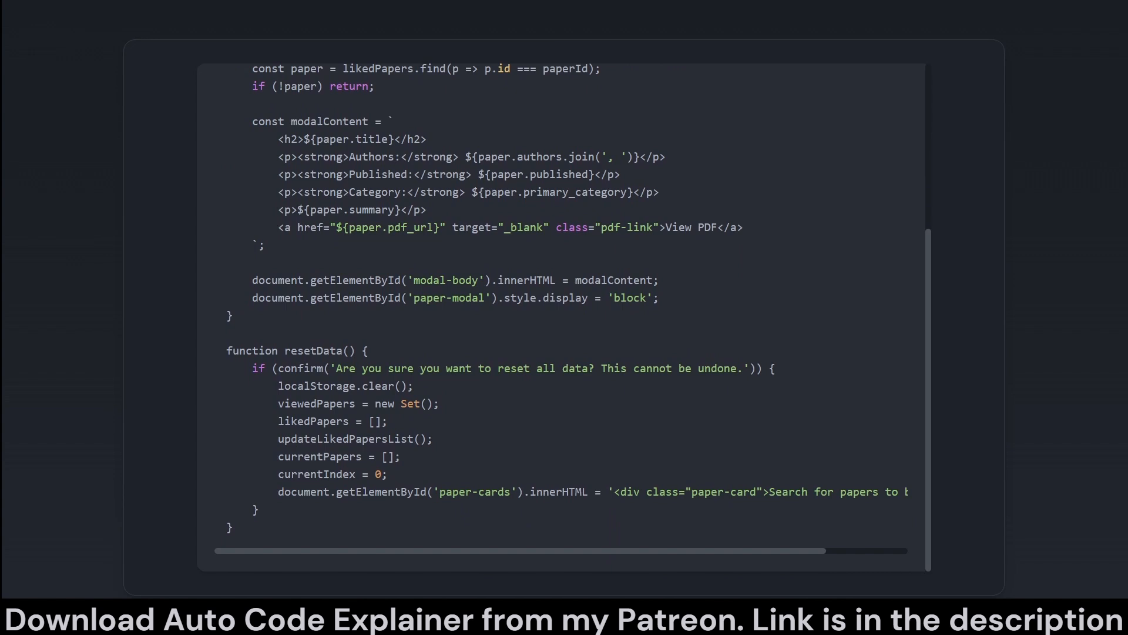
pyautogui.scroll(3)
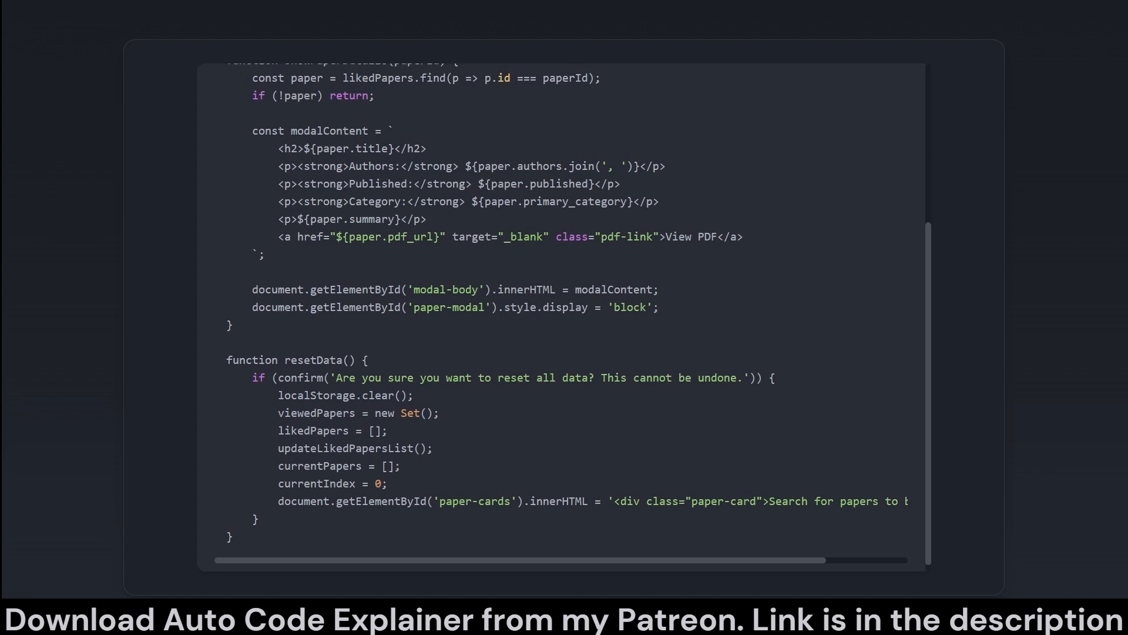
pyautogui.scroll(3)
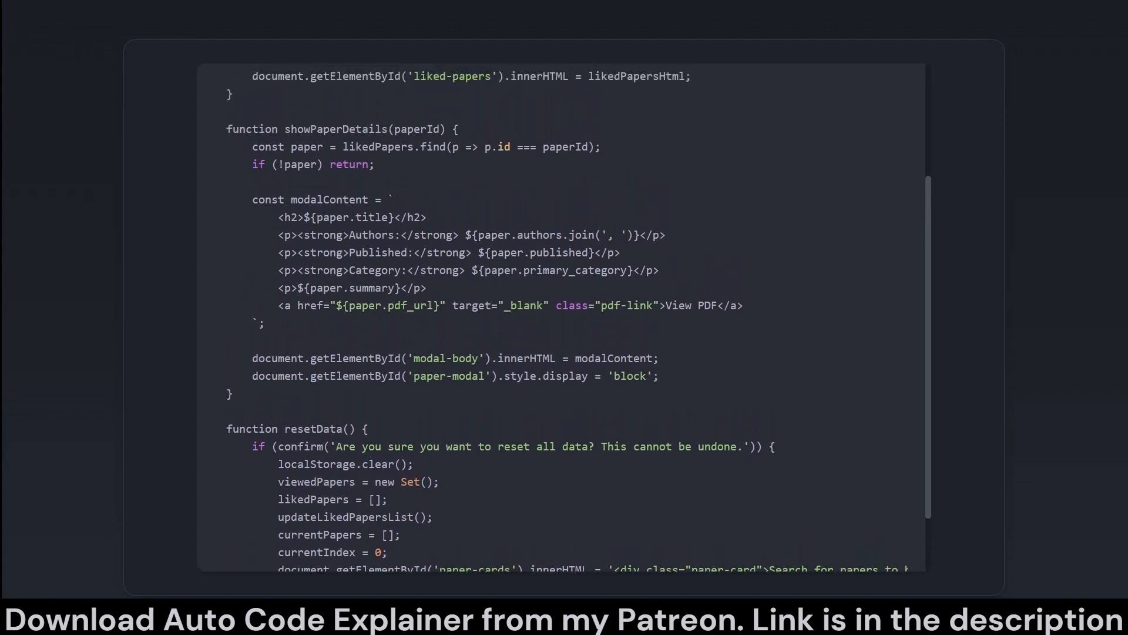
pyautogui.scroll(3)
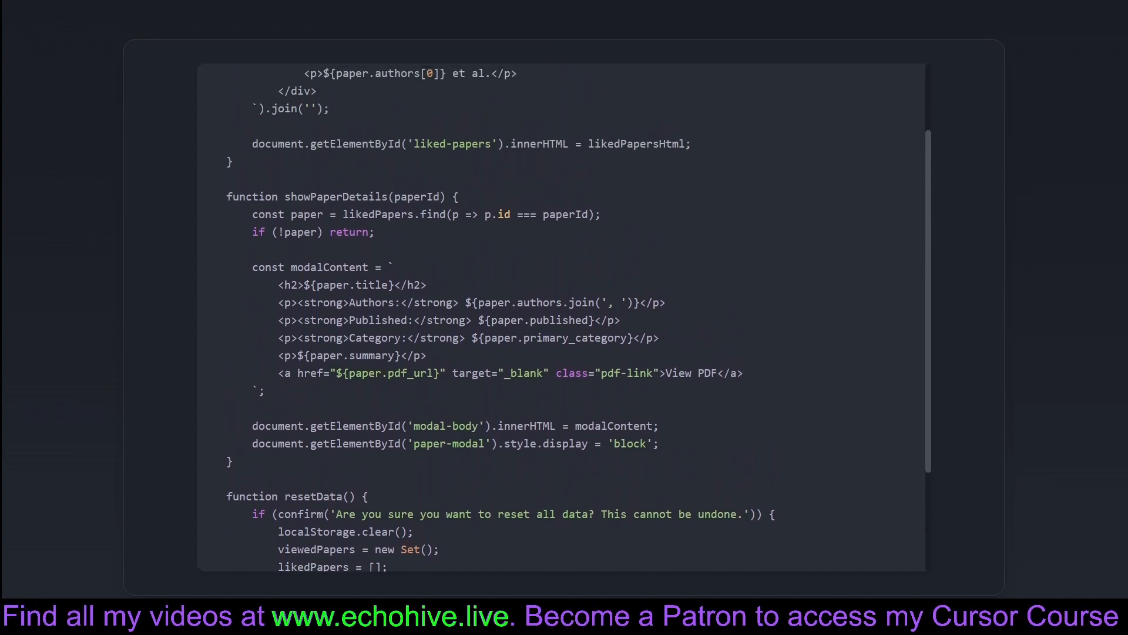
pyautogui.scroll(3)
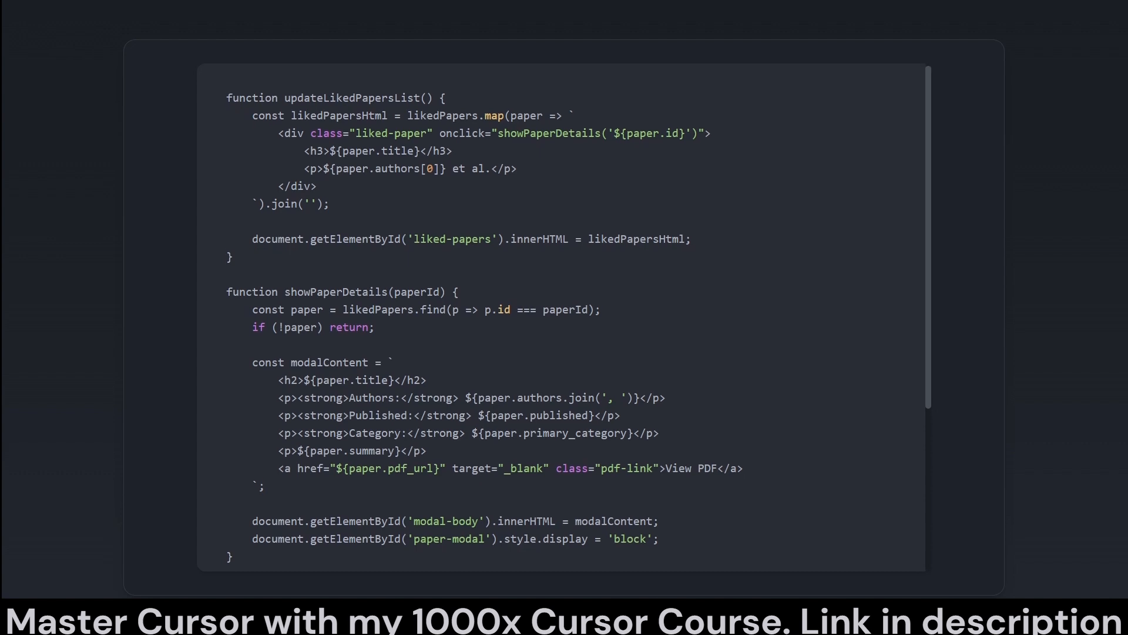
pyautogui.scroll(-3)
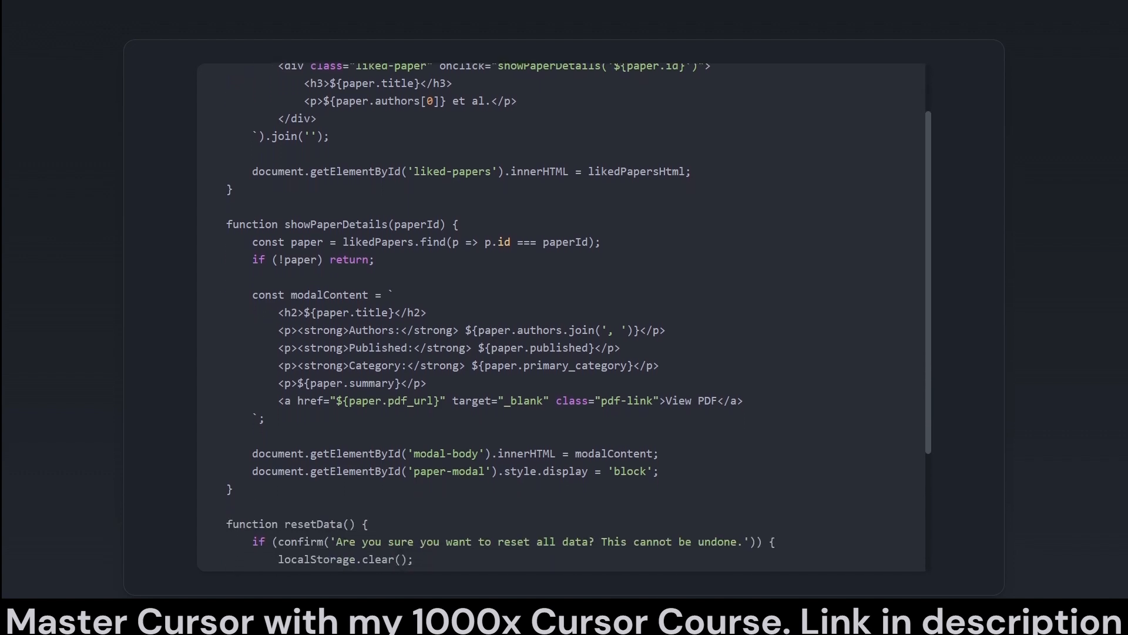
pyautogui.scroll(-3)
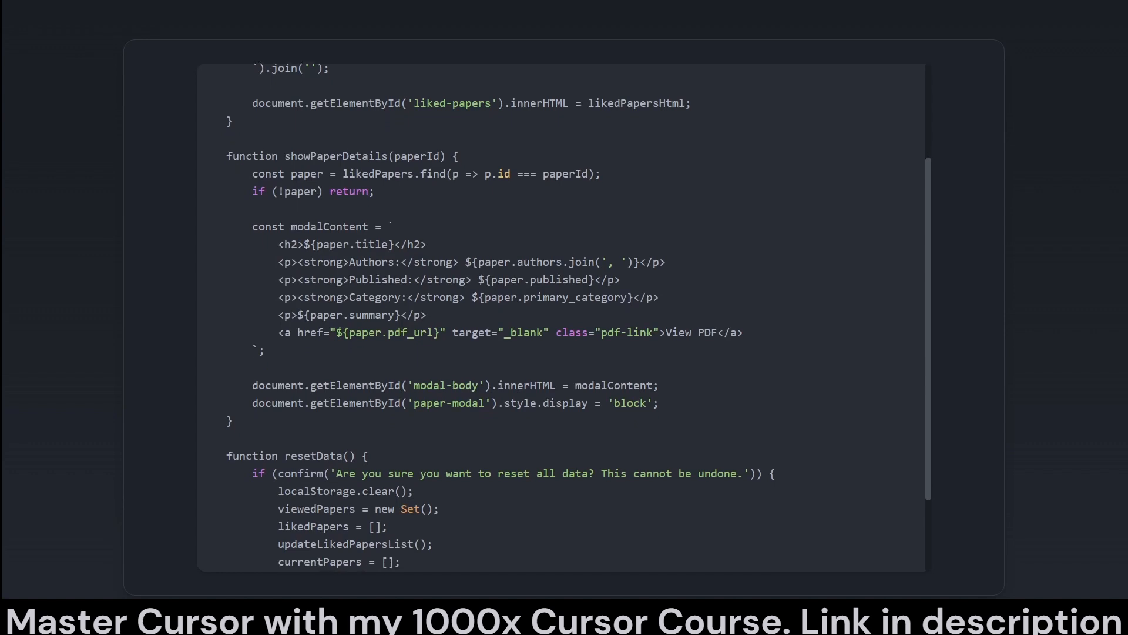
pyautogui.scroll(-3)
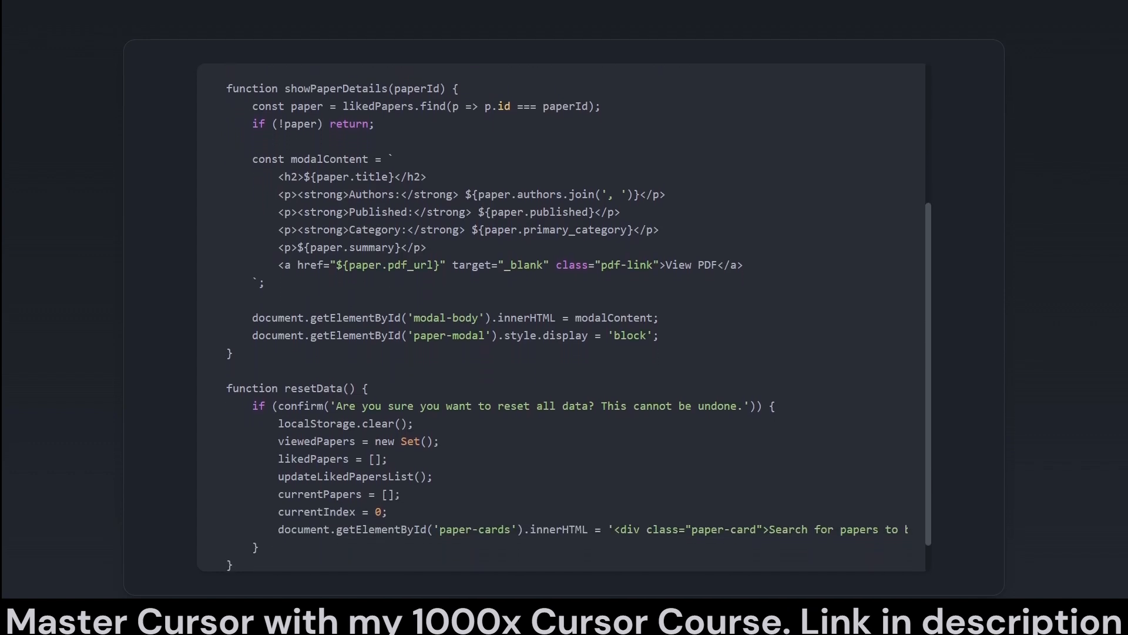
pyautogui.scroll(-3)
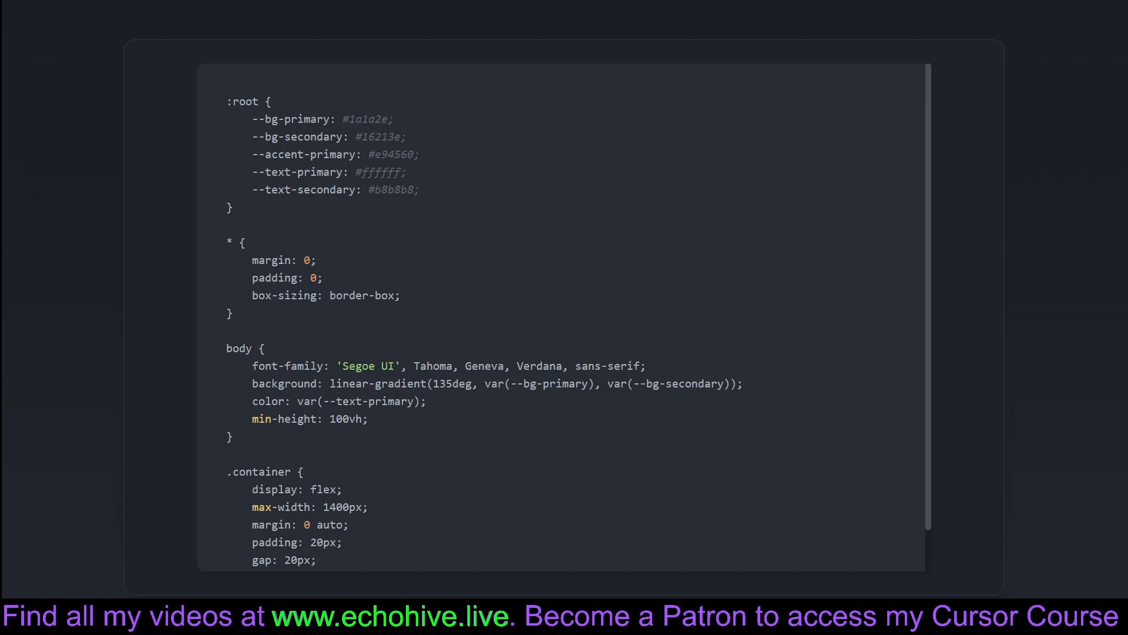
# Step: Scroll through the CSS :root colour variables, universal reset, body and .container flex rules
pyautogui.scroll(-3)
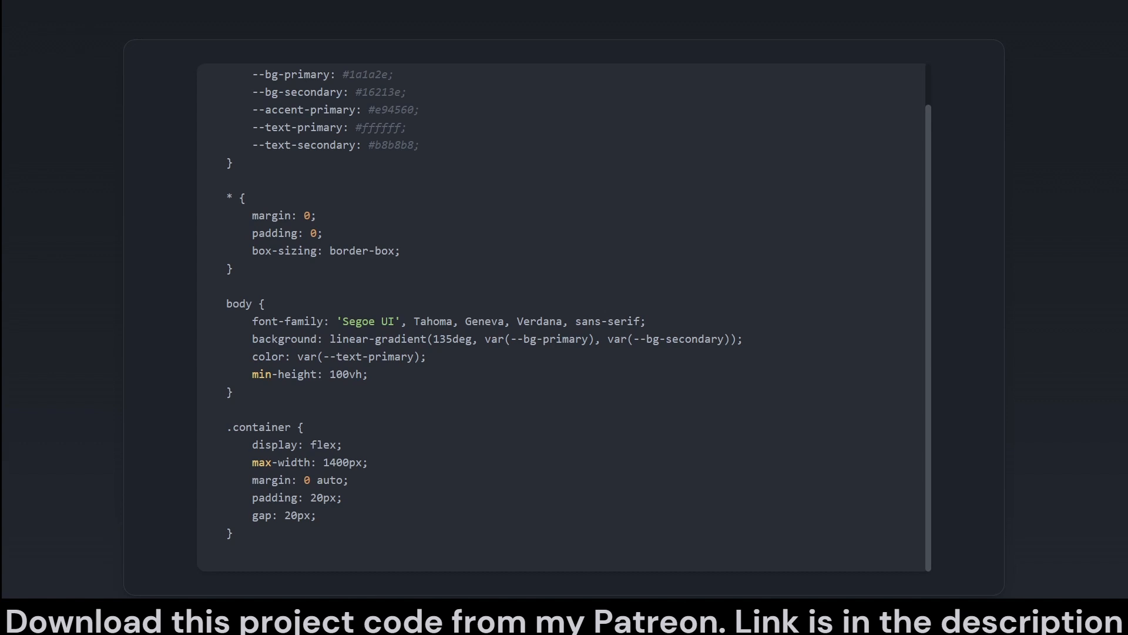
pyautogui.scroll(3)
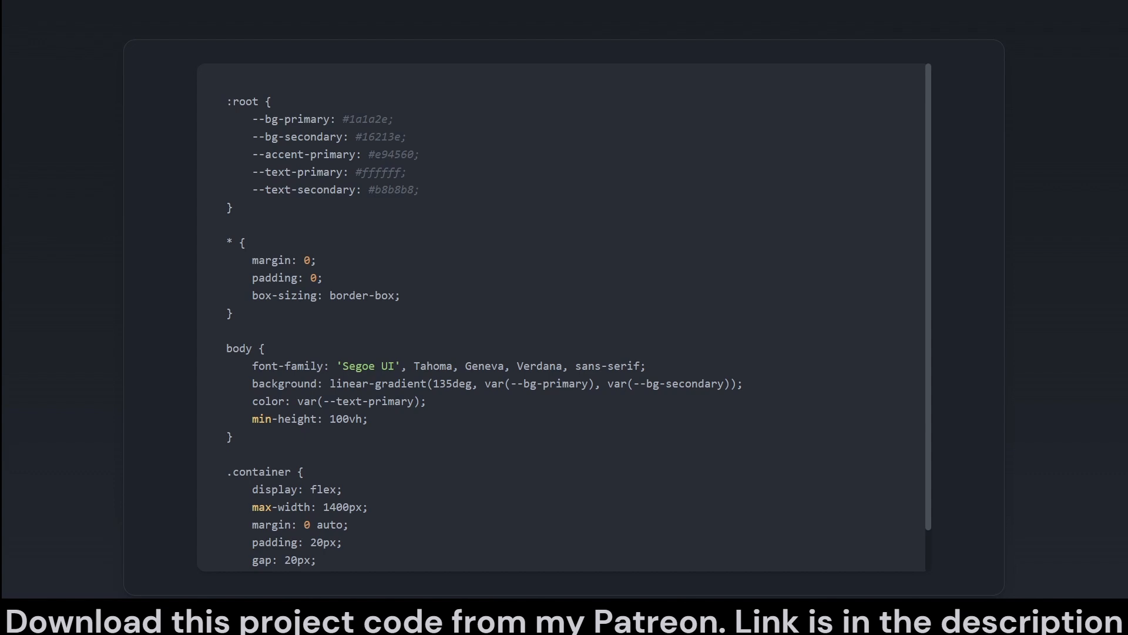
pyautogui.scroll(-3)
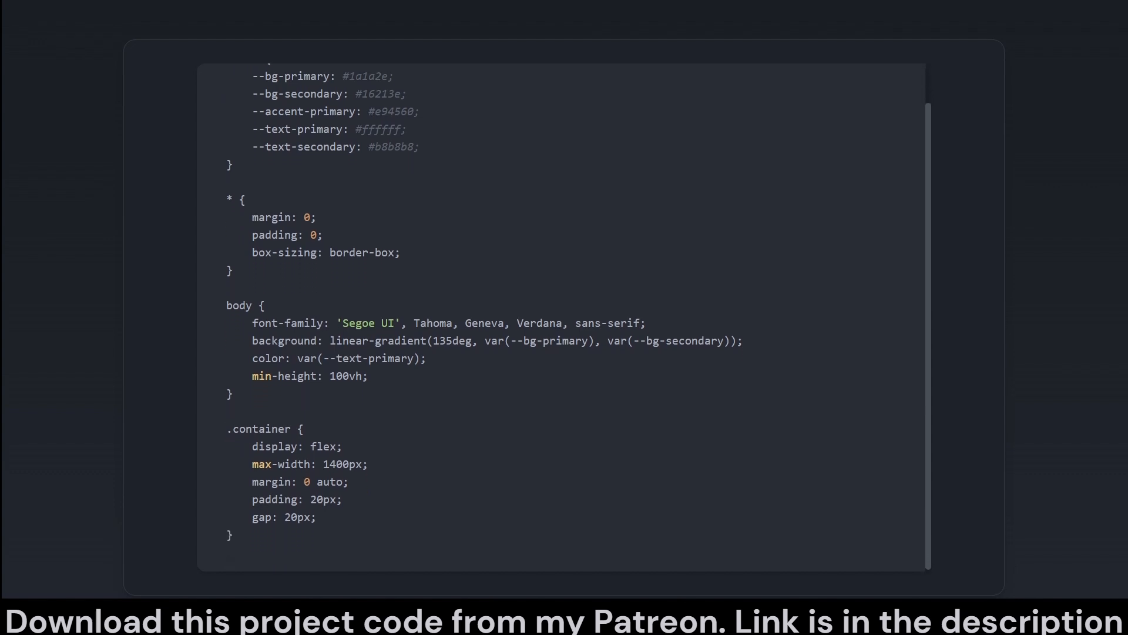
pyautogui.scroll(3)
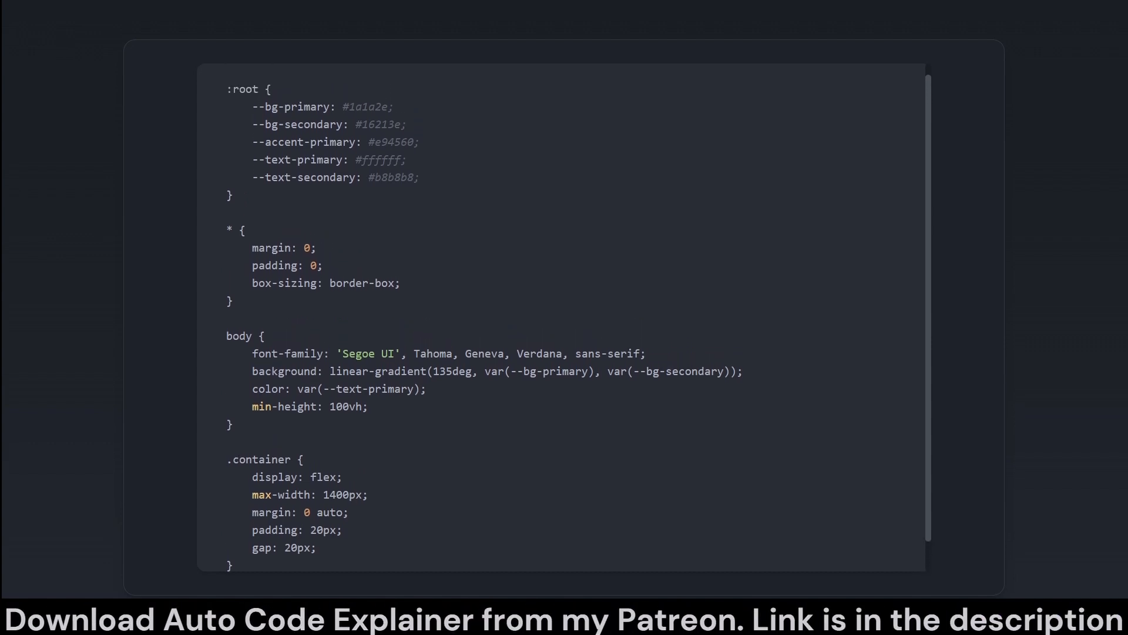
pyautogui.scroll(3)
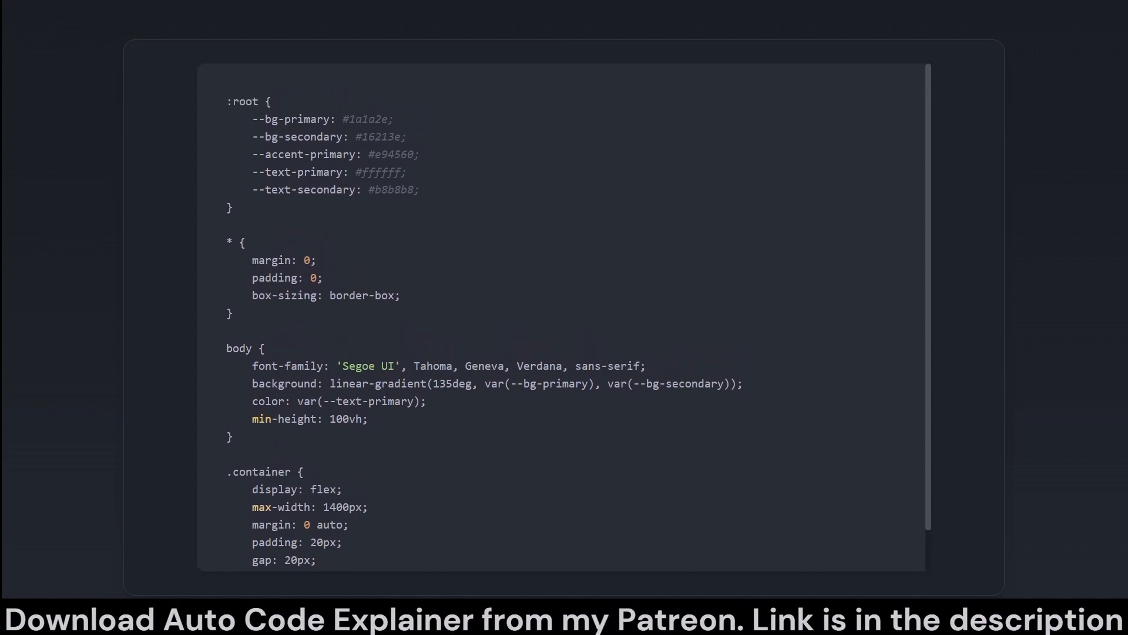
pyautogui.scroll(-3)
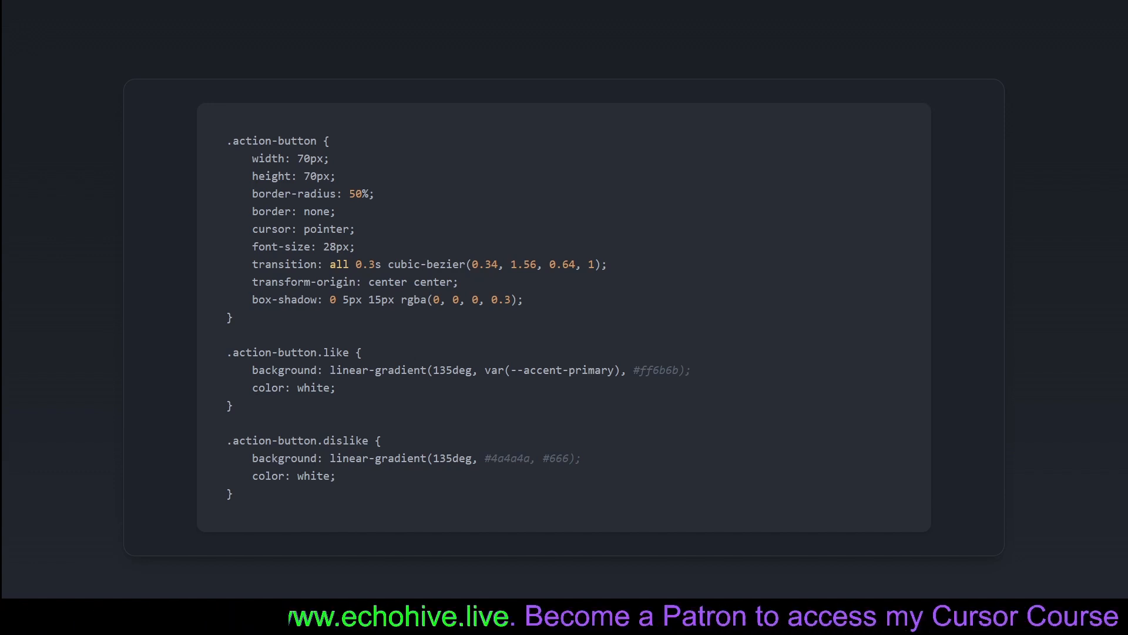
# Step: Scroll through the .modal, .modal-content and .close CSS rules for the paper details modal
pyautogui.scroll(-3)
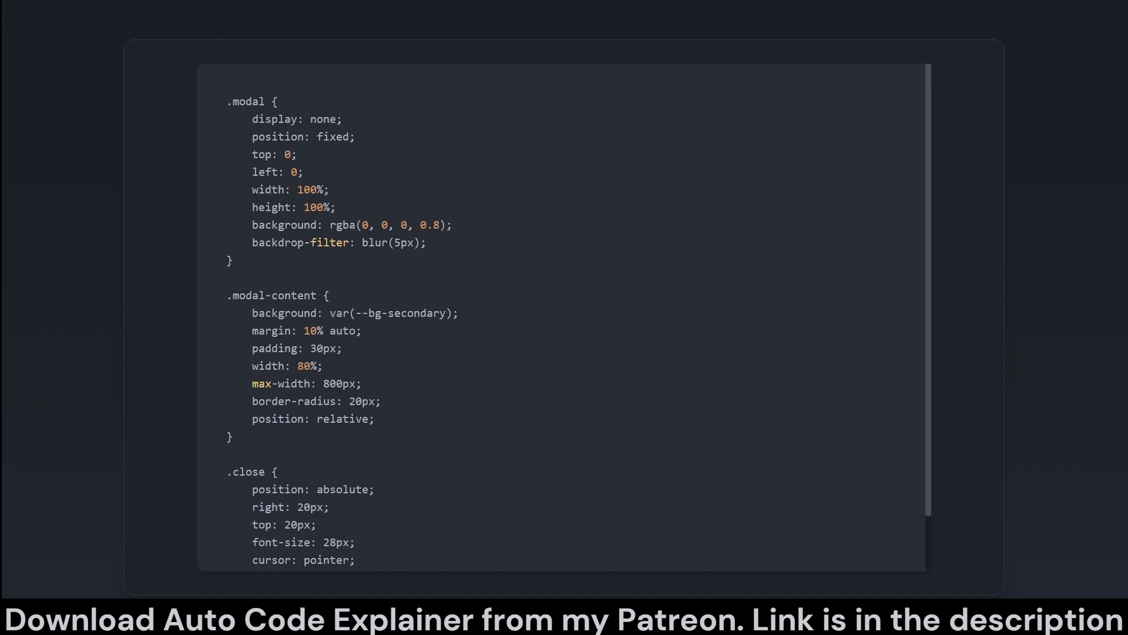
pyautogui.scroll(-3)
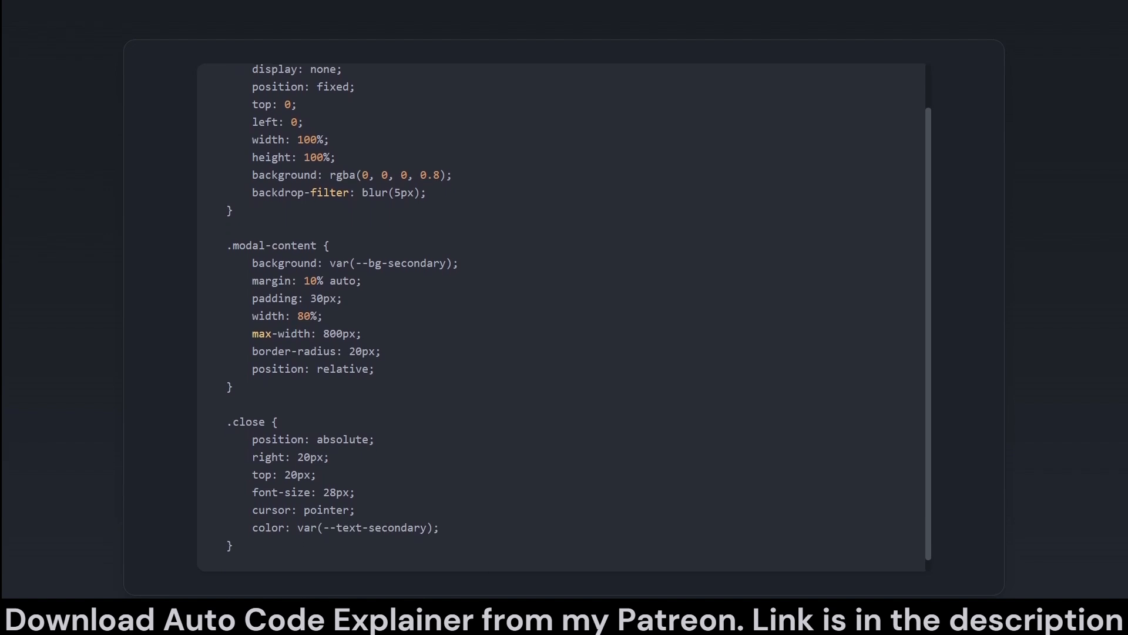
pyautogui.scroll(-3)
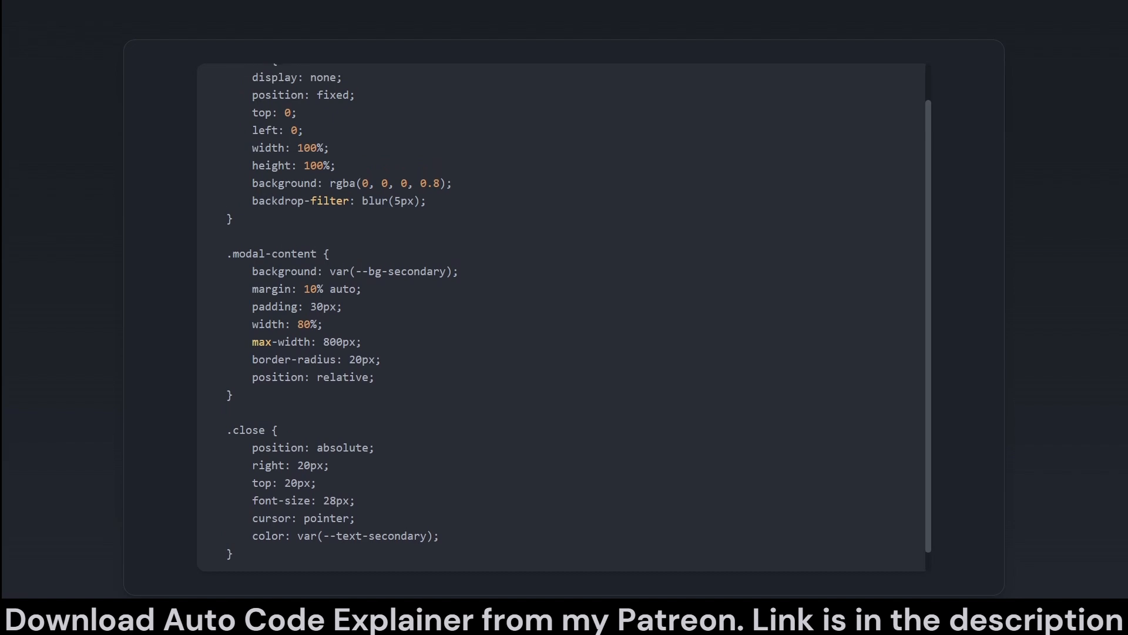
pyautogui.scroll(3)
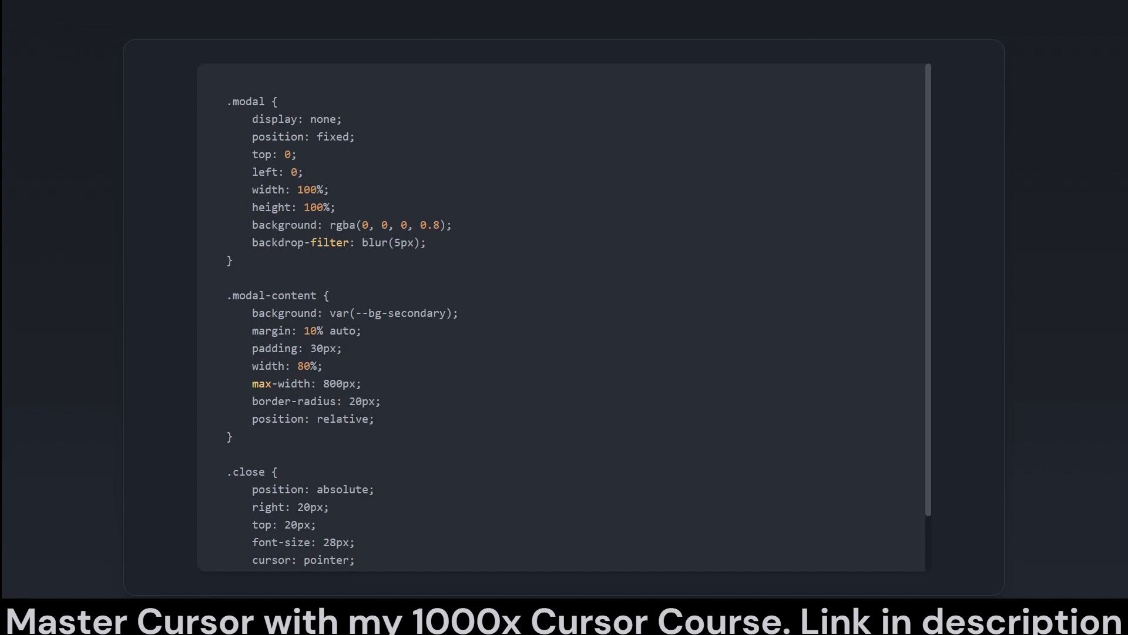
pyautogui.scroll(-3)
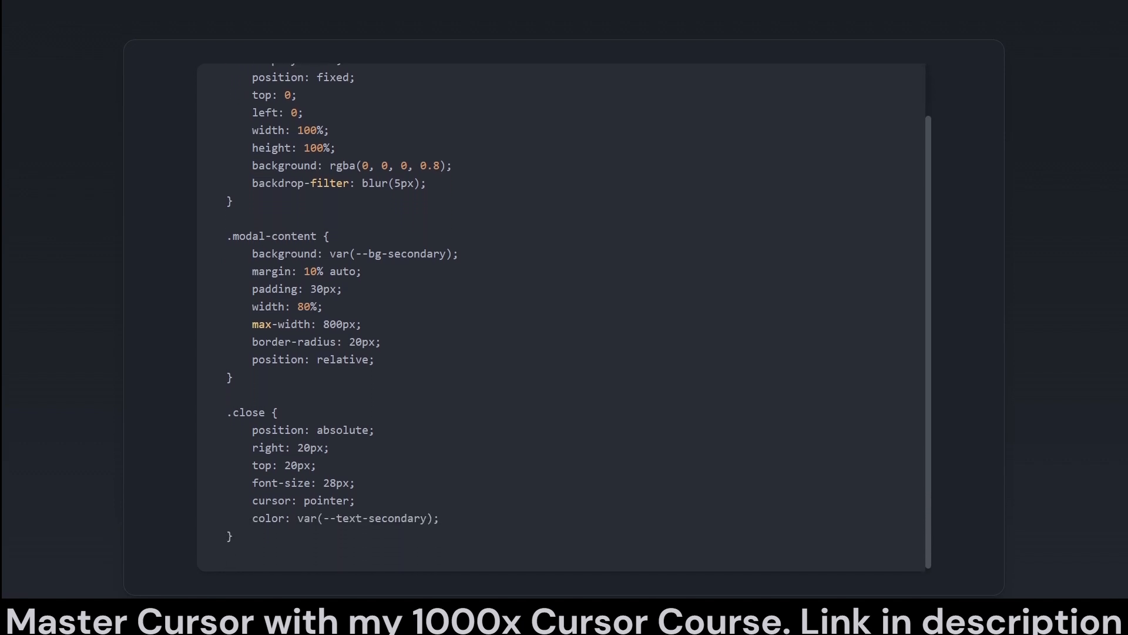
pyautogui.scroll(3)
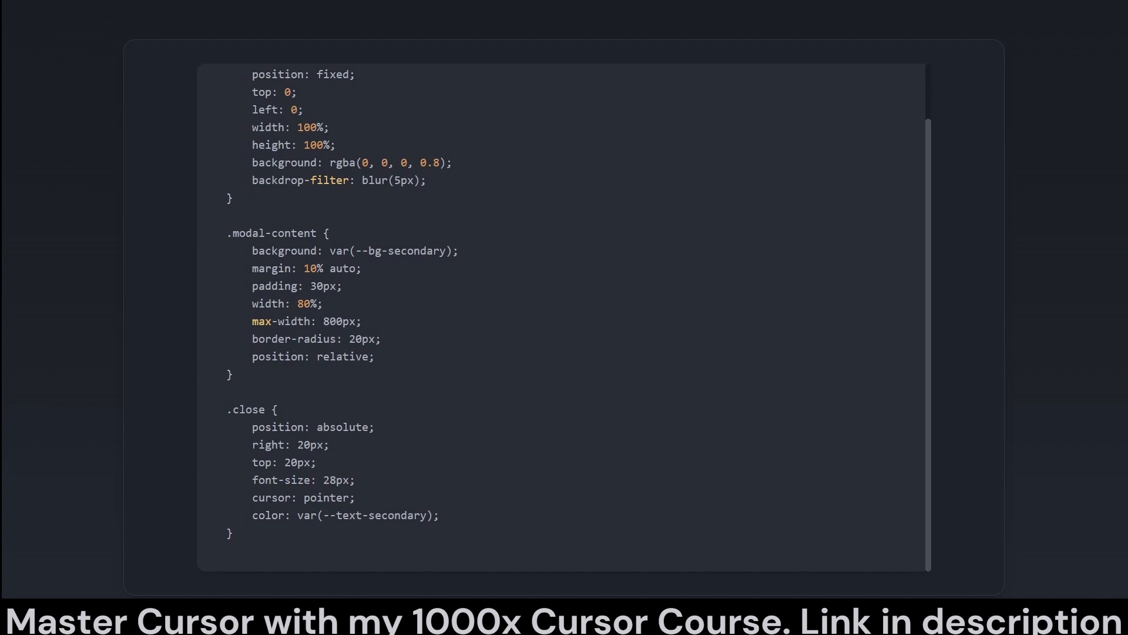
pyautogui.scroll(3)
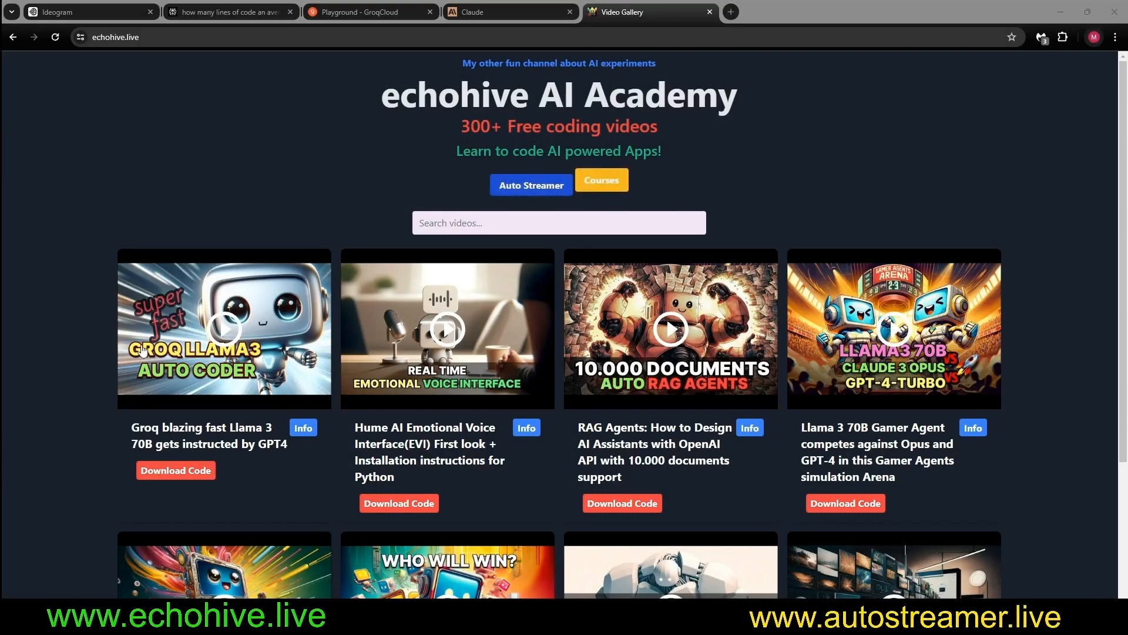
pyautogui.moveTo(344, 180)
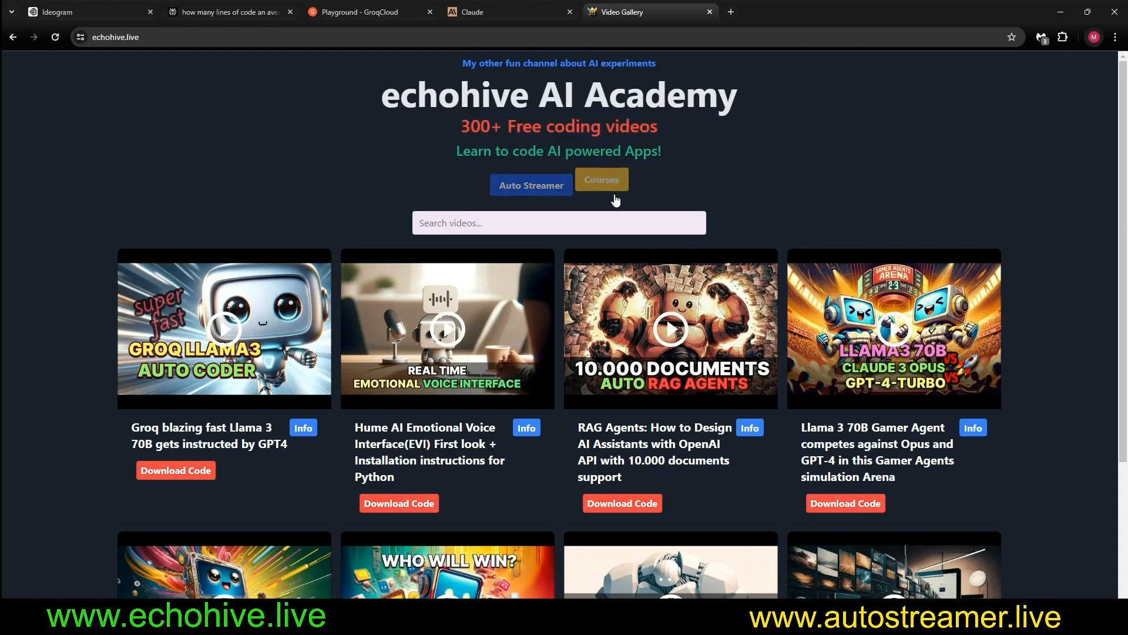
pyautogui.click(601, 181)
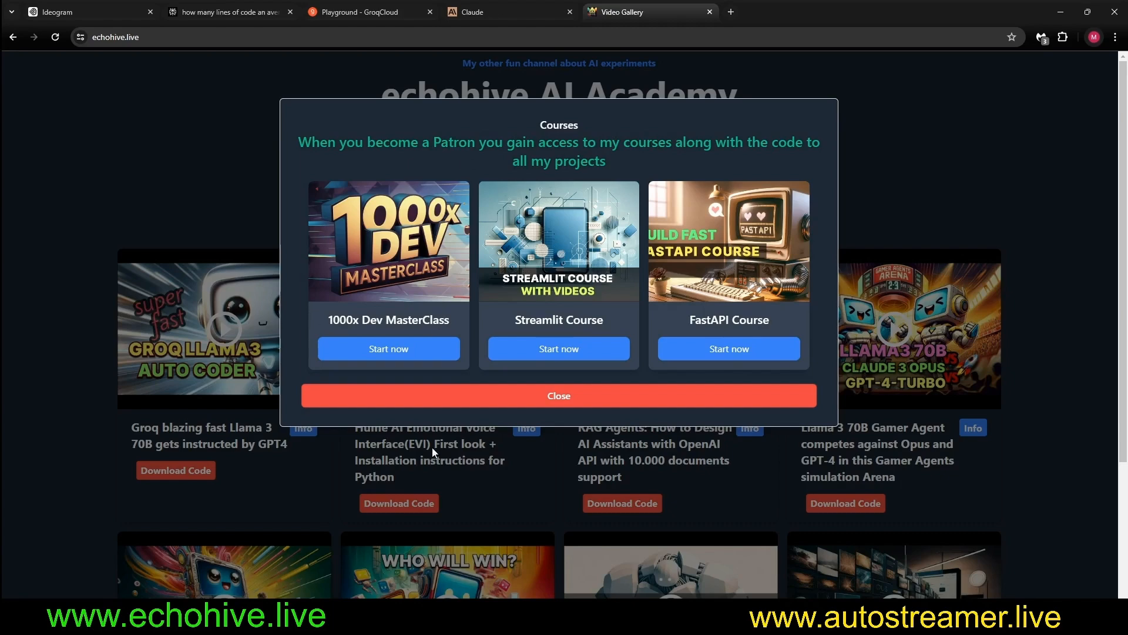
pyautogui.moveTo(501, 365)
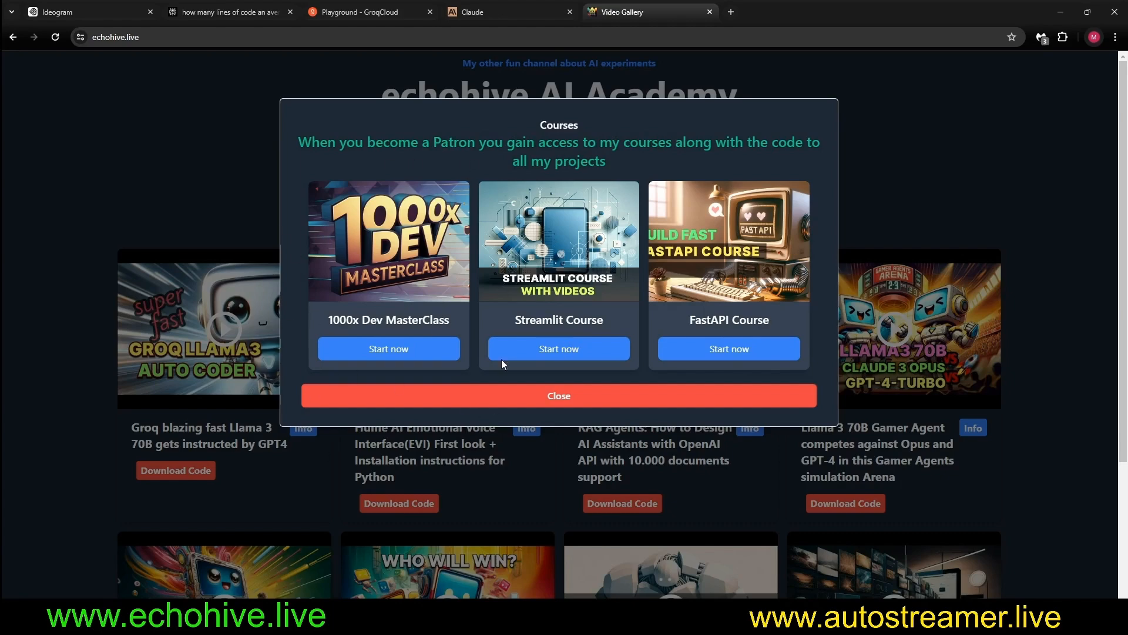
pyautogui.moveTo(589, 242)
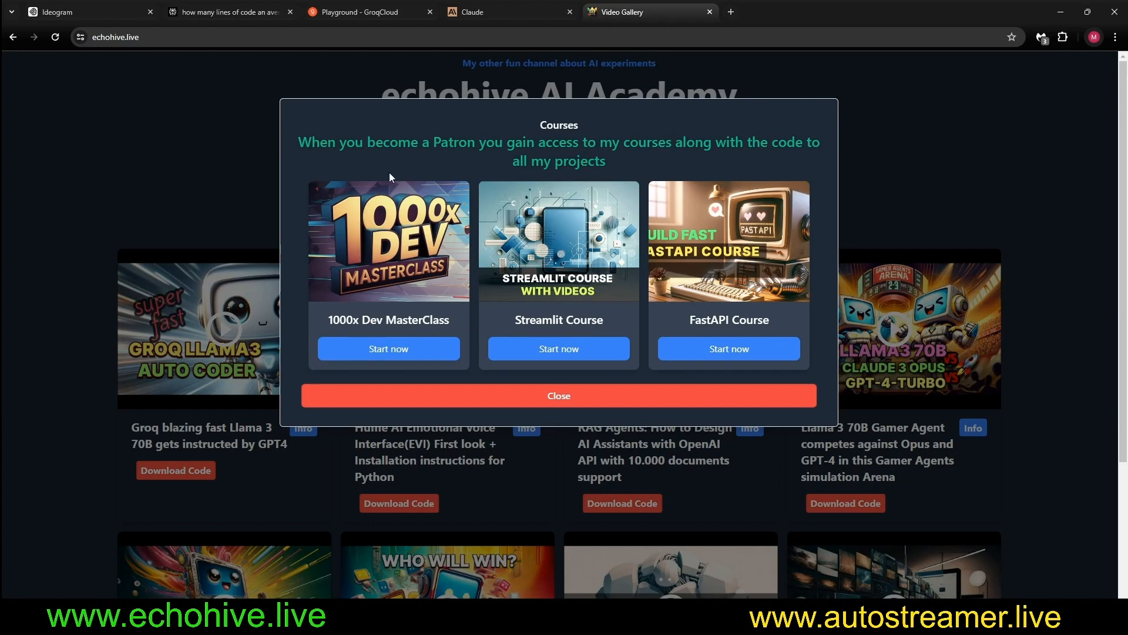
pyautogui.moveTo(611, 295)
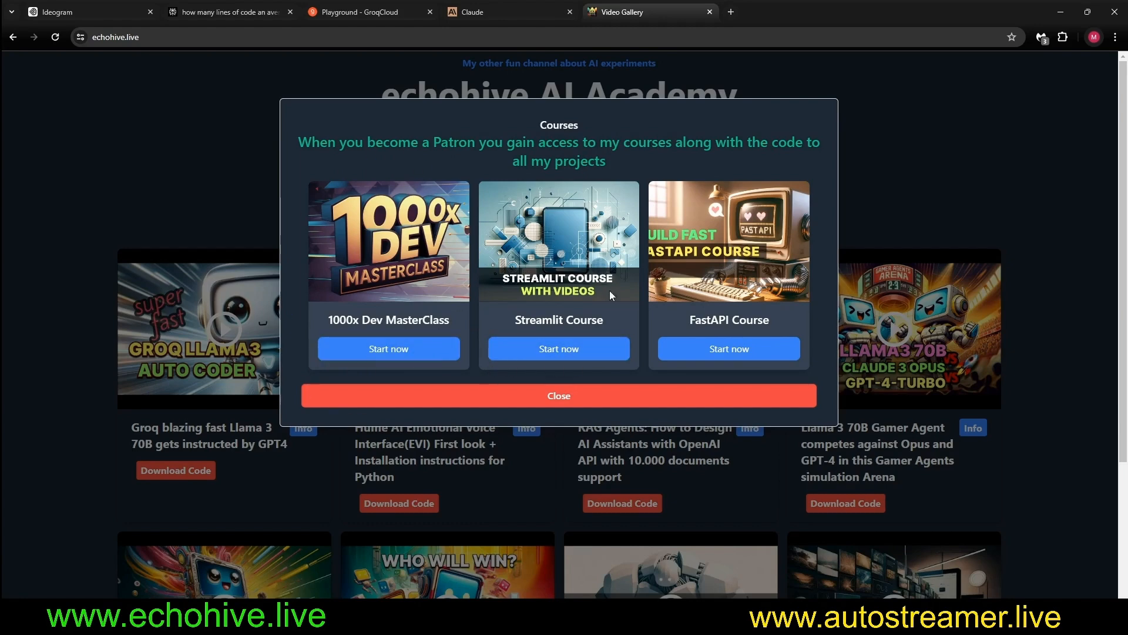
pyautogui.moveTo(784, 230)
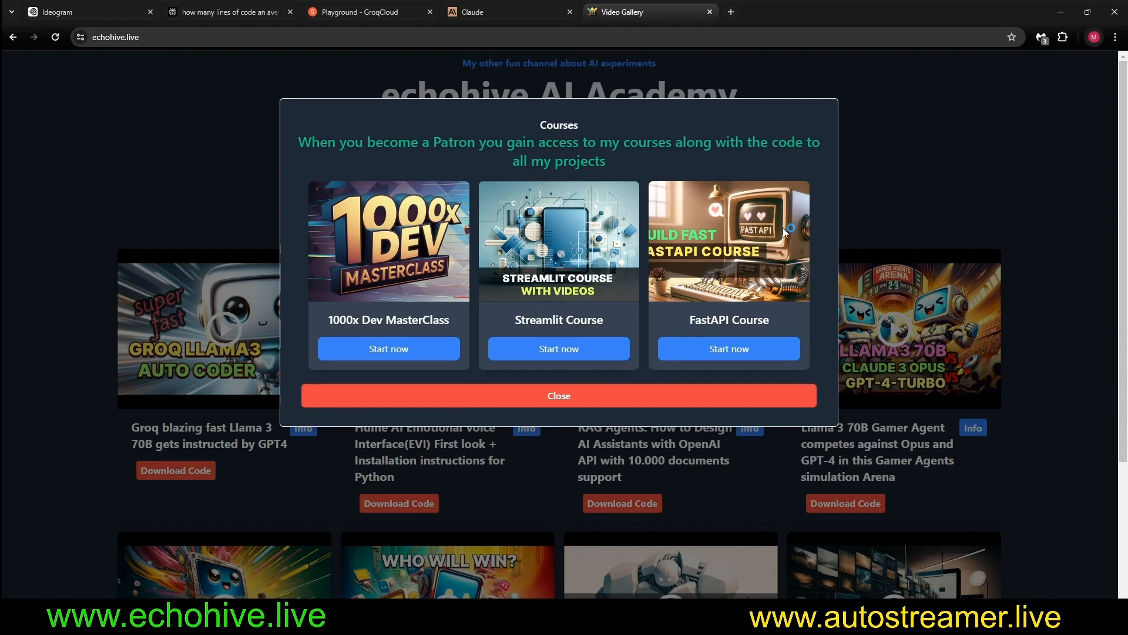
pyautogui.click(559, 394)
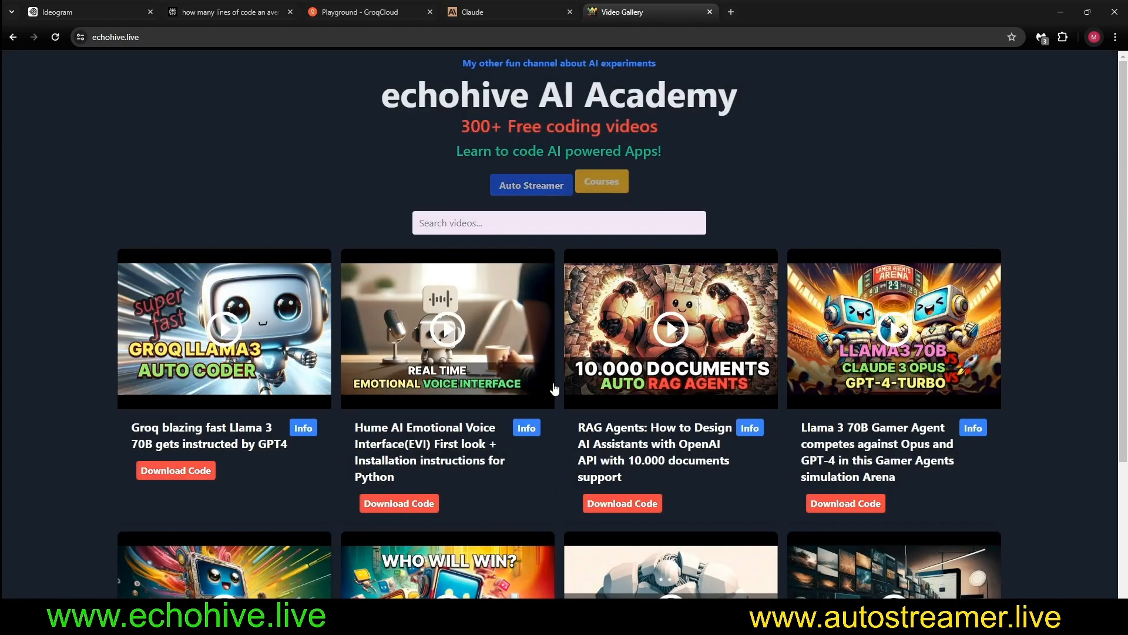